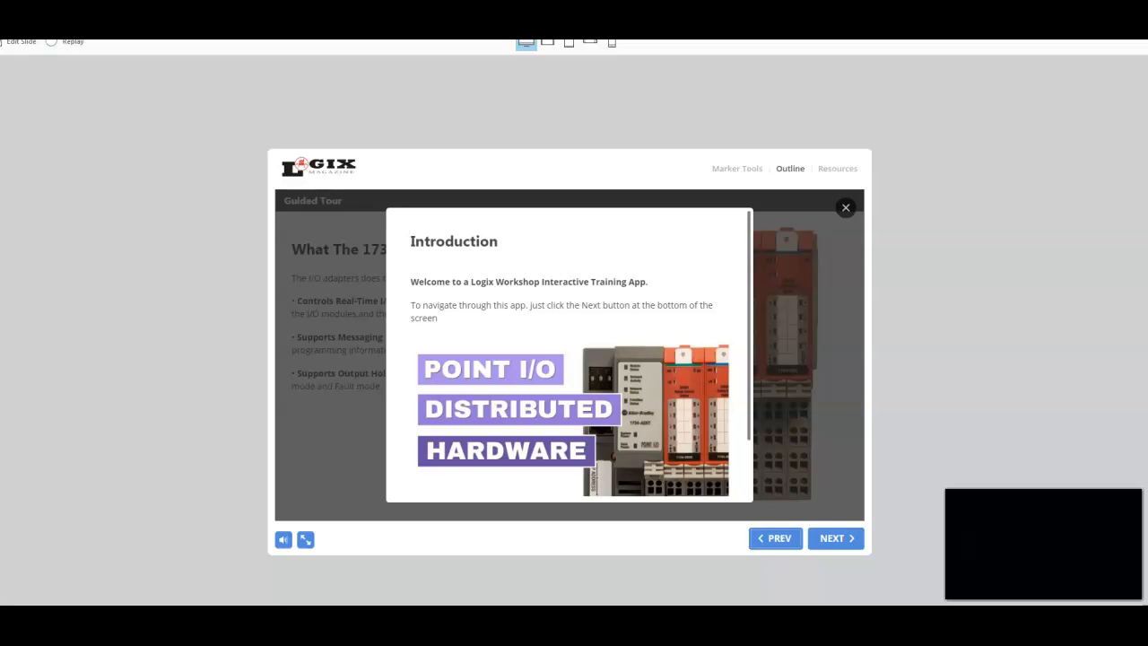
pyautogui.moveTo(230, 596)
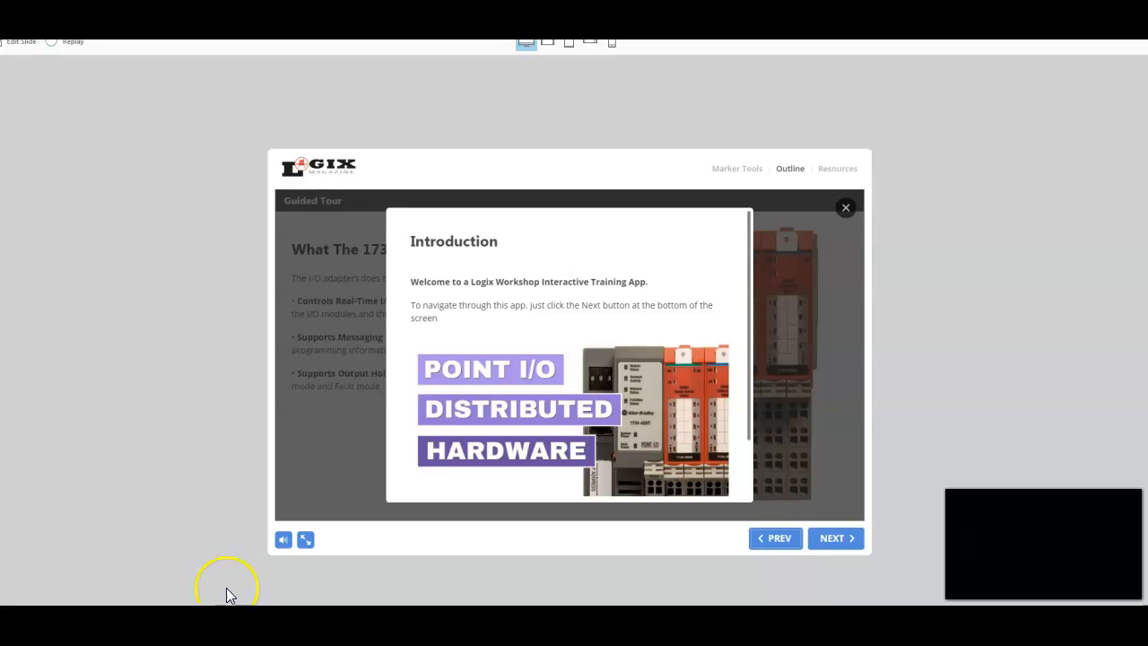
pyautogui.moveTo(296, 392)
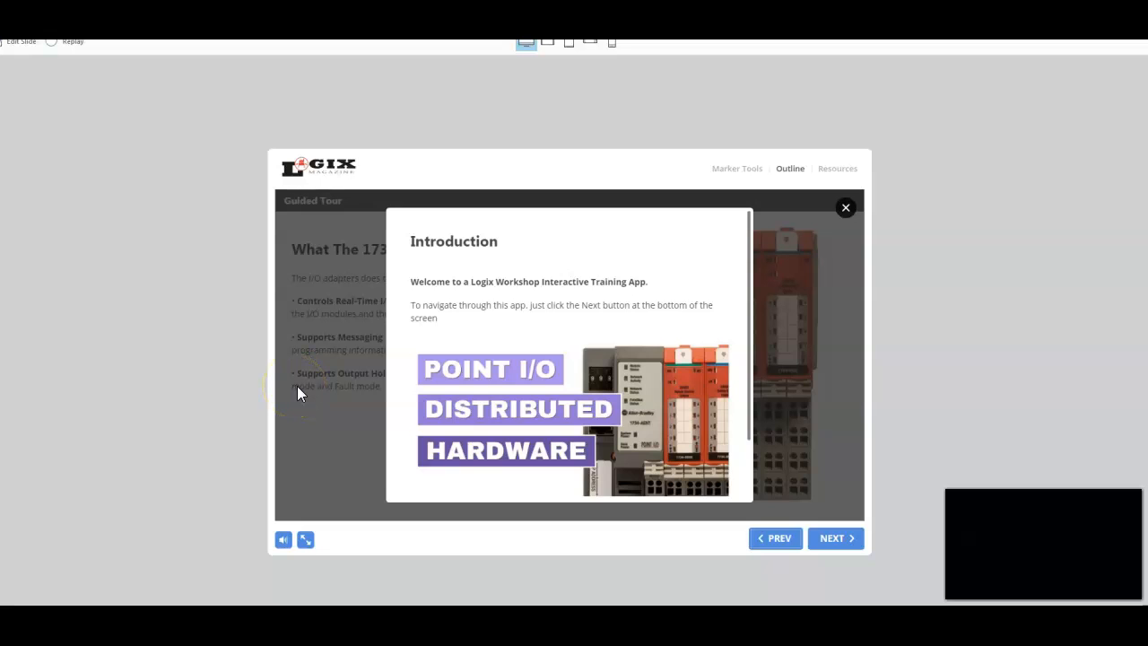
pyautogui.moveTo(538, 388)
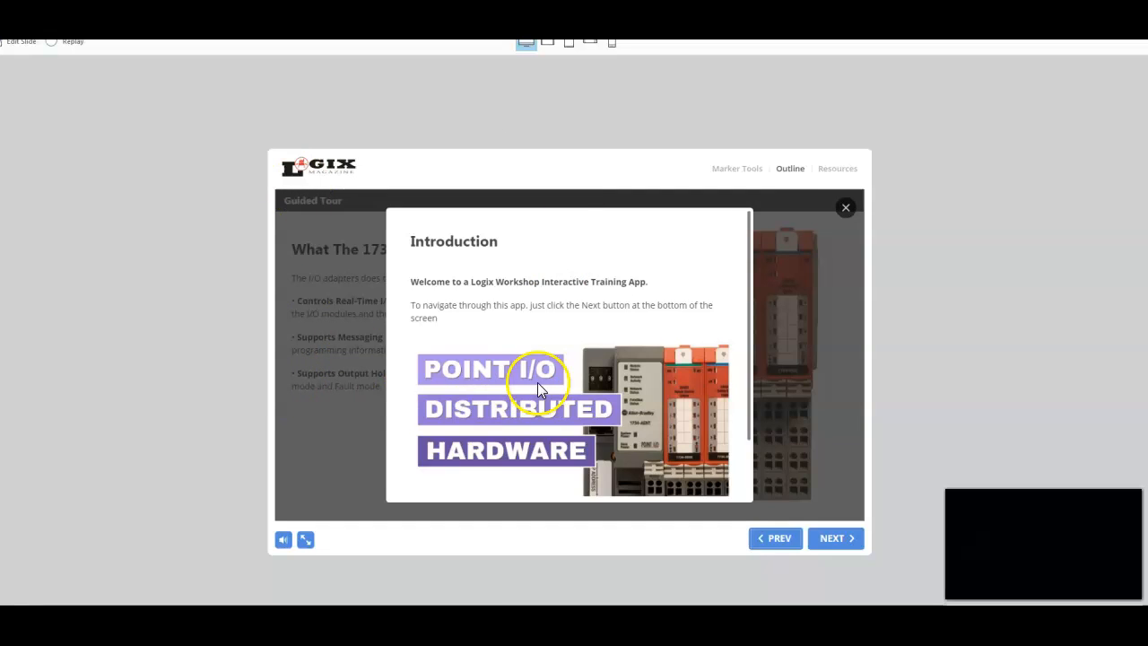
pyautogui.moveTo(716, 495)
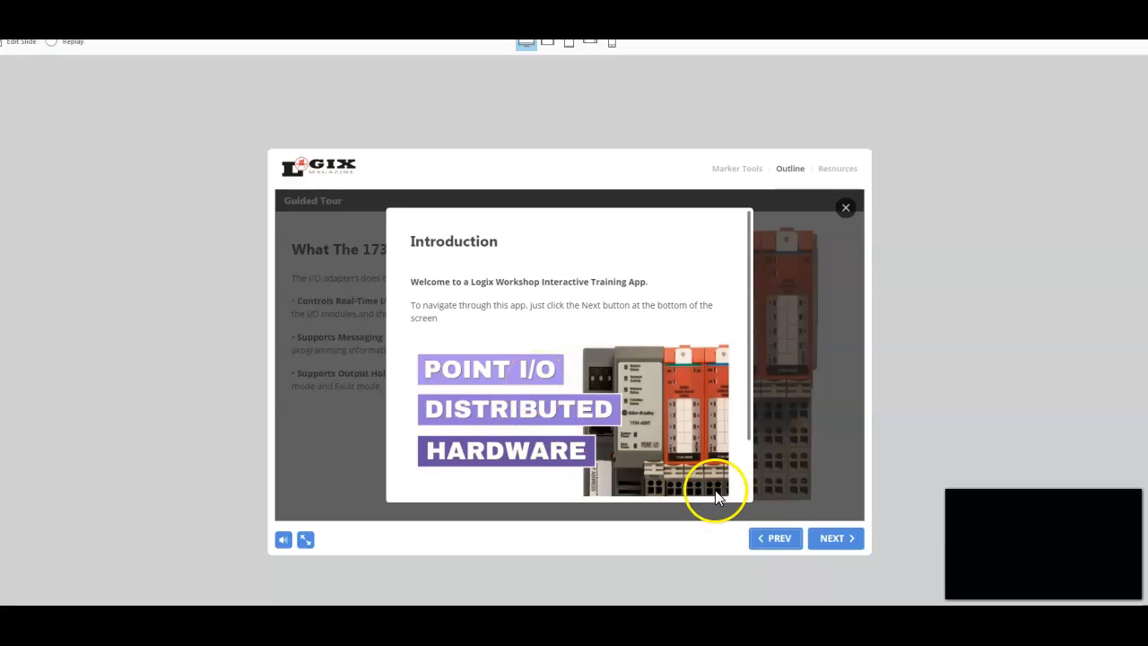
pyautogui.moveTo(563, 269)
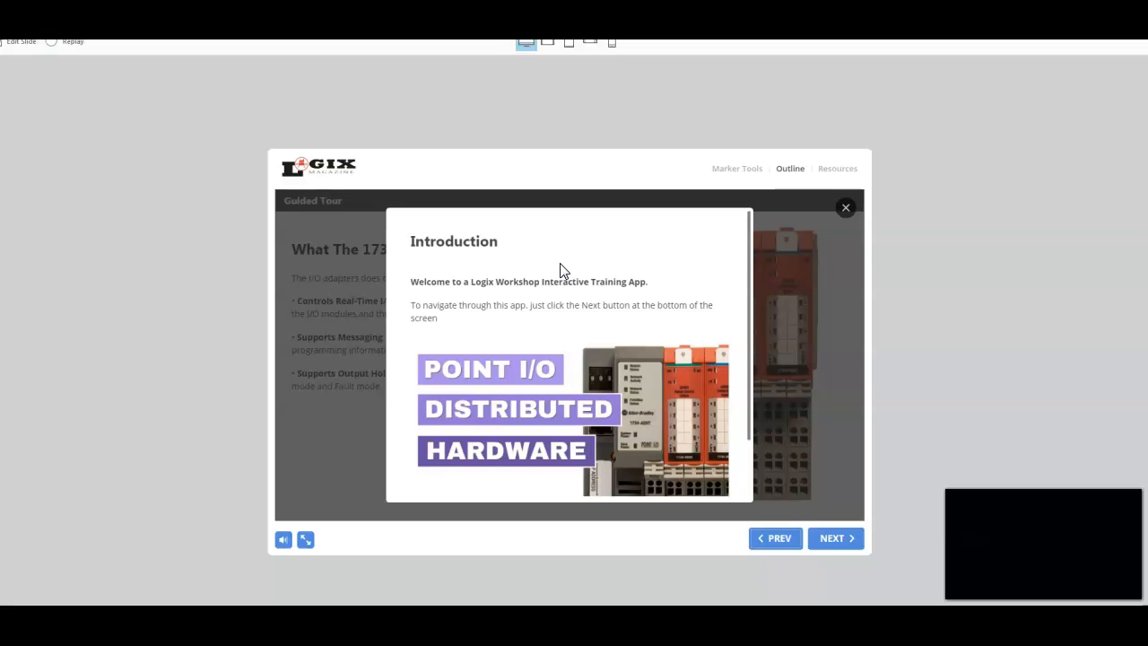
pyautogui.moveTo(836, 538)
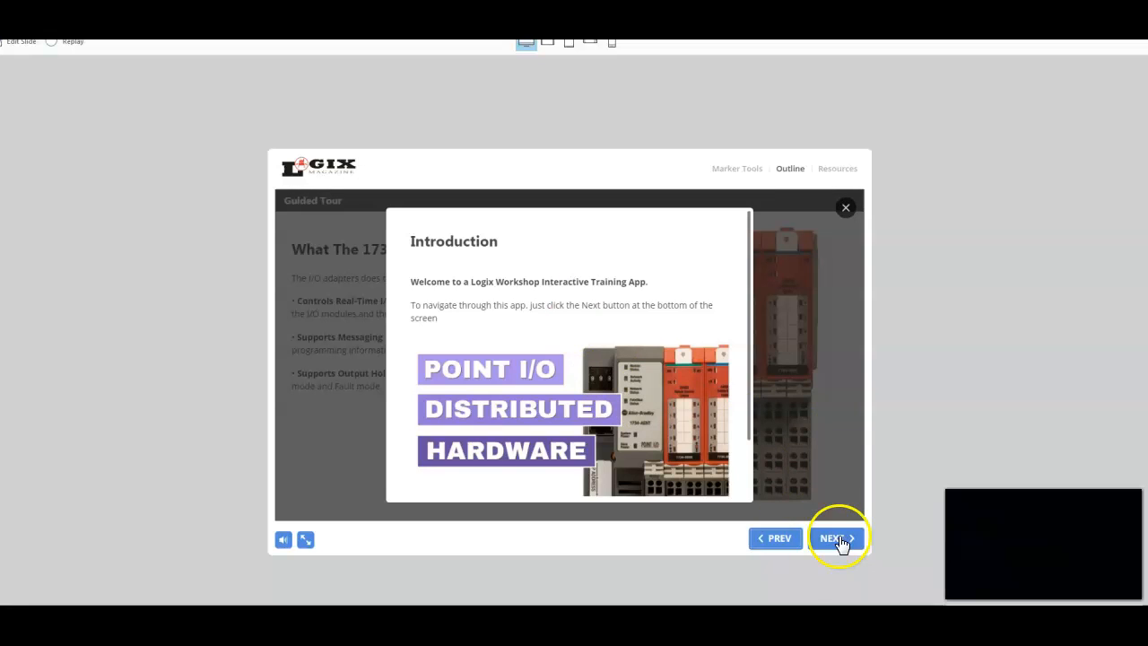
pyautogui.moveTo(583, 565)
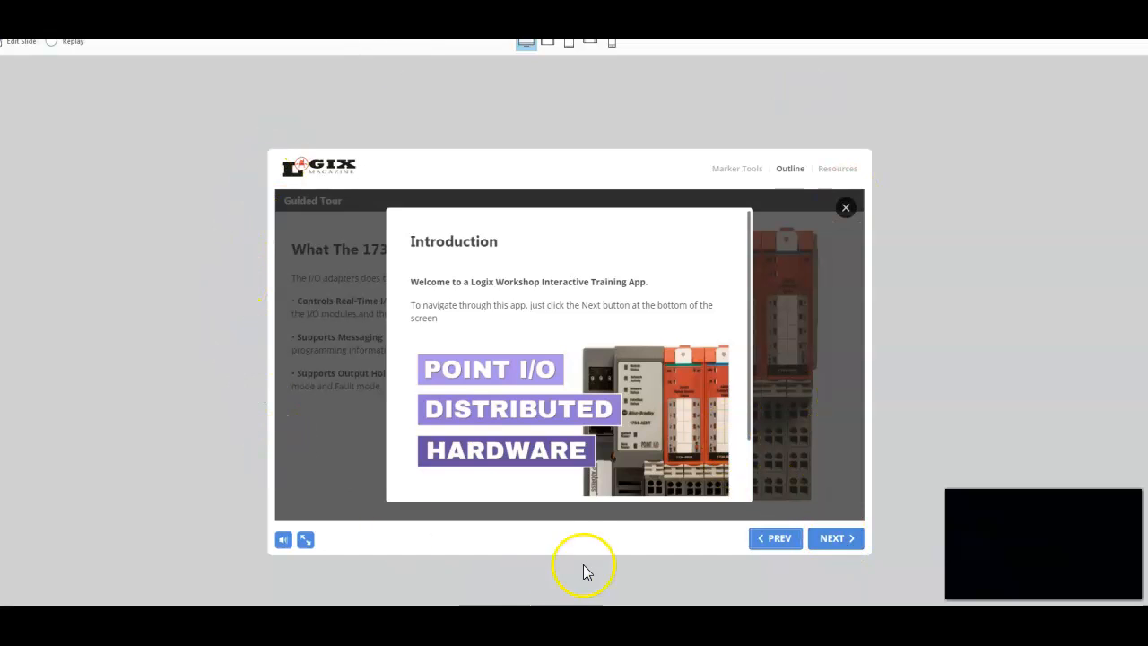
pyautogui.moveTo(725, 568)
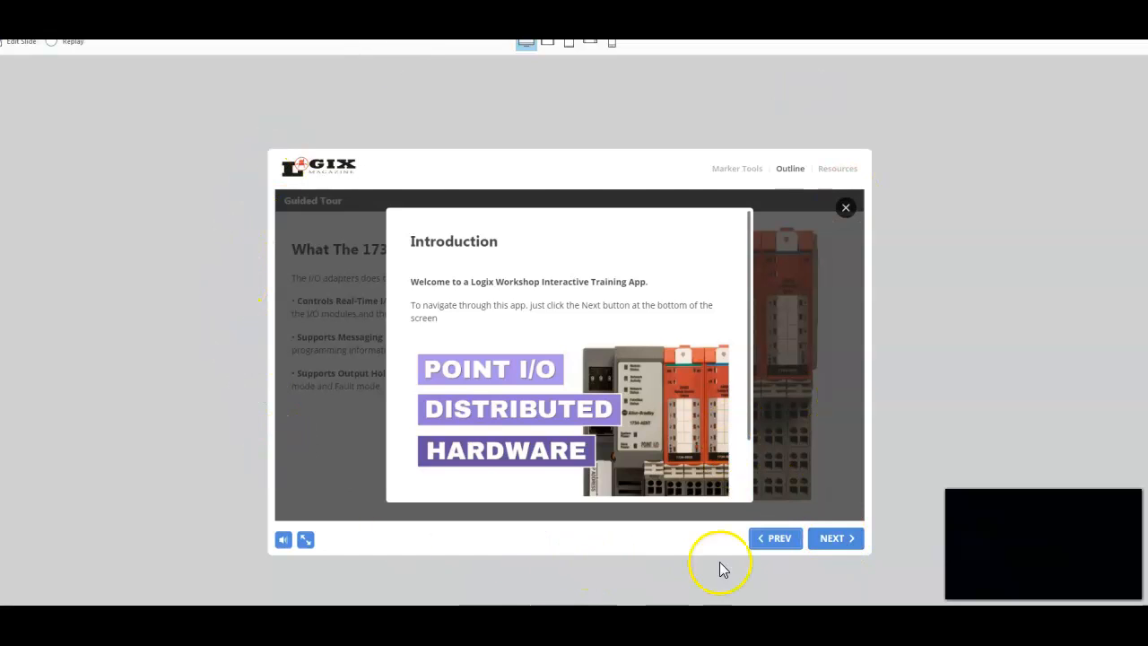
pyautogui.moveTo(538, 433)
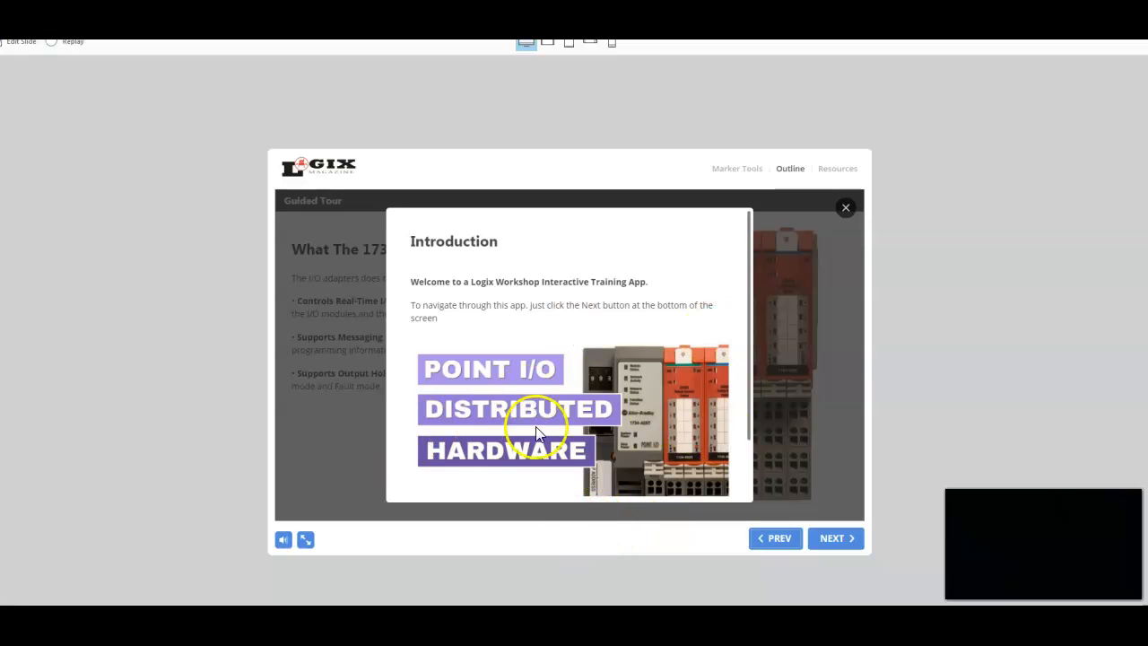
pyautogui.moveTo(500, 359)
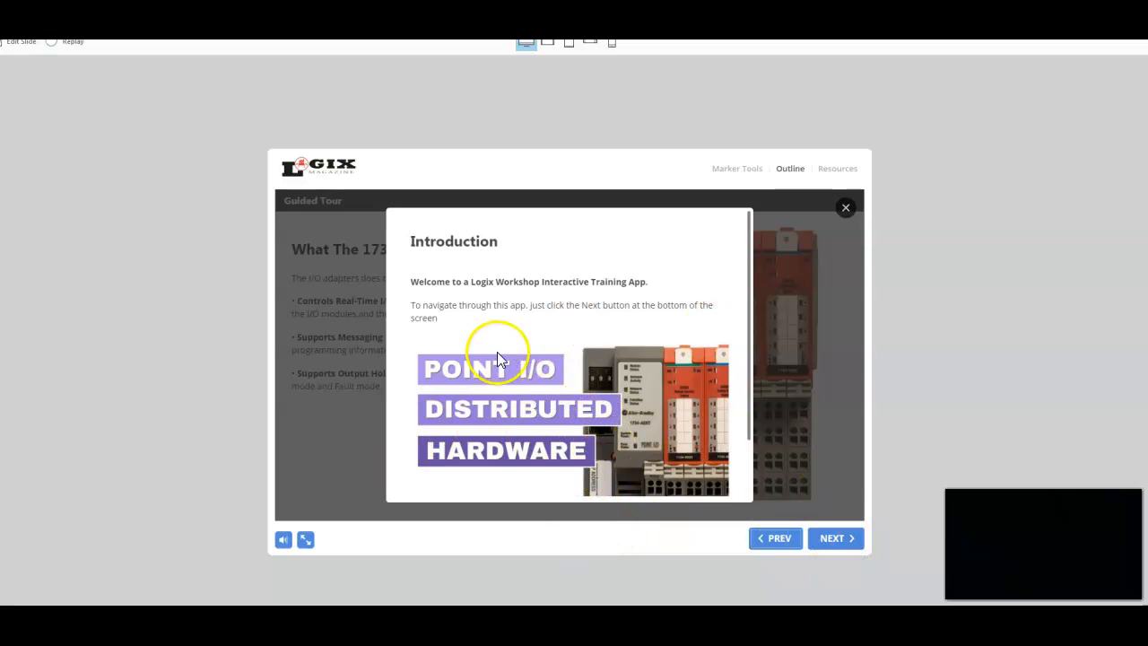
pyautogui.moveTo(427, 395)
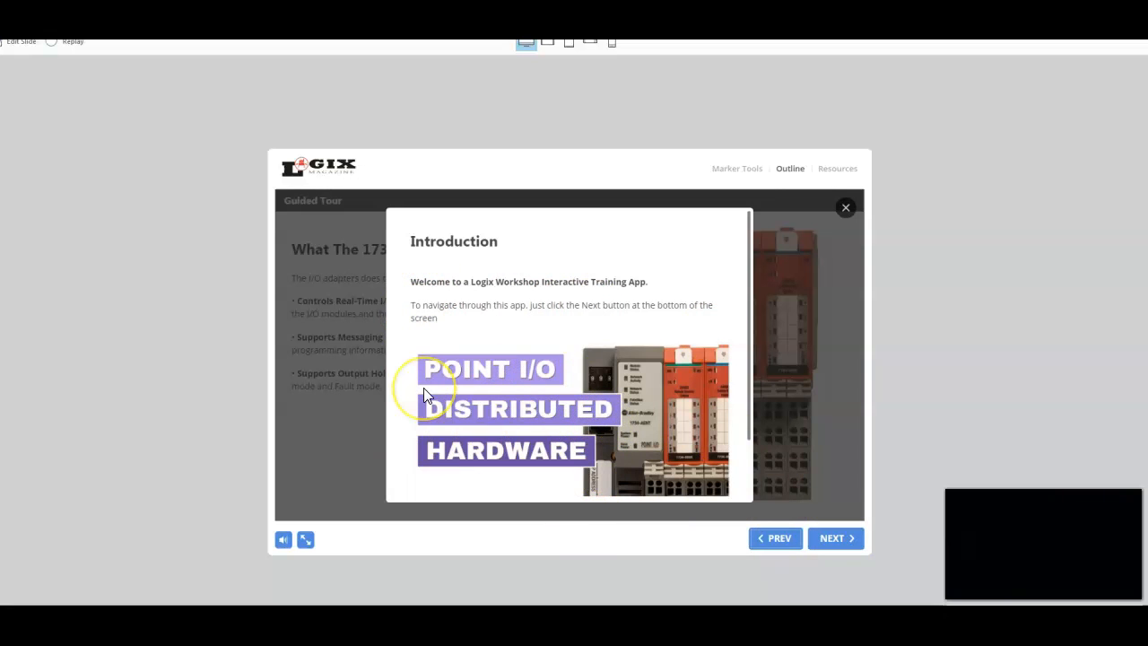
pyautogui.moveTo(589, 350)
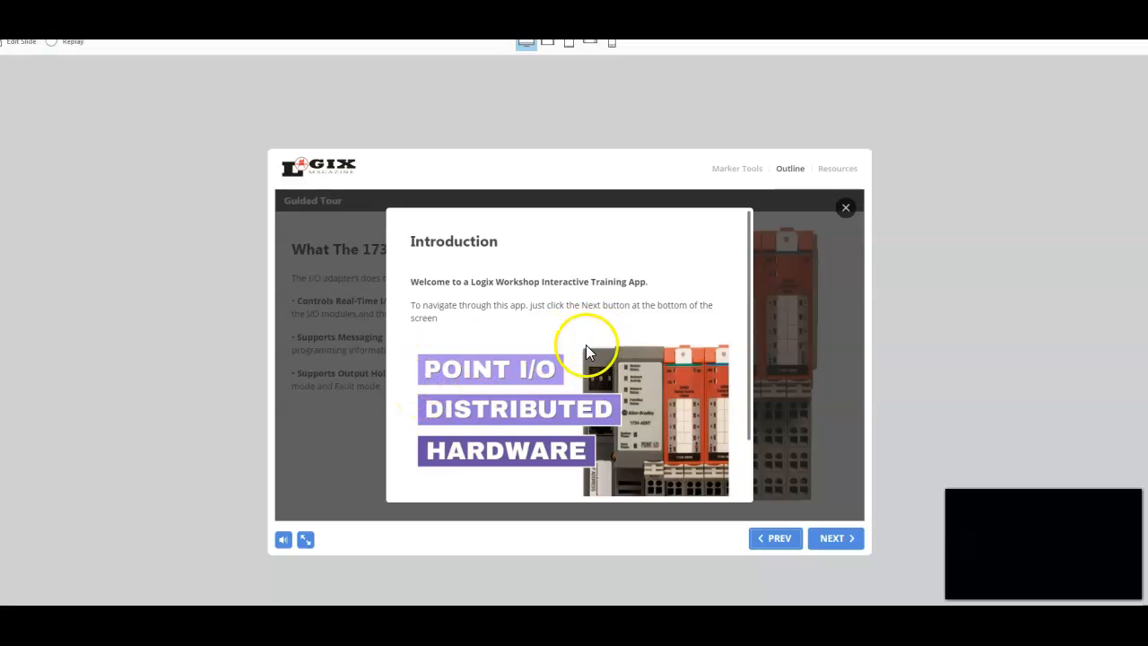
pyautogui.moveTo(542, 323)
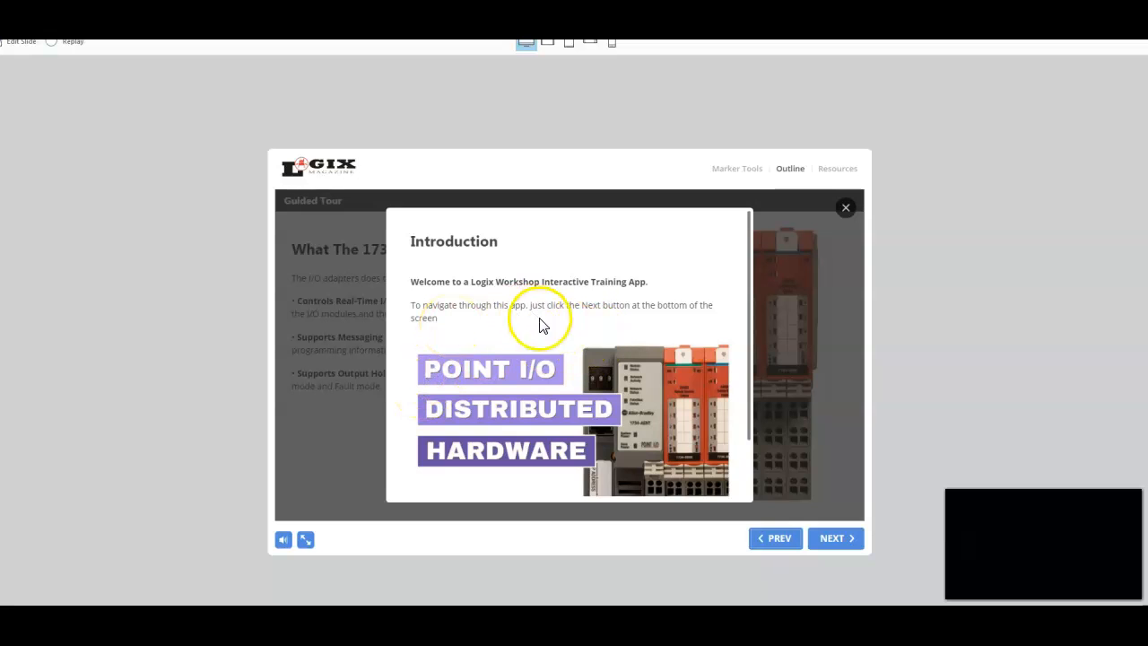
pyautogui.moveTo(603, 404)
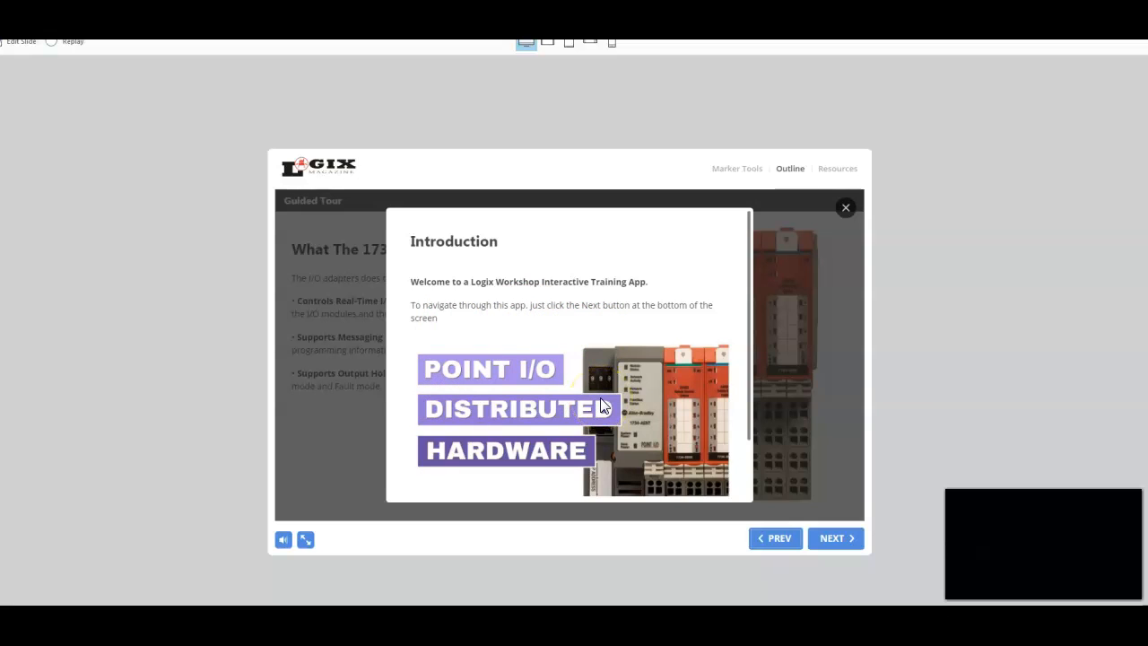
# Dismiss the Introduction popup to show the 'What The 1734-AENT Does' page.
pyautogui.click(834, 538)
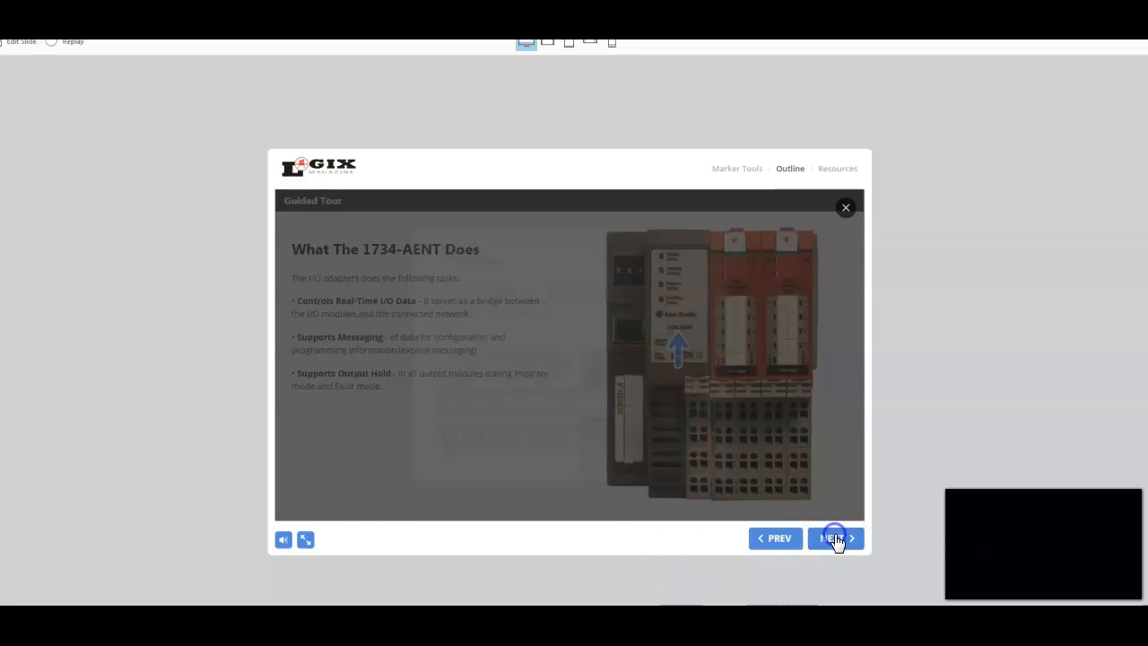
pyautogui.click(834, 539)
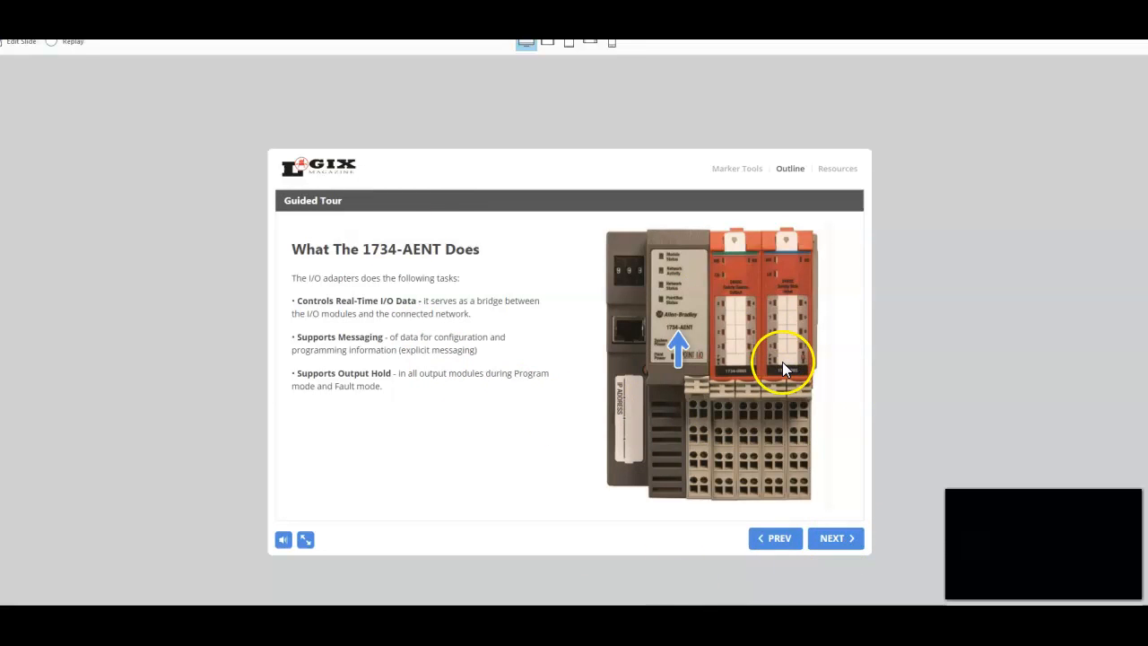
pyautogui.moveTo(703, 528)
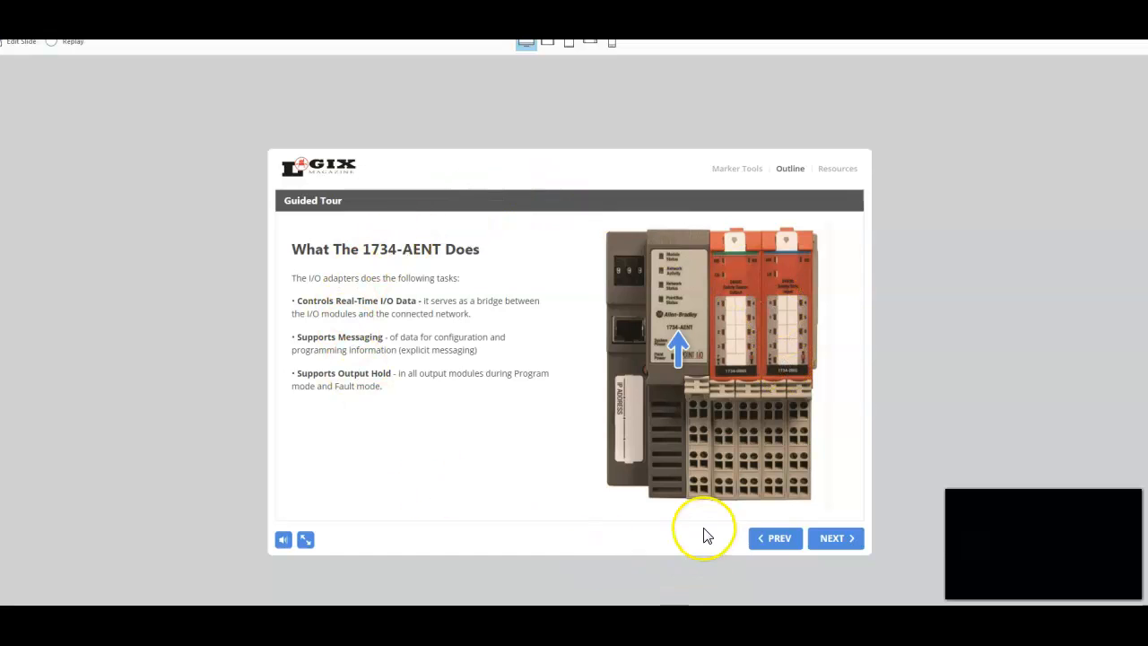
pyautogui.moveTo(667, 355)
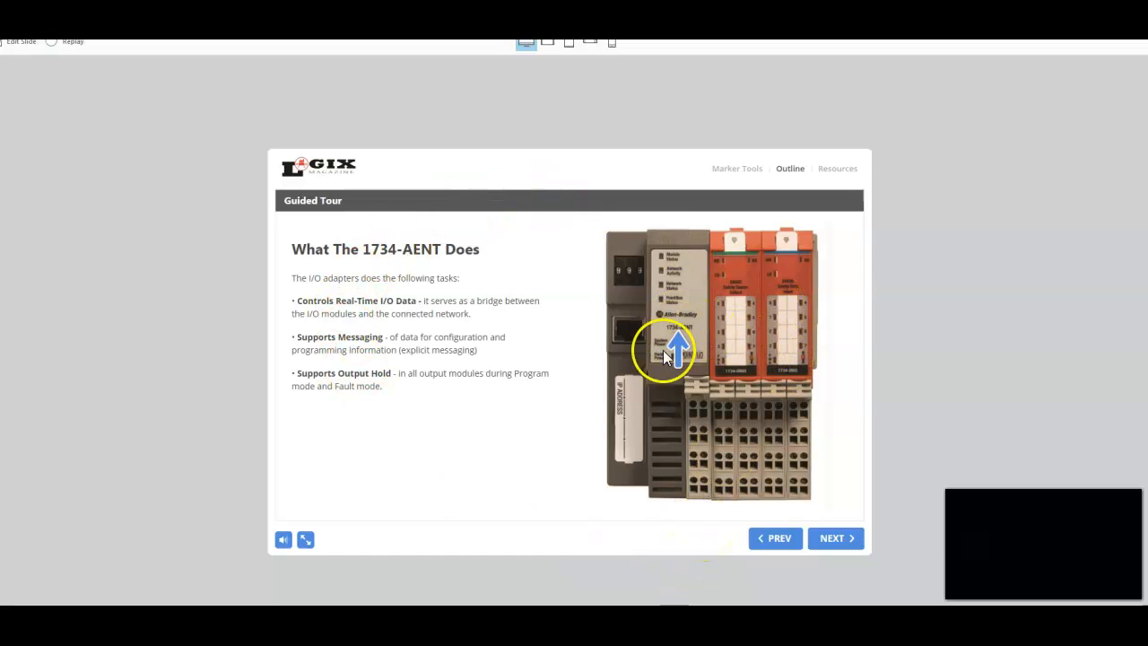
pyautogui.moveTo(661, 380)
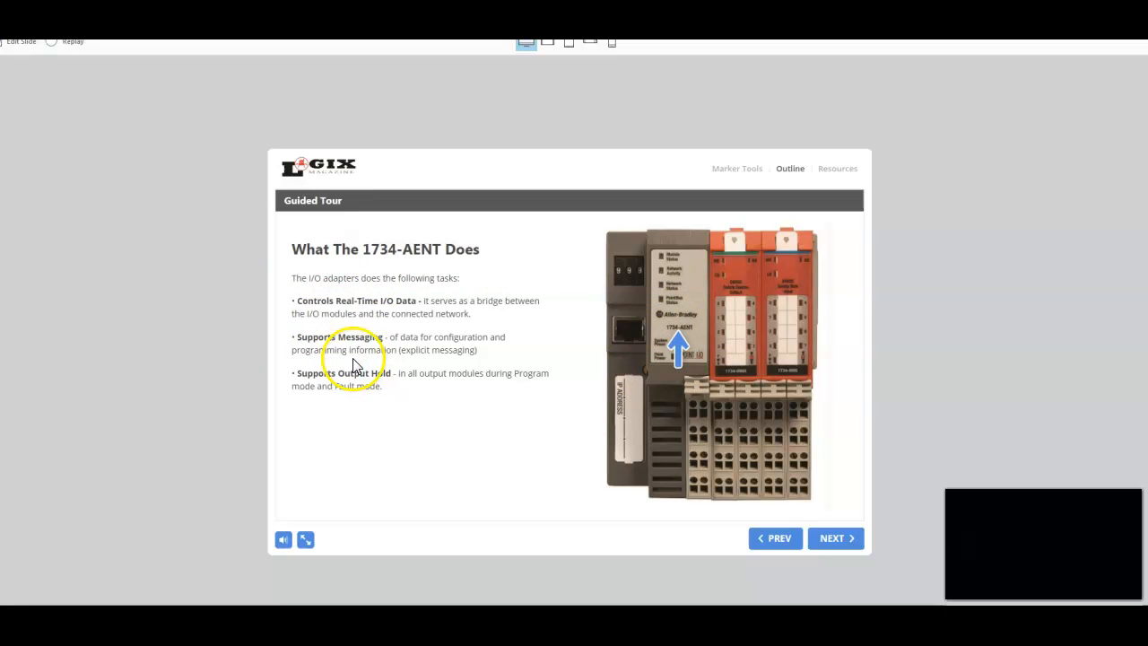
pyautogui.moveTo(614, 269)
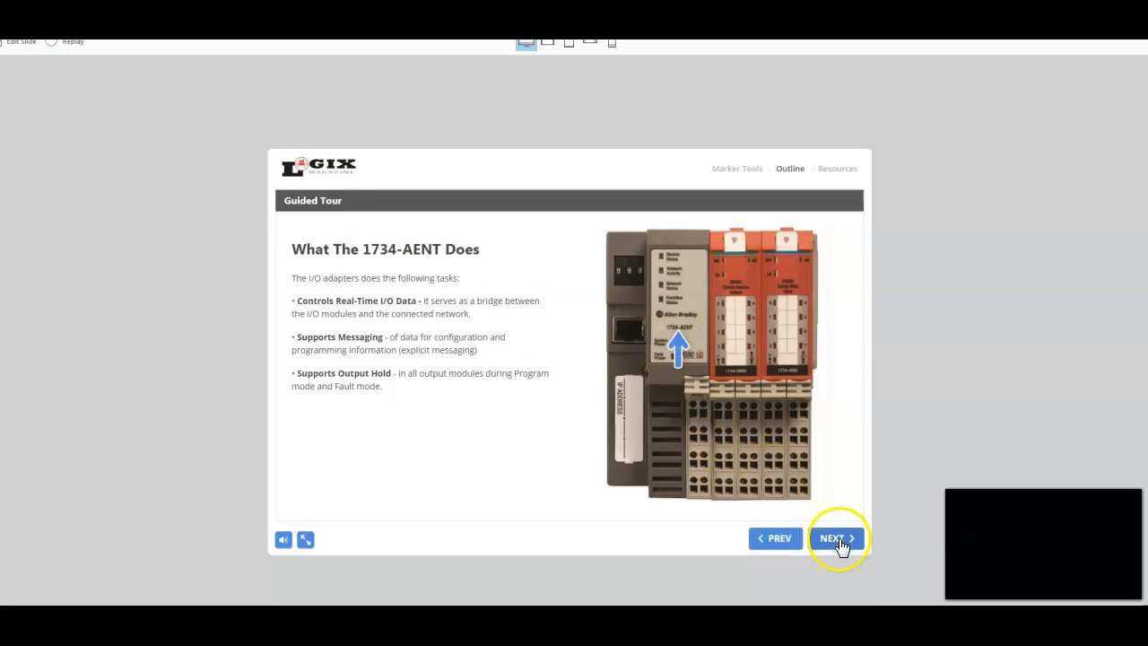
# Advance to the Network Address Thumb-Wheel page and scroll its IP address explanation.
pyautogui.click(835, 538)
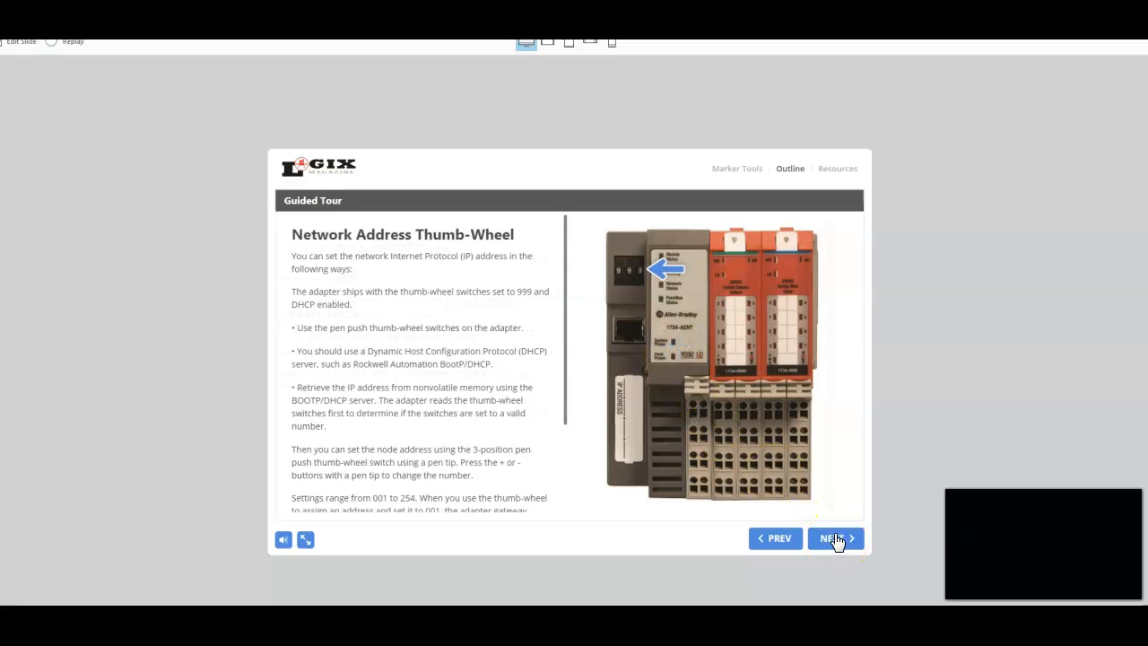
pyautogui.moveTo(627, 283)
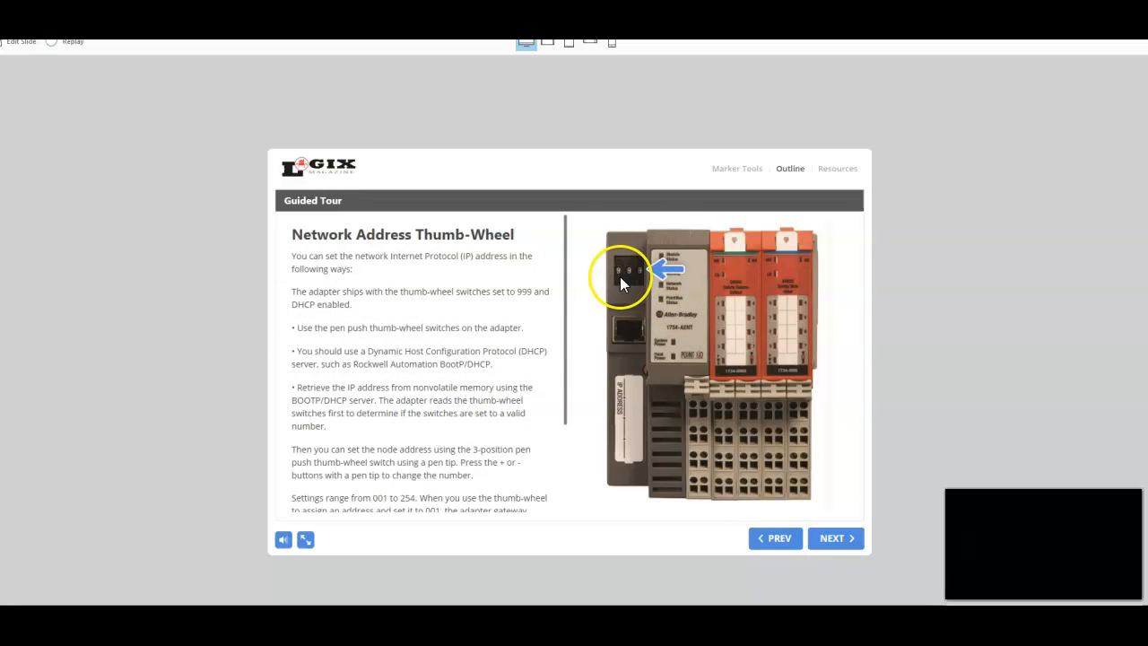
pyautogui.moveTo(381, 278)
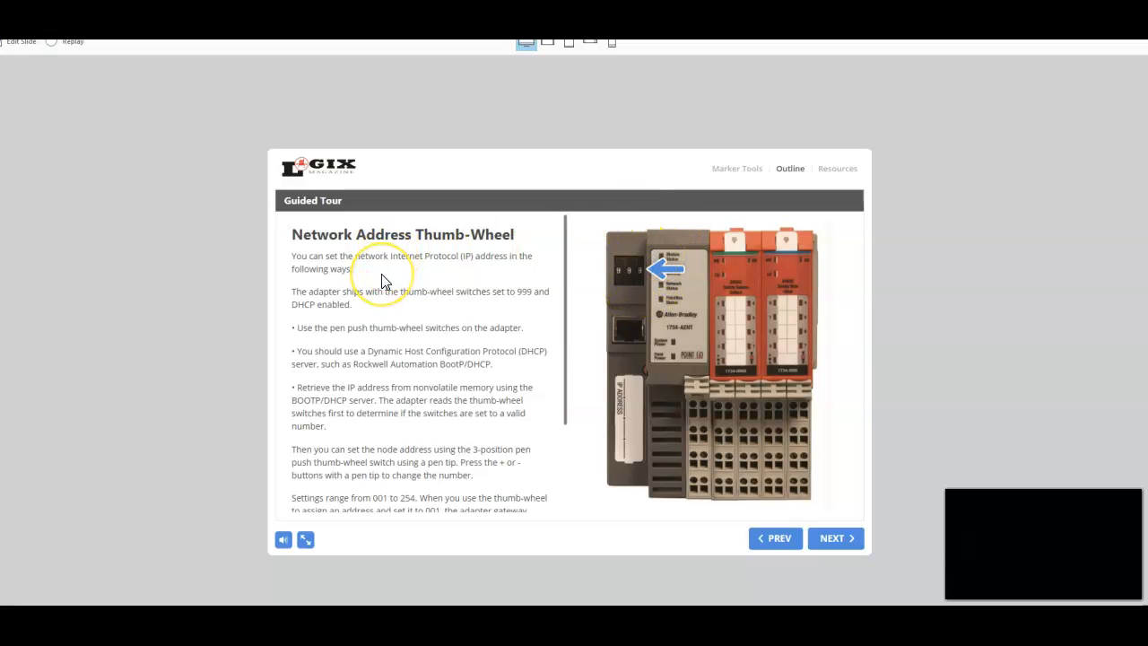
pyautogui.scroll(-3)
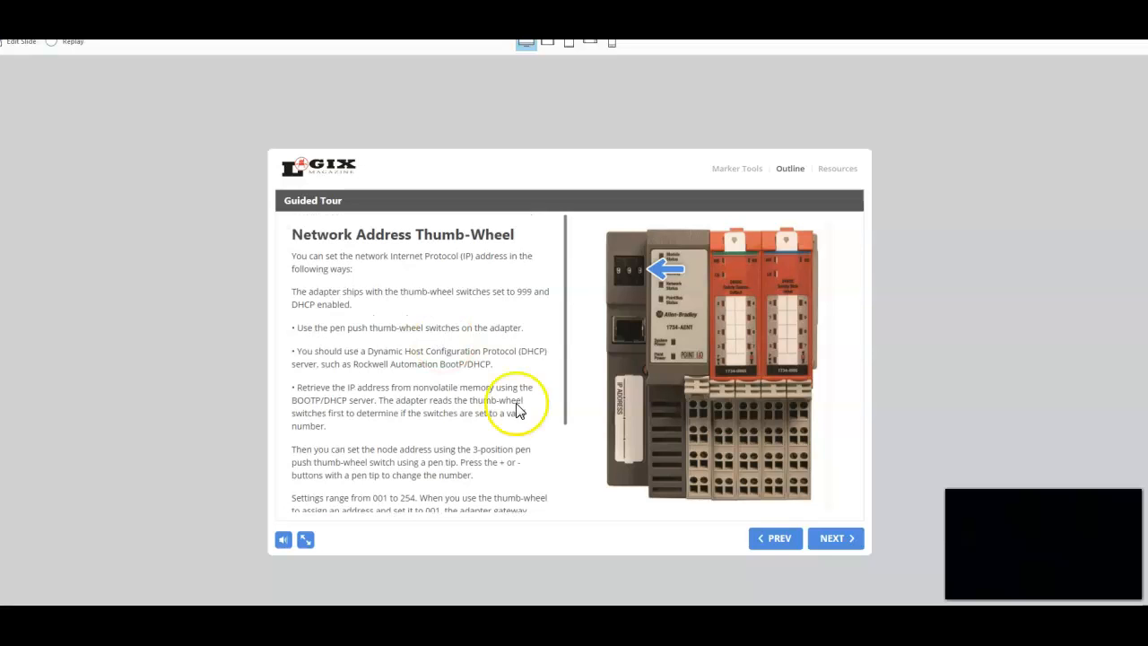
# Pass the Ethernet RJ45 Connector page and review the Set Network Address BootP/DHCP steps.
pyautogui.click(835, 538)
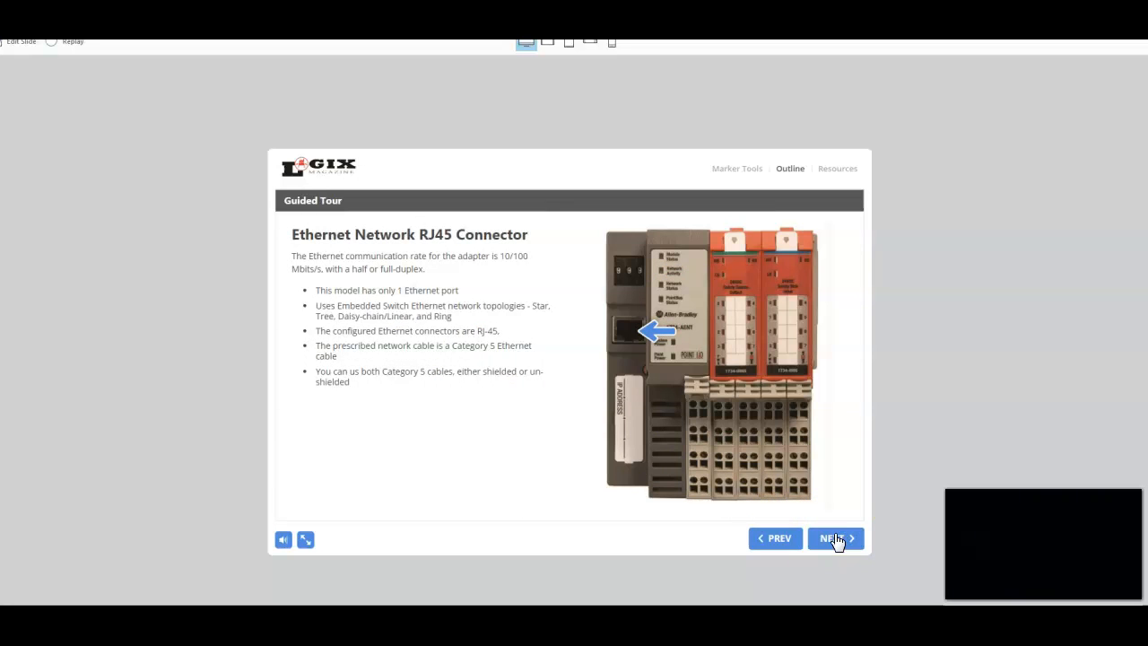
pyautogui.moveTo(384, 309)
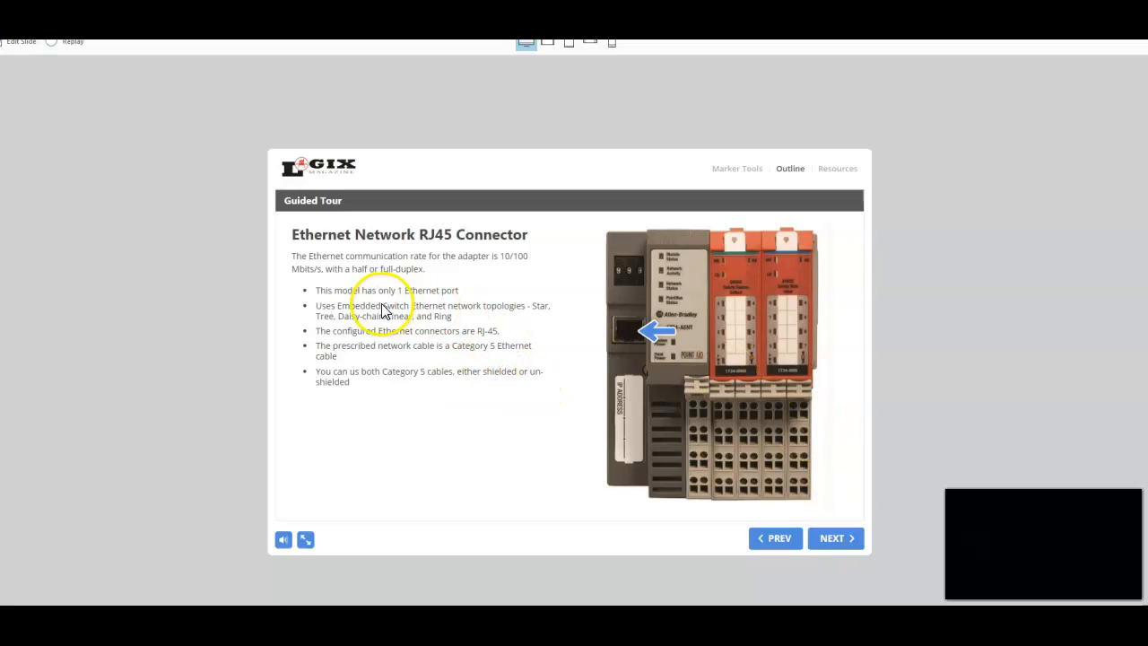
pyautogui.moveTo(409, 285)
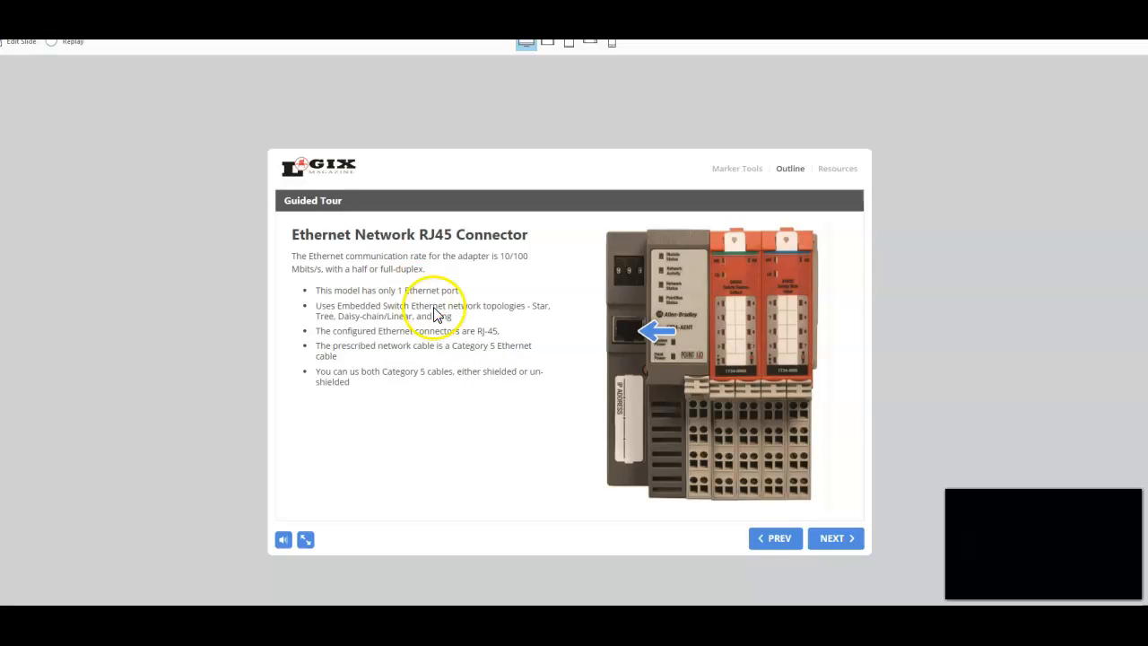
pyautogui.moveTo(451, 427)
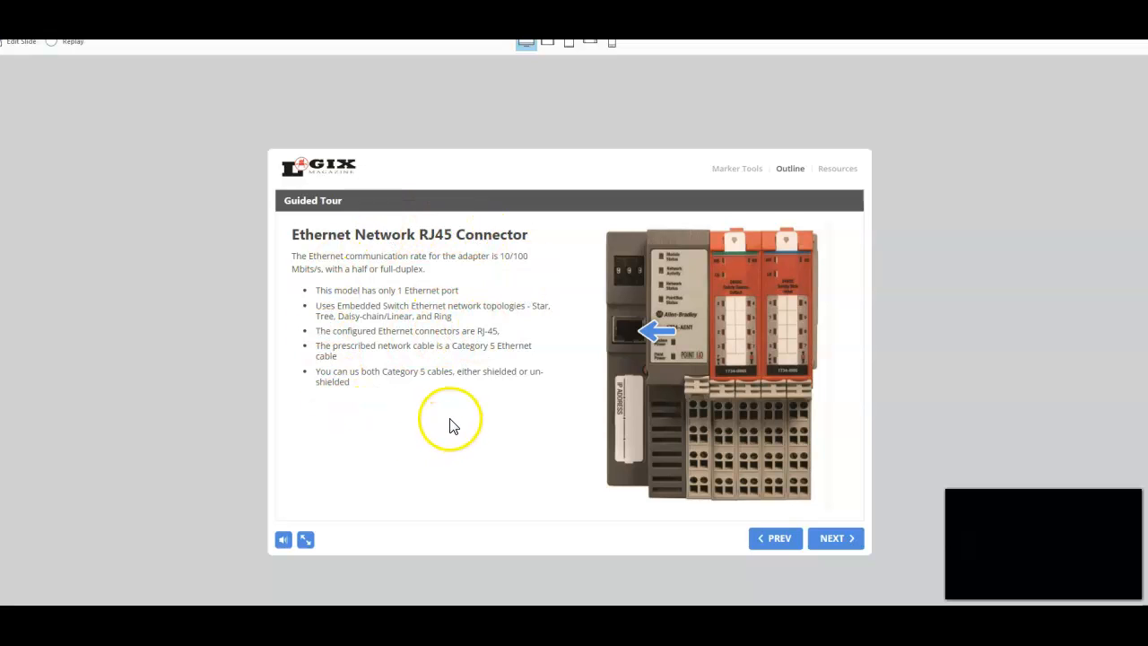
pyautogui.click(833, 538)
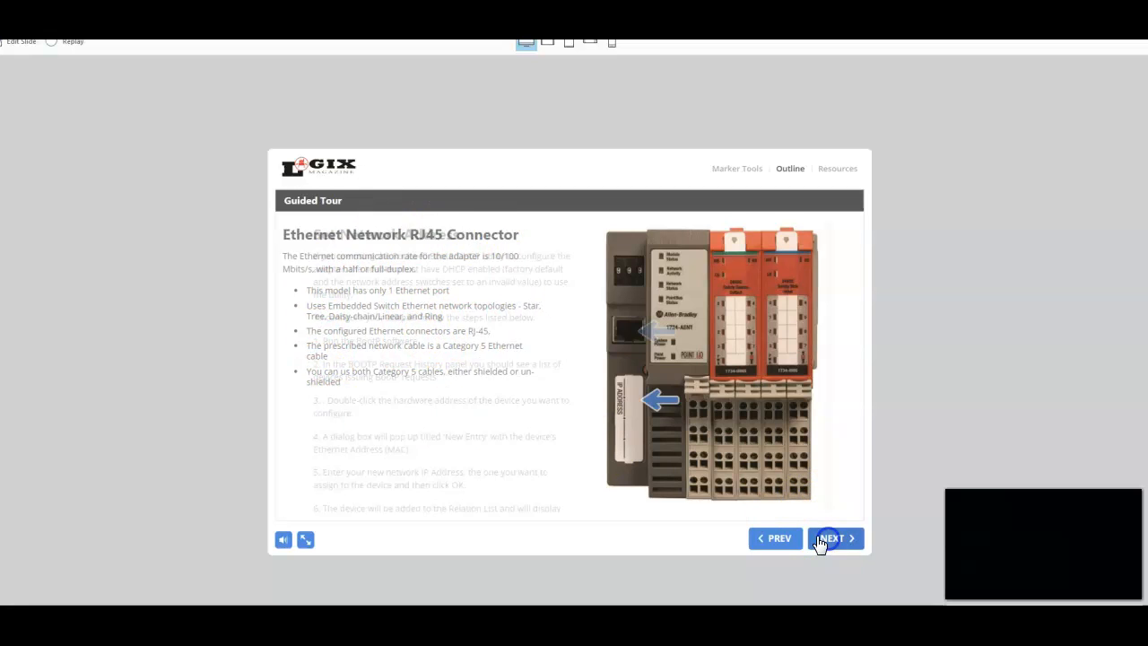
pyautogui.click(832, 538)
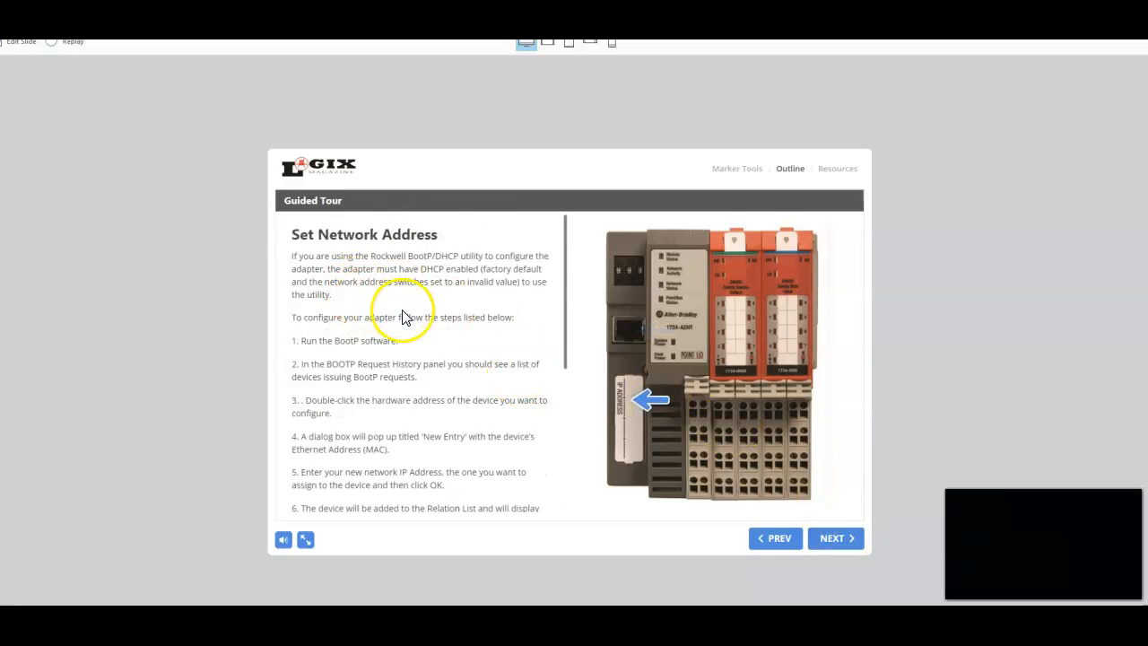
pyautogui.scroll(-3)
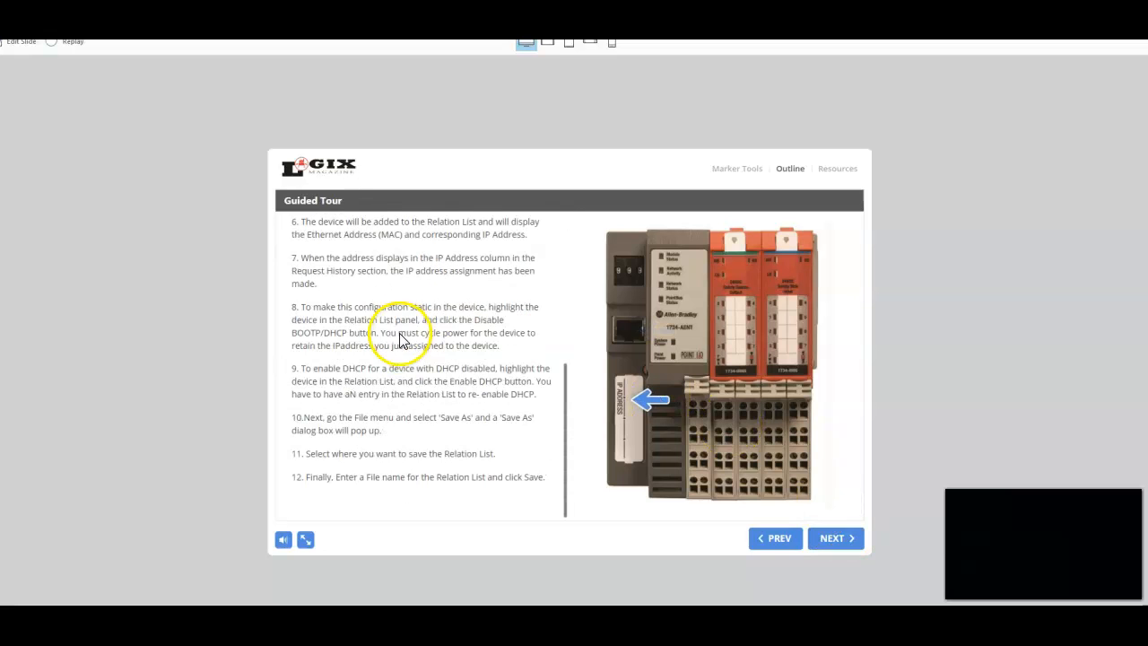
pyautogui.scroll(3)
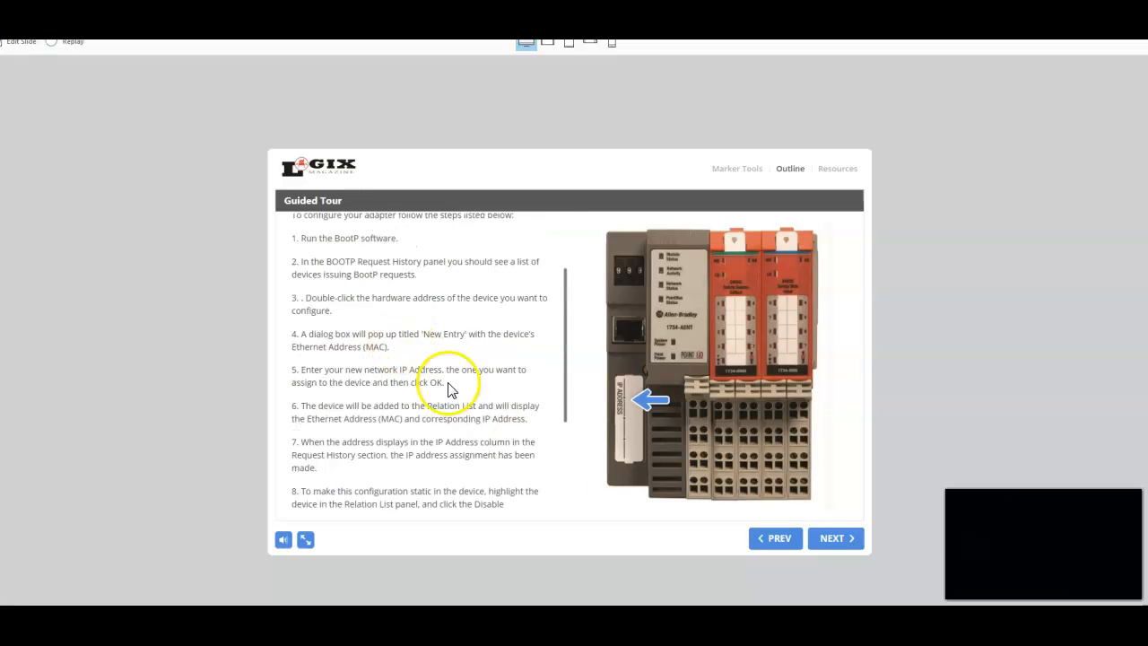
# Review the Module Status indicator colours, then move on to the Network Activity page.
pyautogui.click(834, 538)
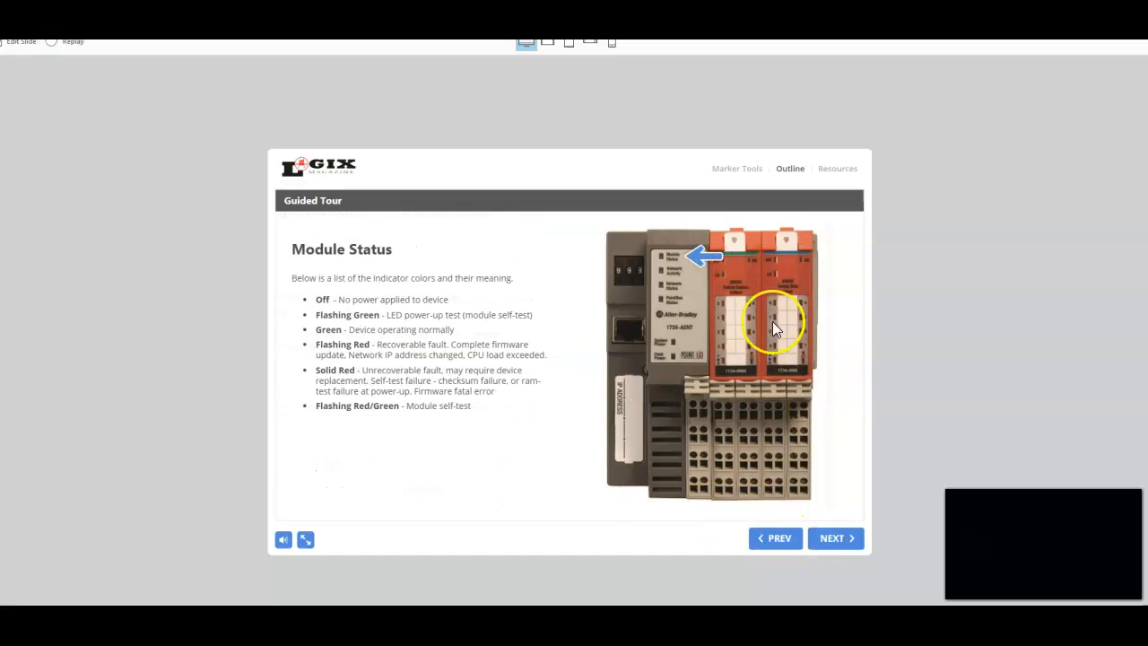
pyautogui.moveTo(314, 266)
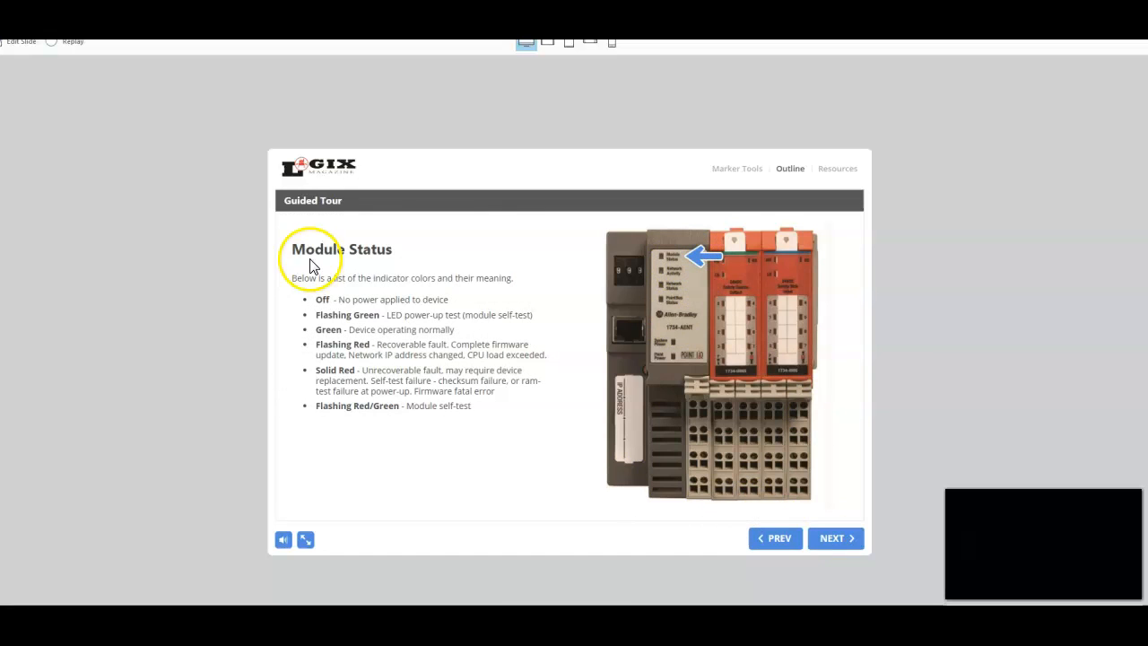
pyautogui.moveTo(393, 303)
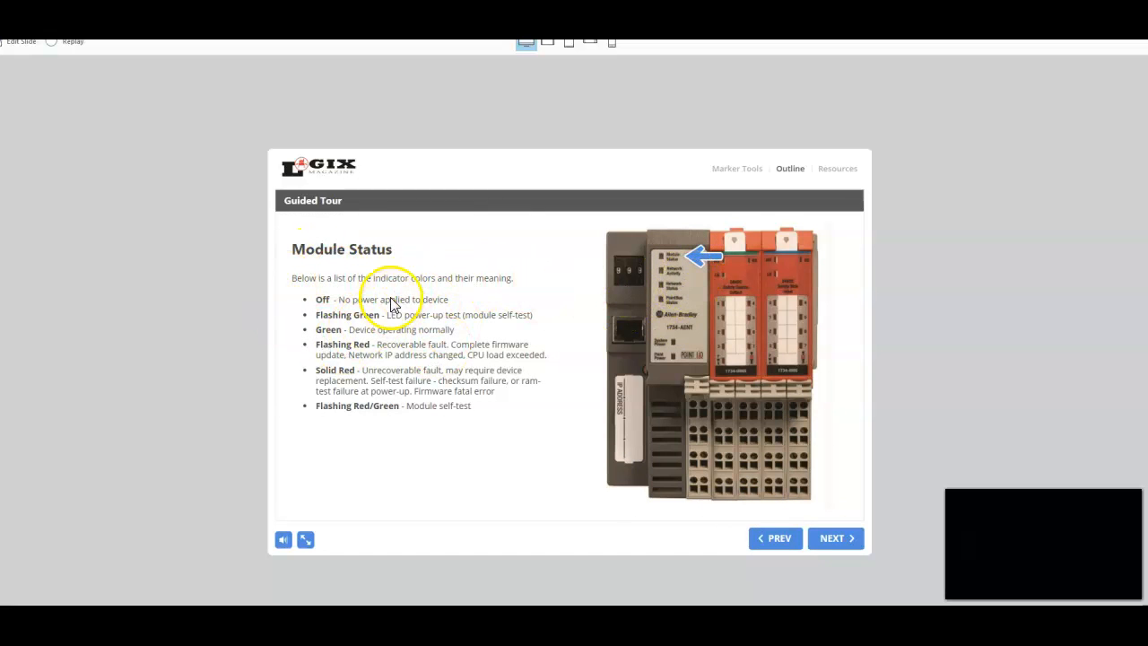
pyautogui.moveTo(289, 294)
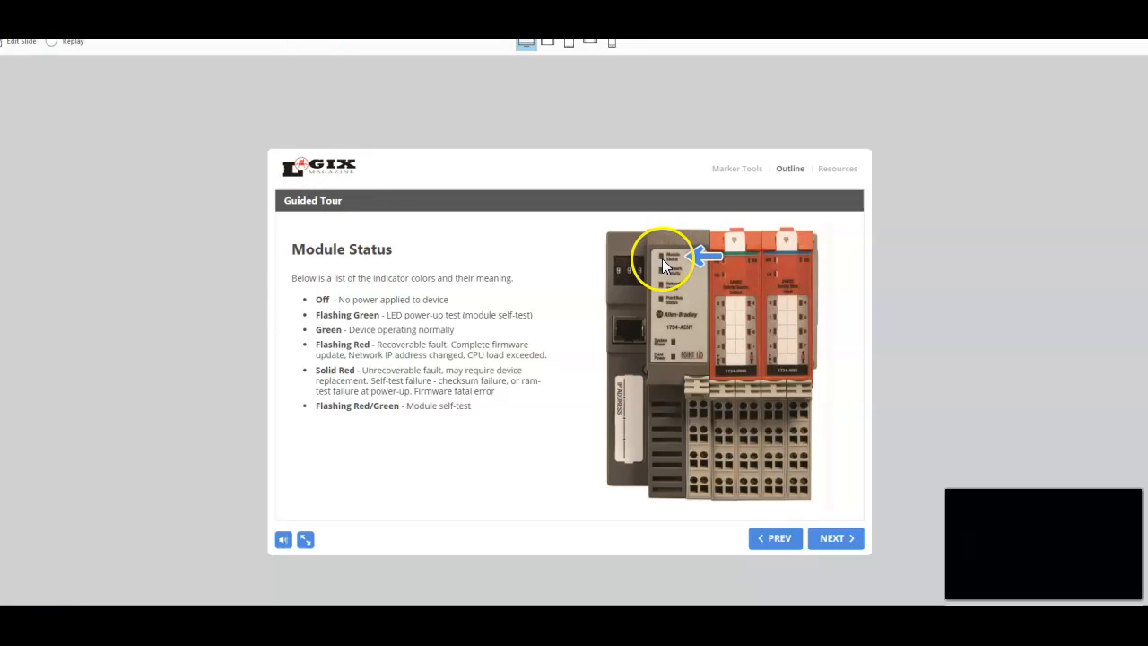
pyautogui.moveTo(284, 312)
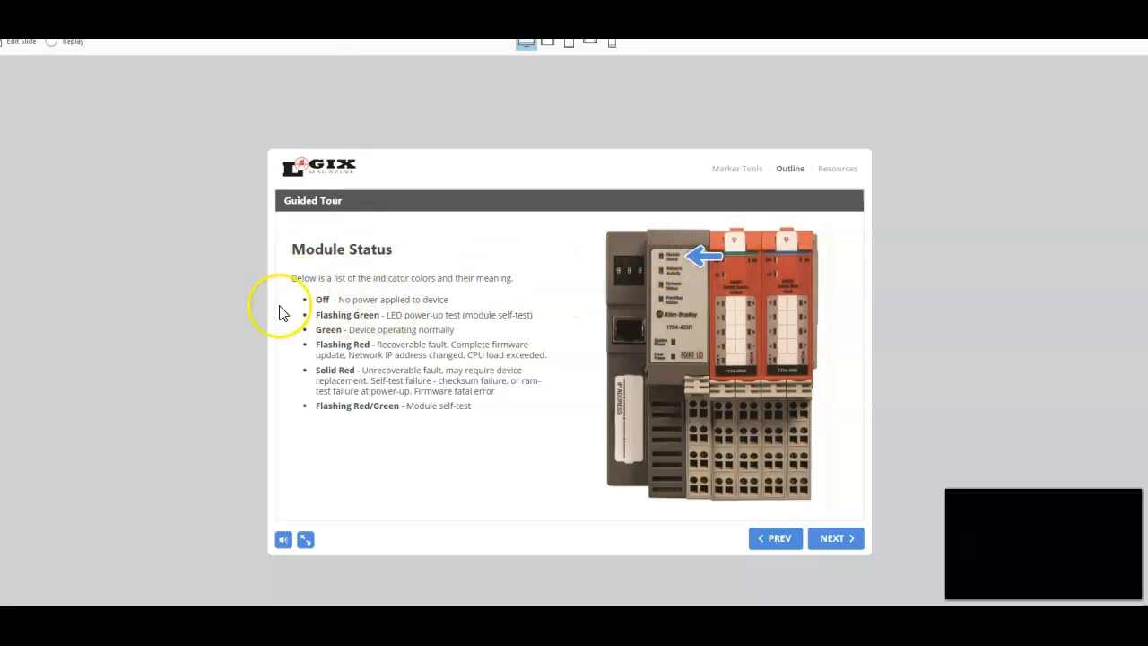
pyautogui.moveTo(684, 270)
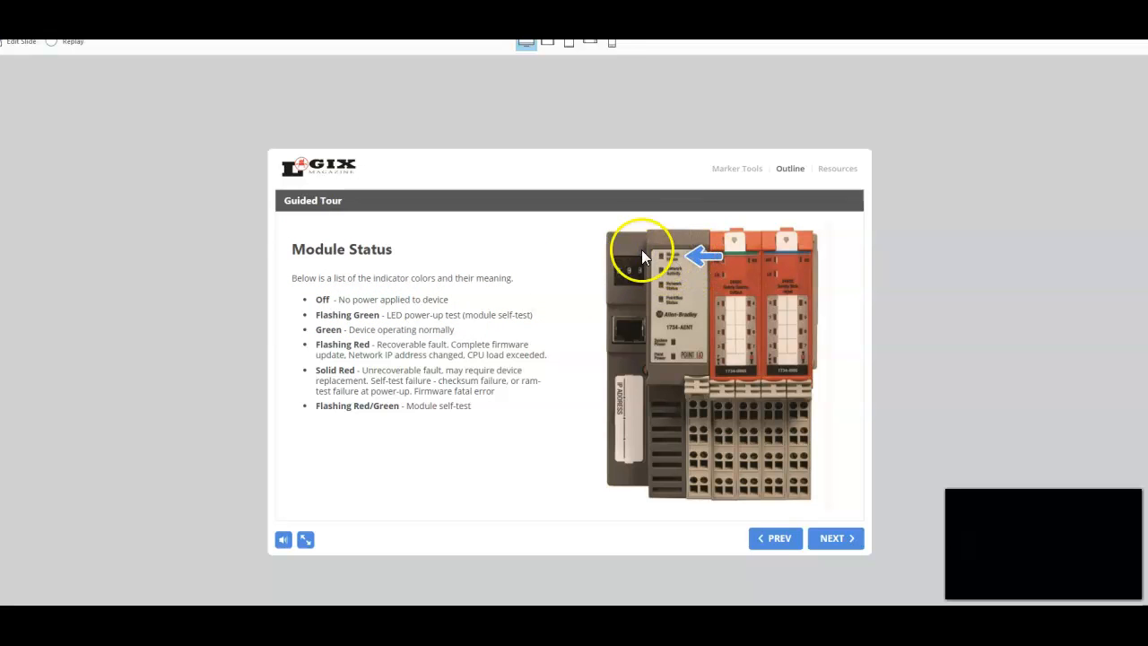
pyautogui.moveTo(321, 332)
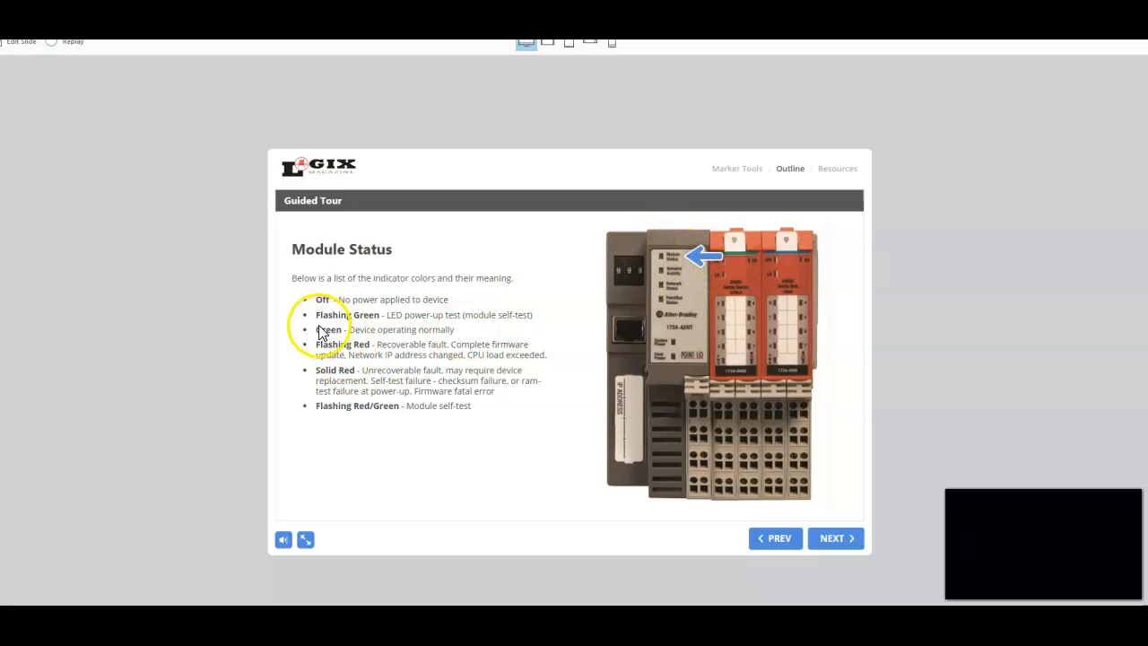
pyautogui.moveTo(391, 323)
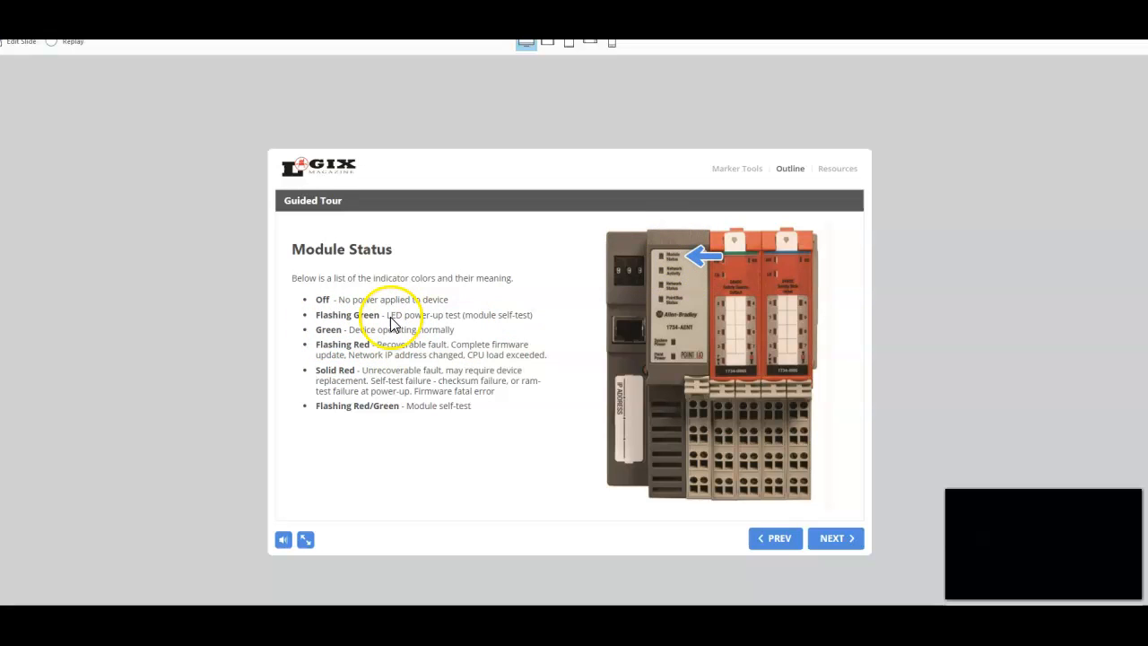
pyautogui.moveTo(501, 330)
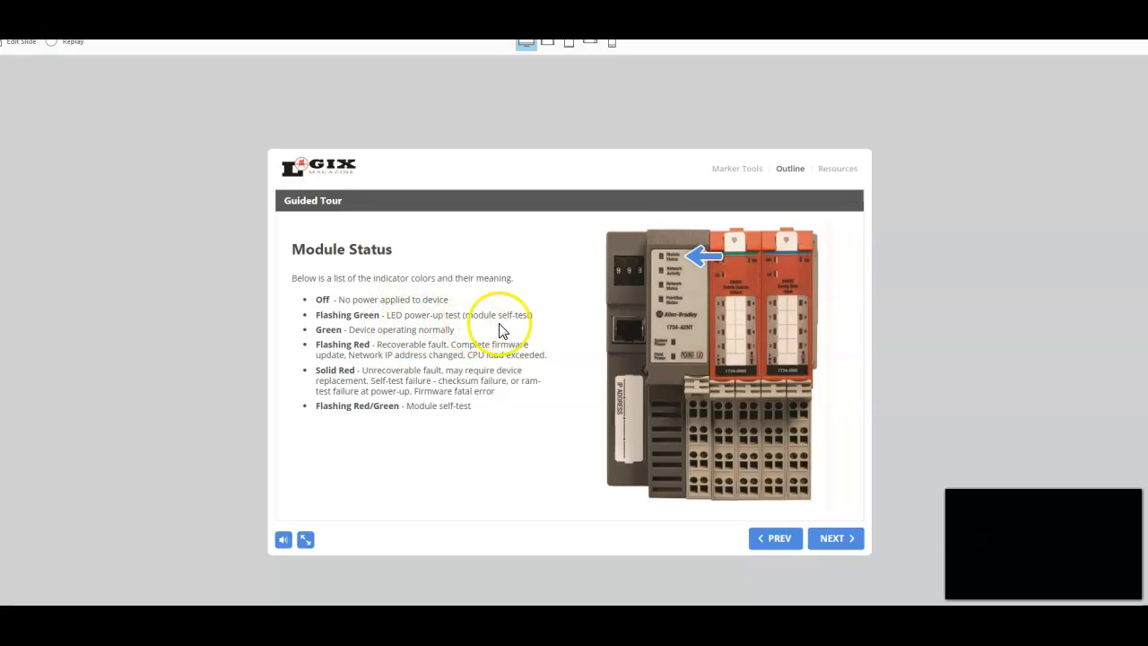
pyautogui.moveTo(367, 352)
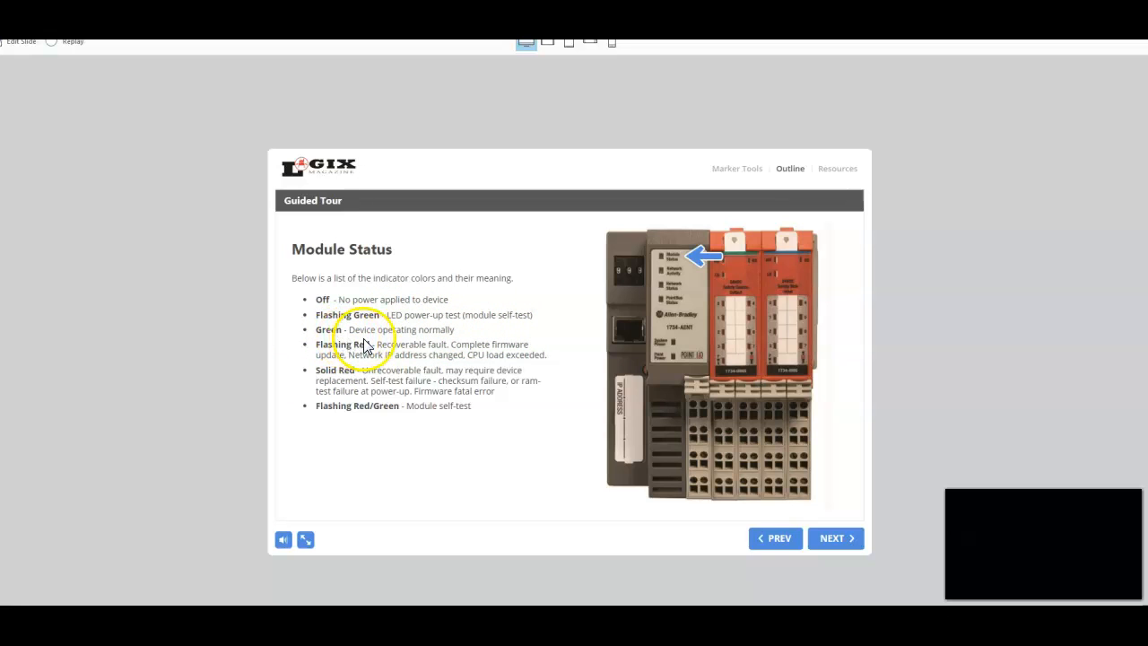
pyautogui.moveTo(448, 344)
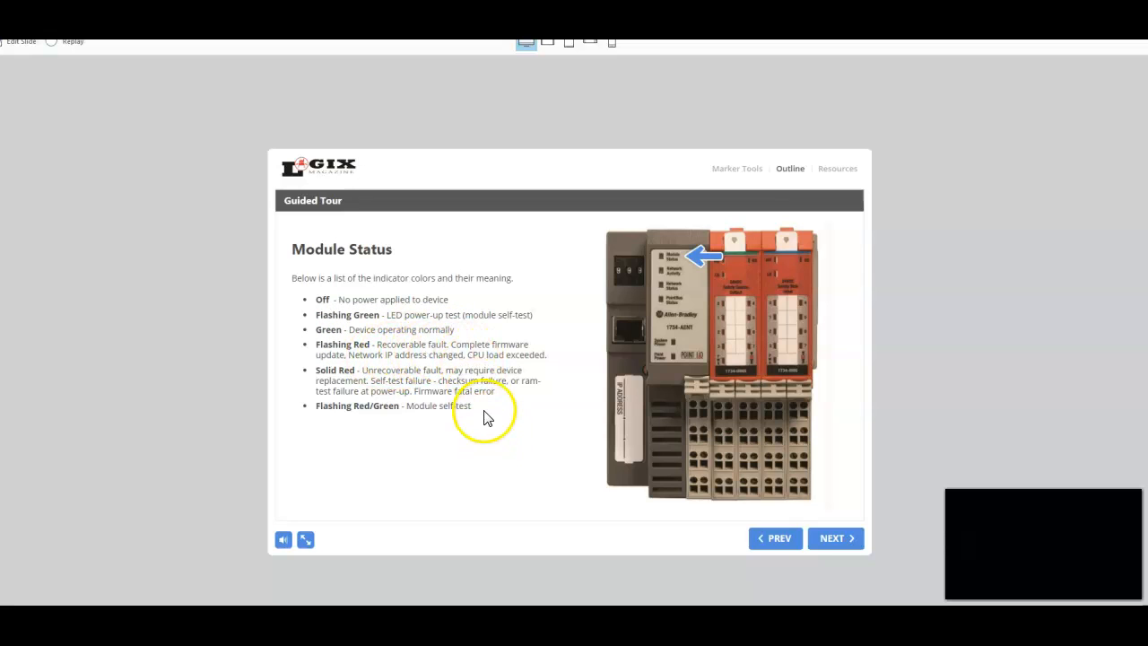
pyautogui.moveTo(368, 399)
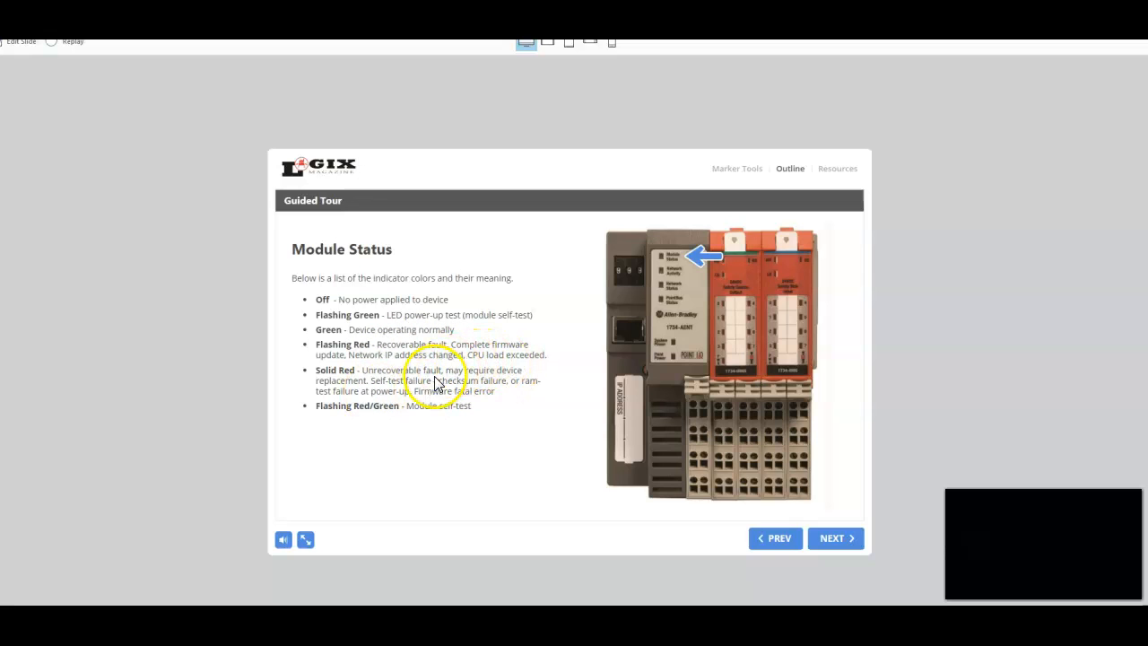
pyautogui.moveTo(492, 396)
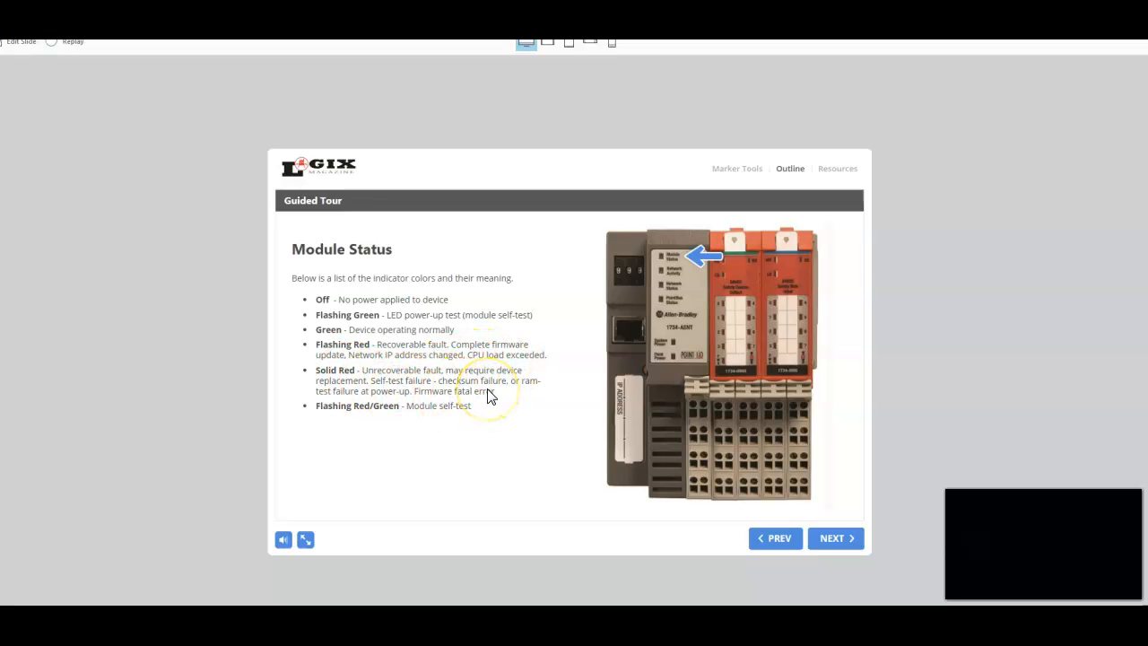
pyautogui.moveTo(452, 273)
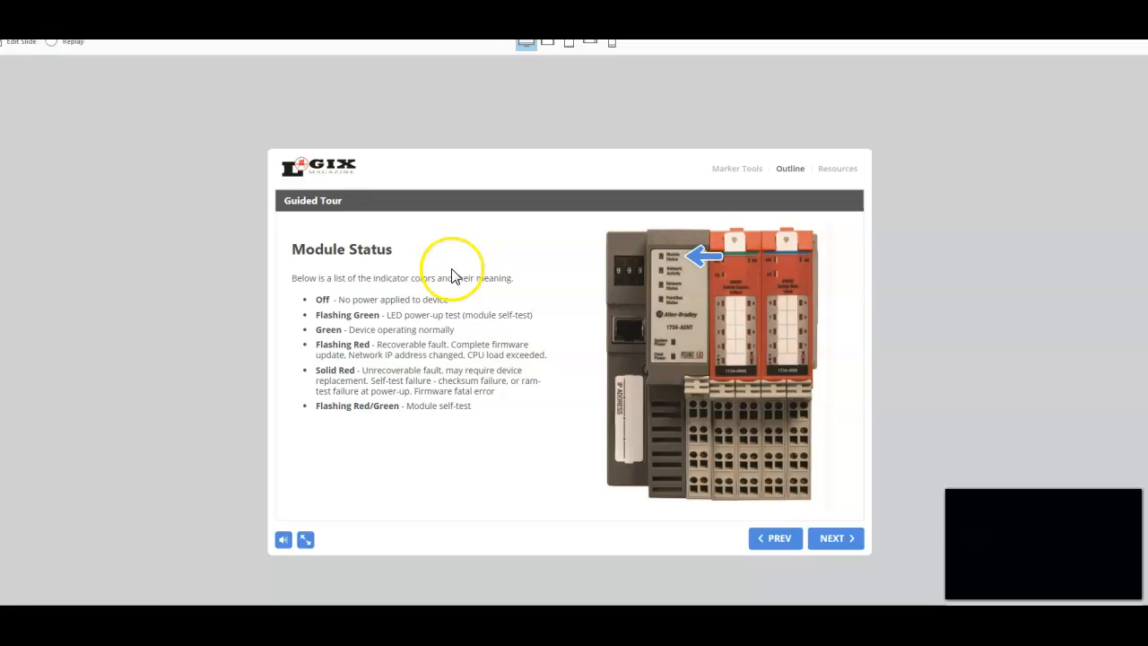
pyautogui.moveTo(439, 411)
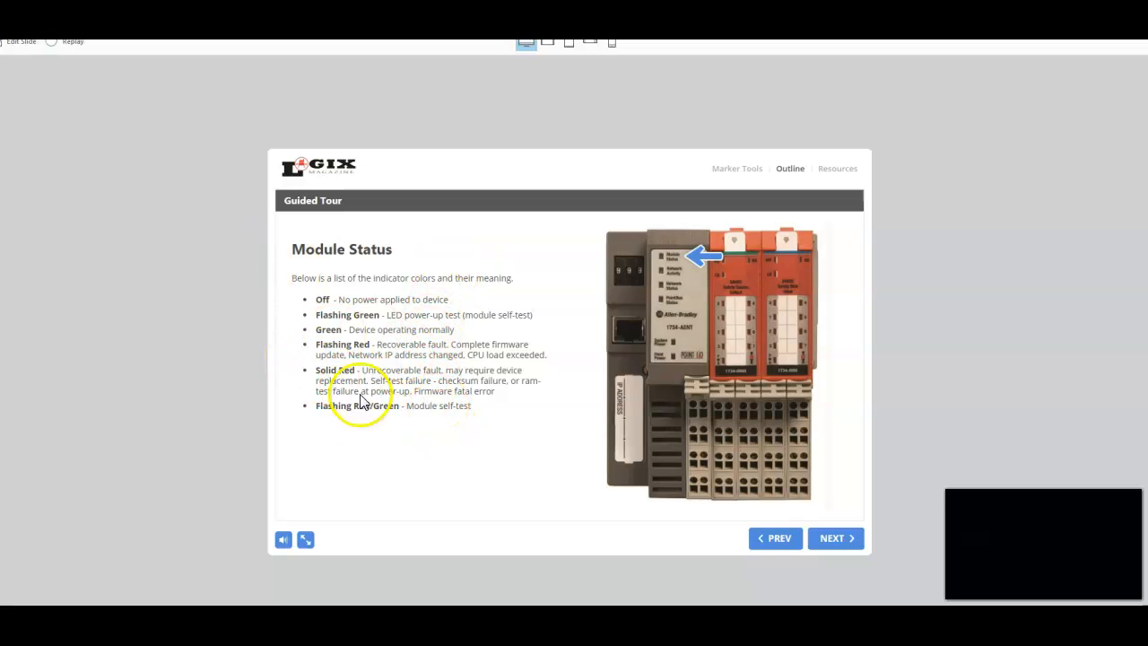
pyautogui.moveTo(513, 412)
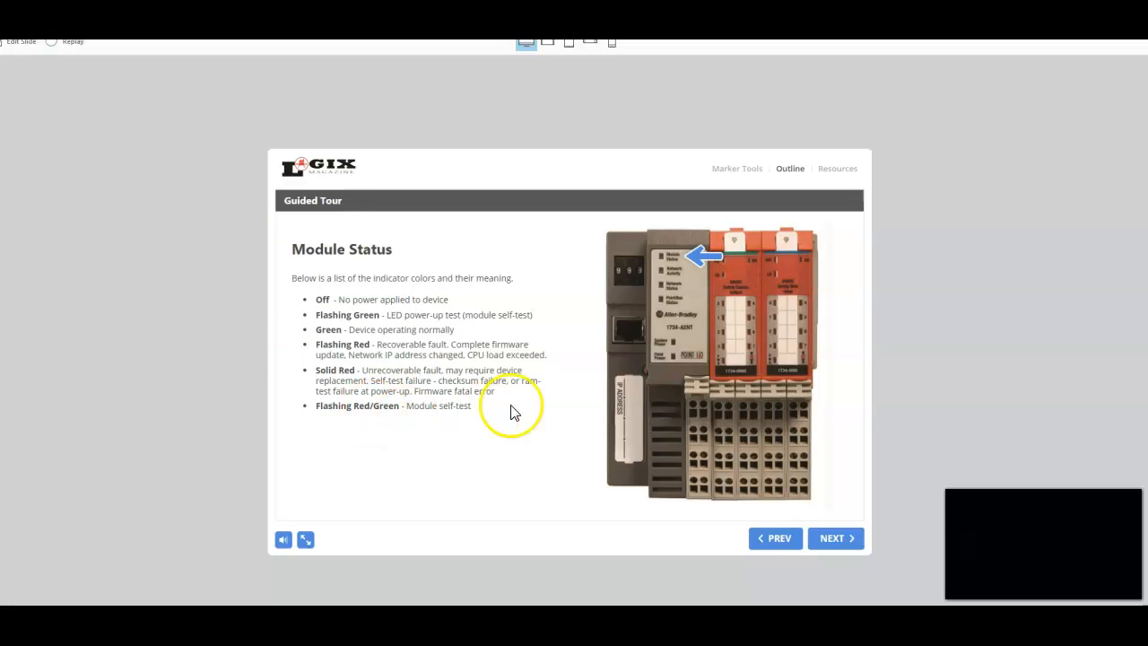
pyautogui.click(834, 538)
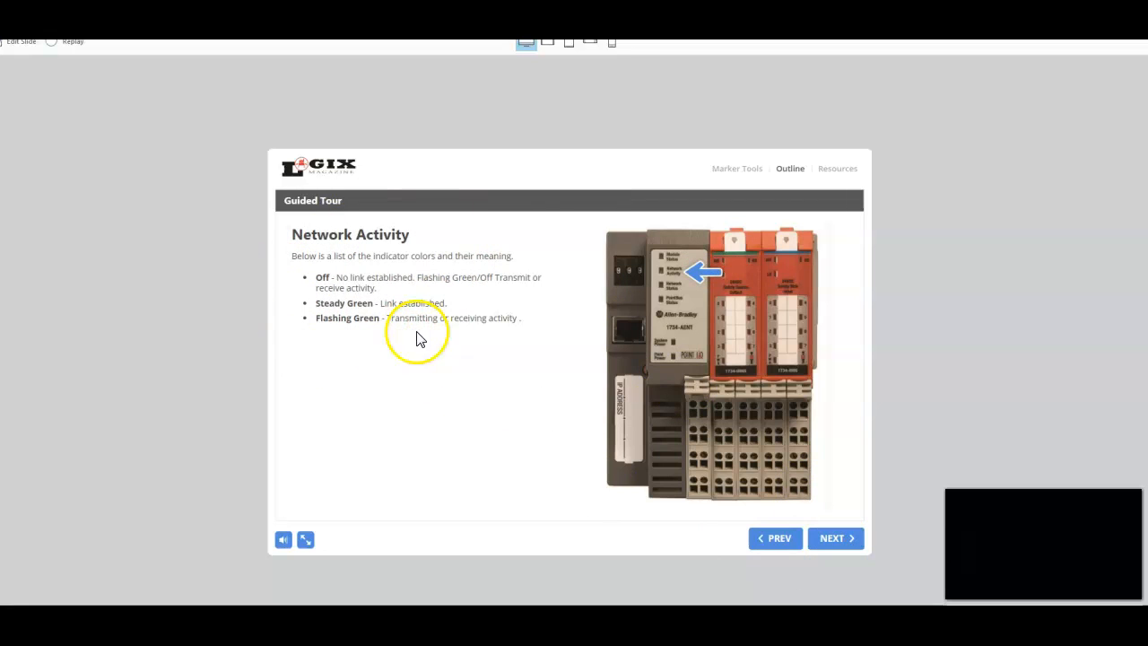
pyautogui.moveTo(339, 503)
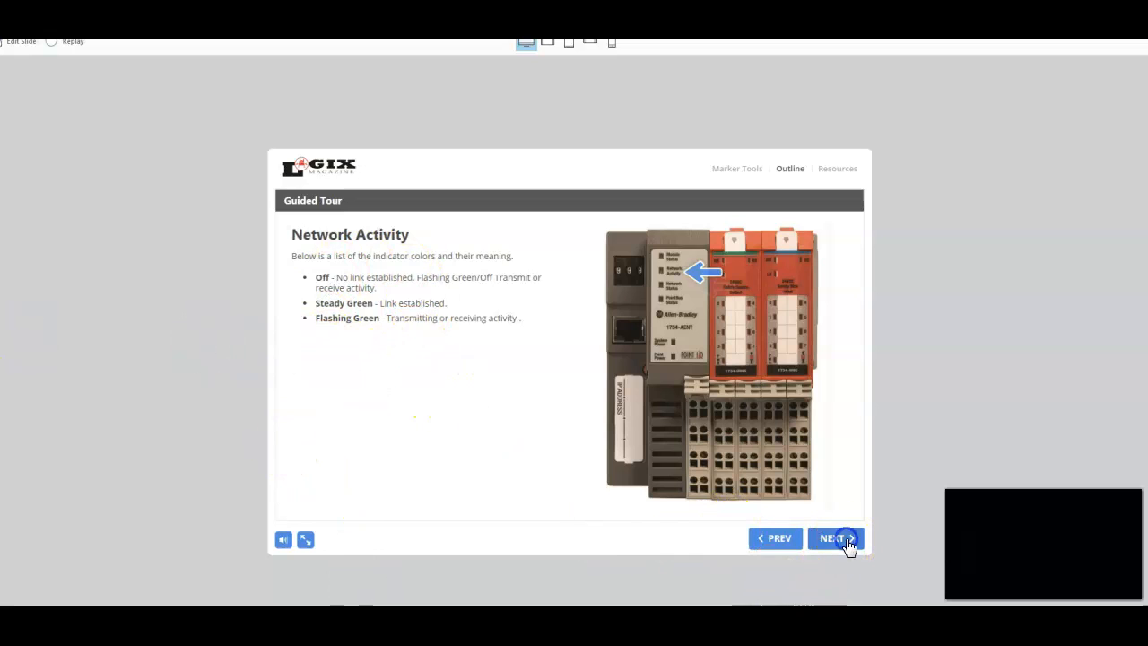
# Step through Network Status, PointBus Status, System Power and Field Power to the 1734-OB8S overview.
pyautogui.click(834, 538)
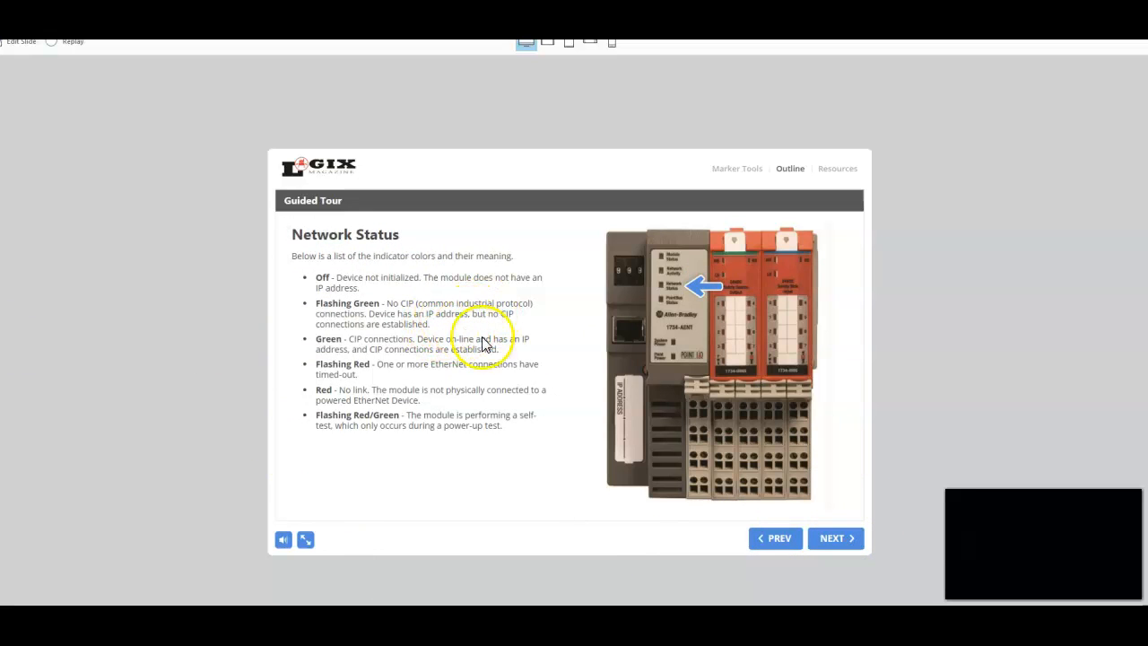
pyautogui.moveTo(357, 456)
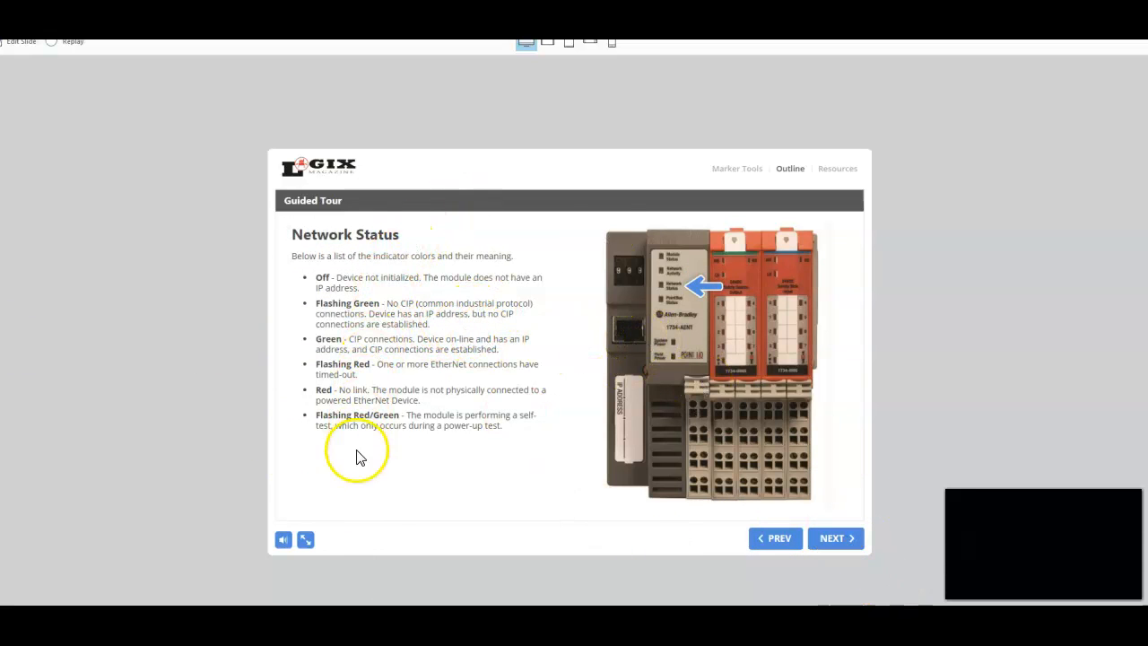
pyautogui.click(835, 538)
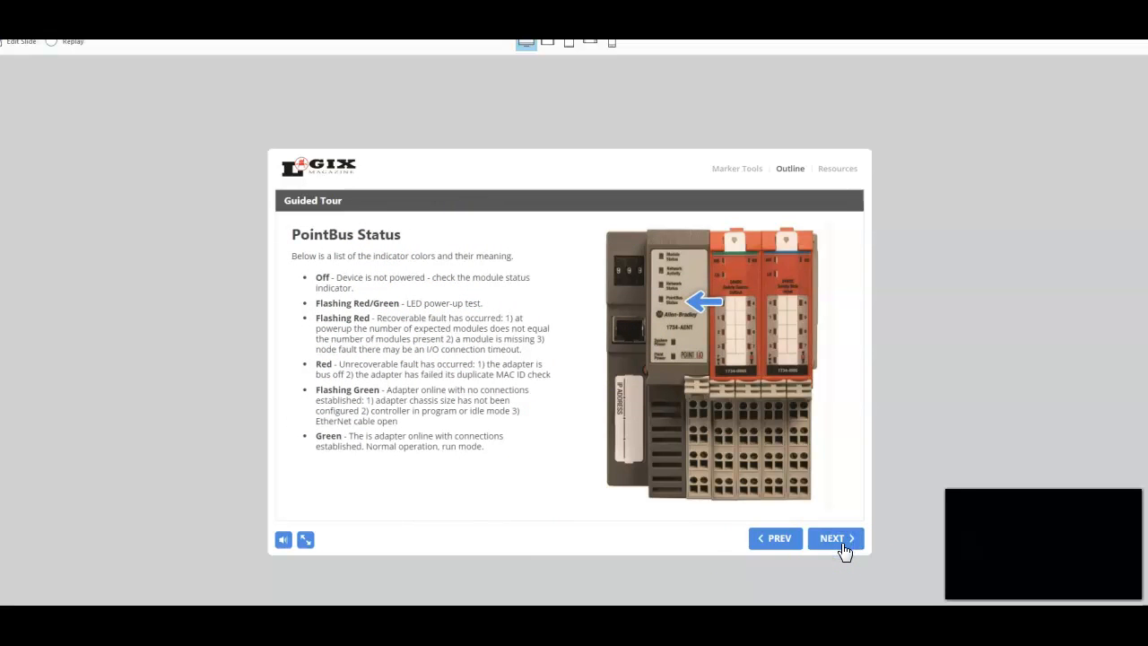
pyautogui.click(834, 538)
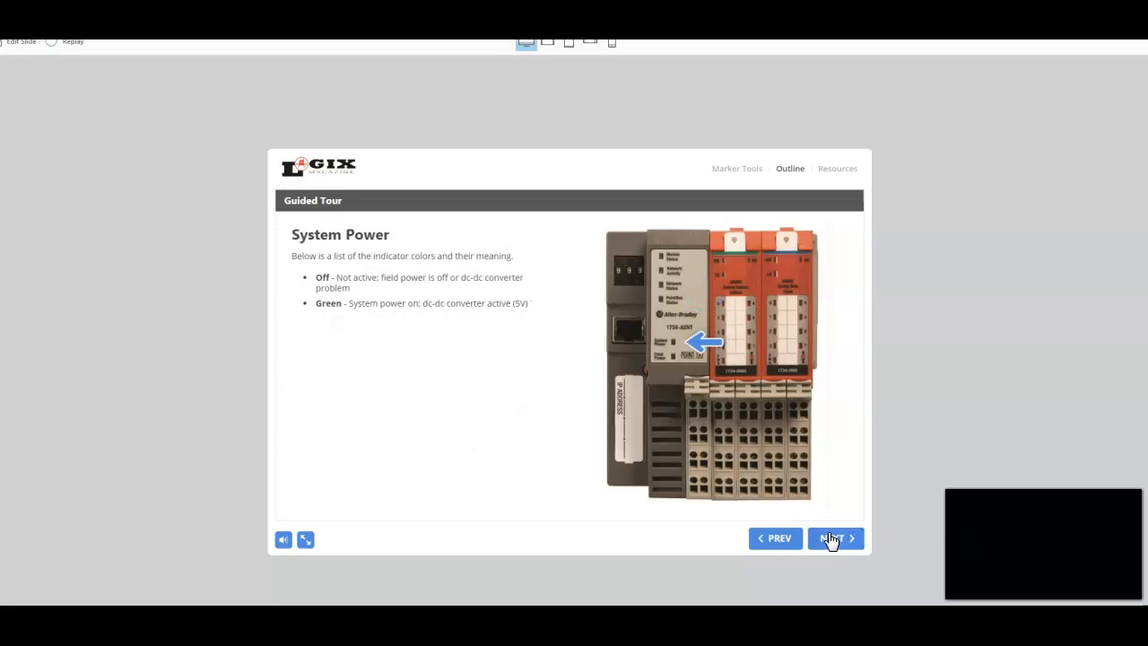
pyautogui.click(832, 538)
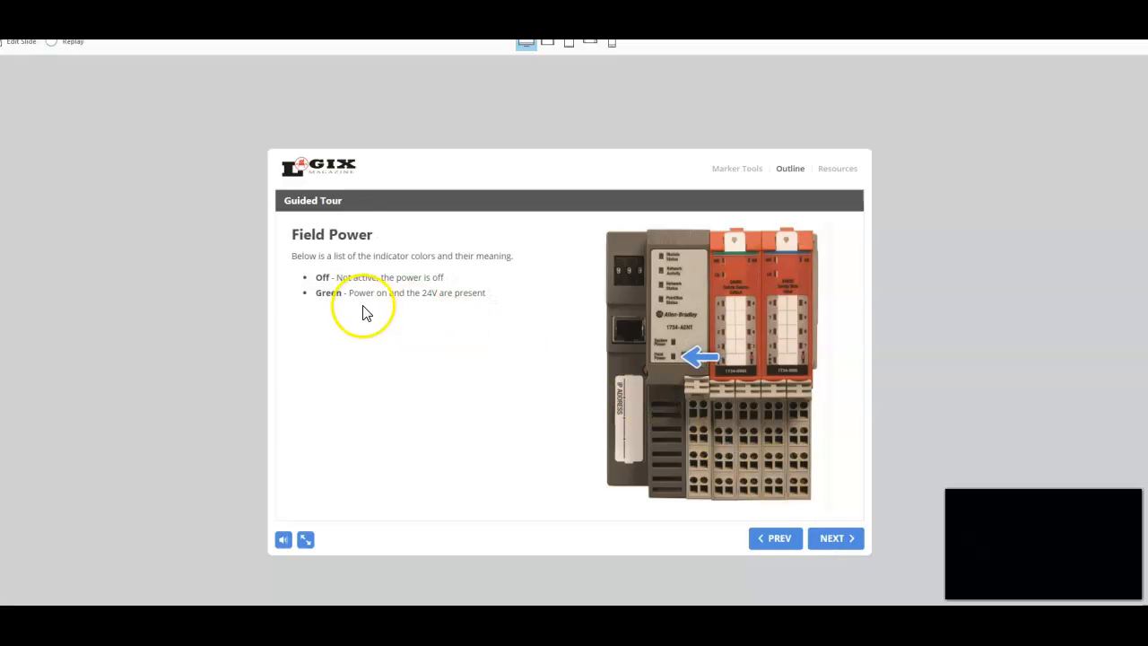
pyautogui.moveTo(414, 294)
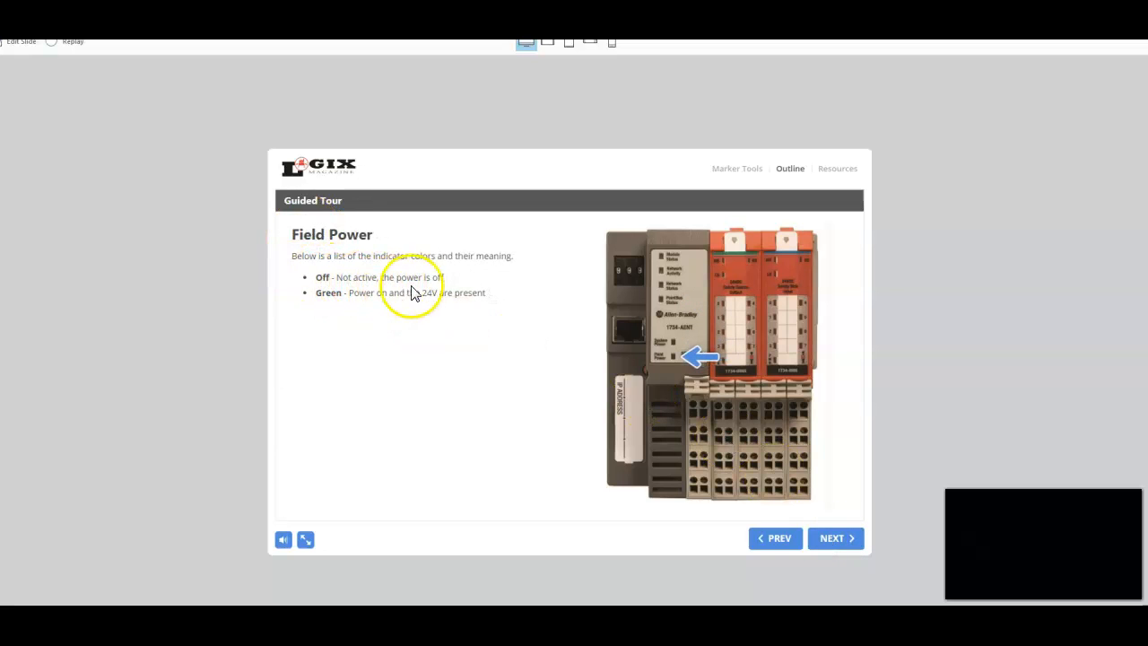
pyautogui.moveTo(413, 313)
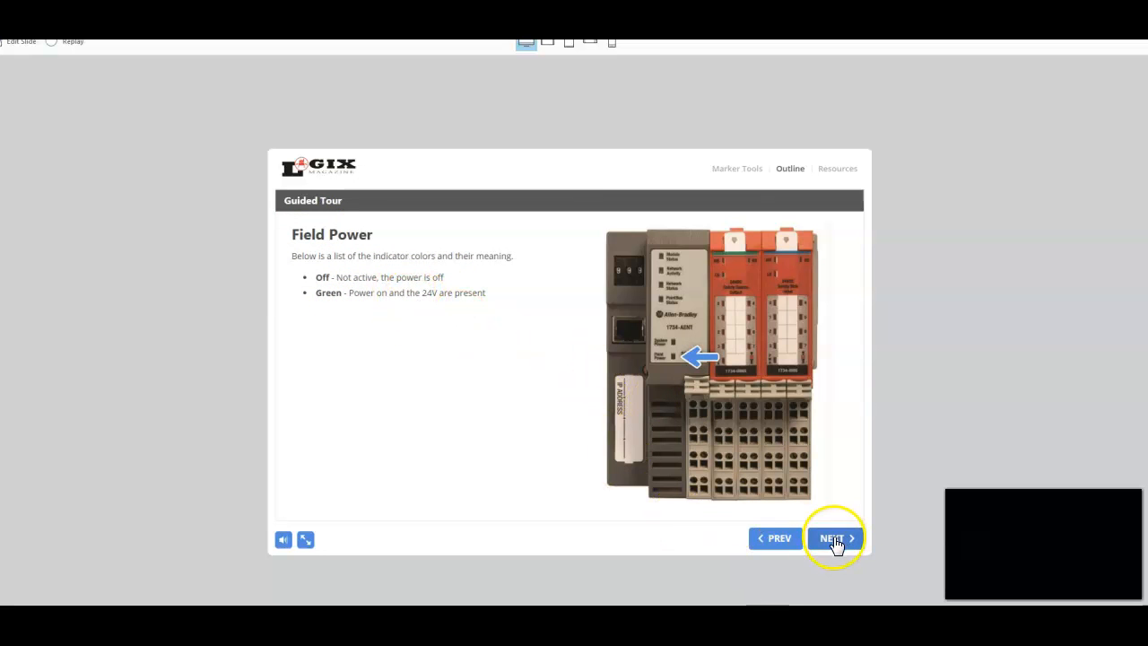
pyautogui.click(833, 538)
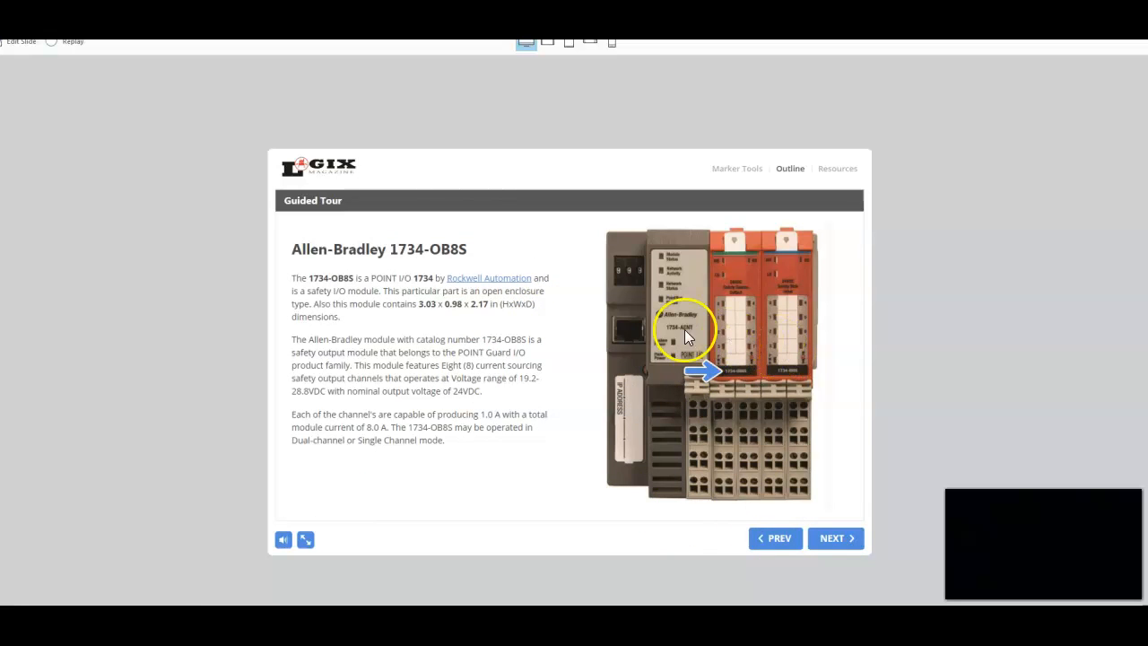
pyautogui.moveTo(481, 518)
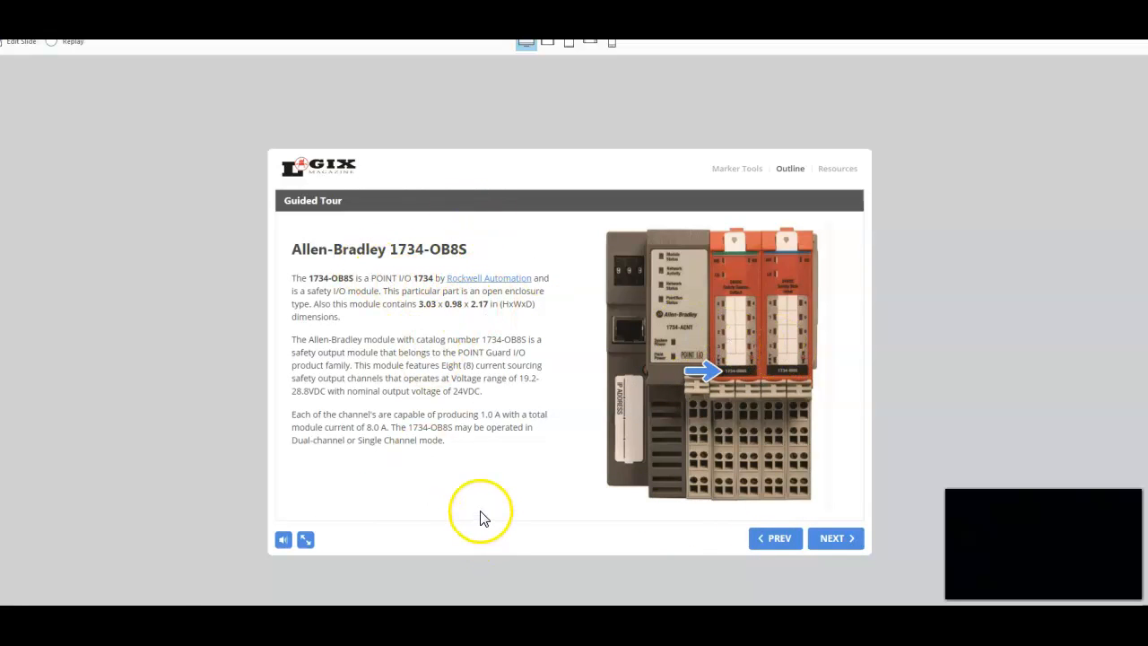
pyautogui.moveTo(779, 538)
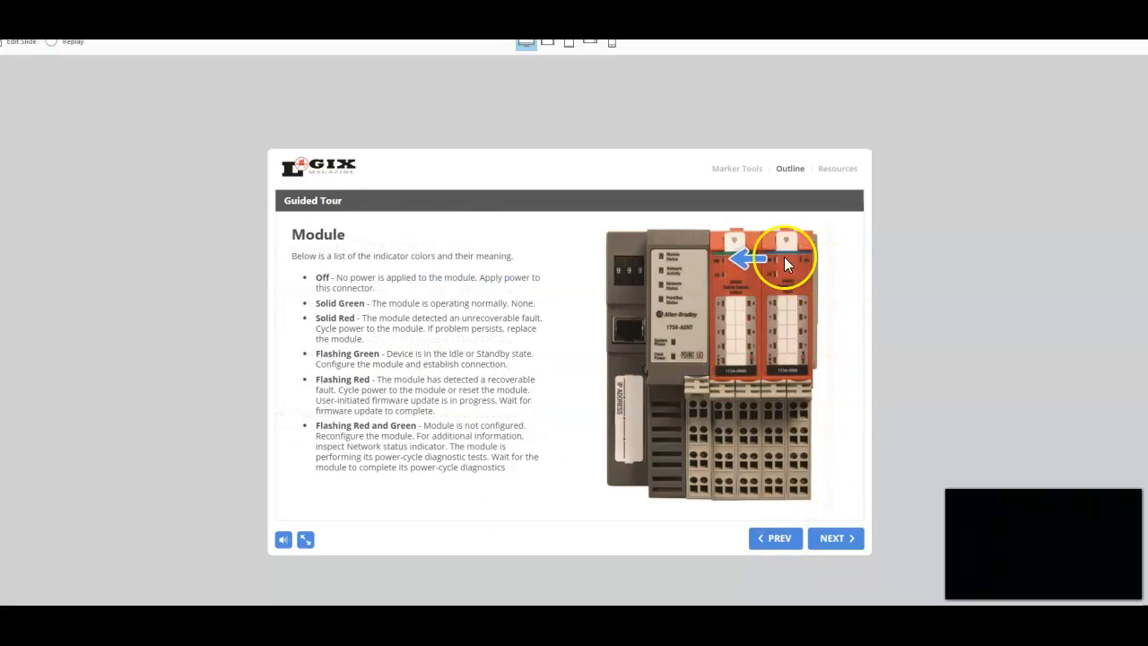
pyautogui.moveTo(566, 428)
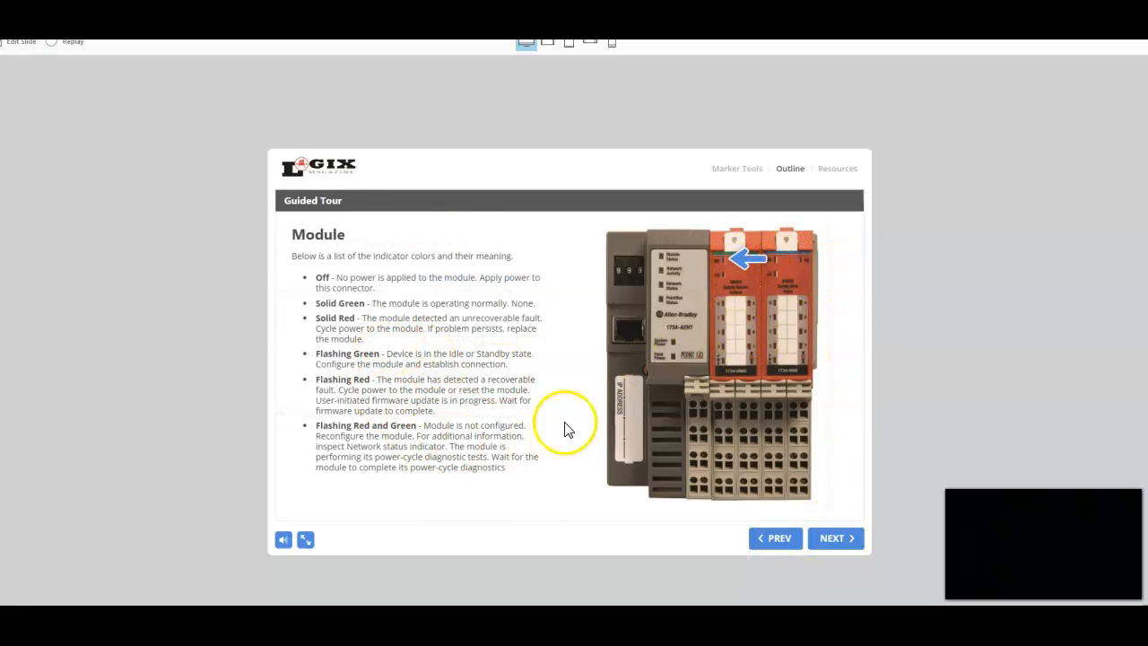
# Step through the Module, Configuration Lock, Network Status, Power and Output Status indicator pages.
pyautogui.click(834, 538)
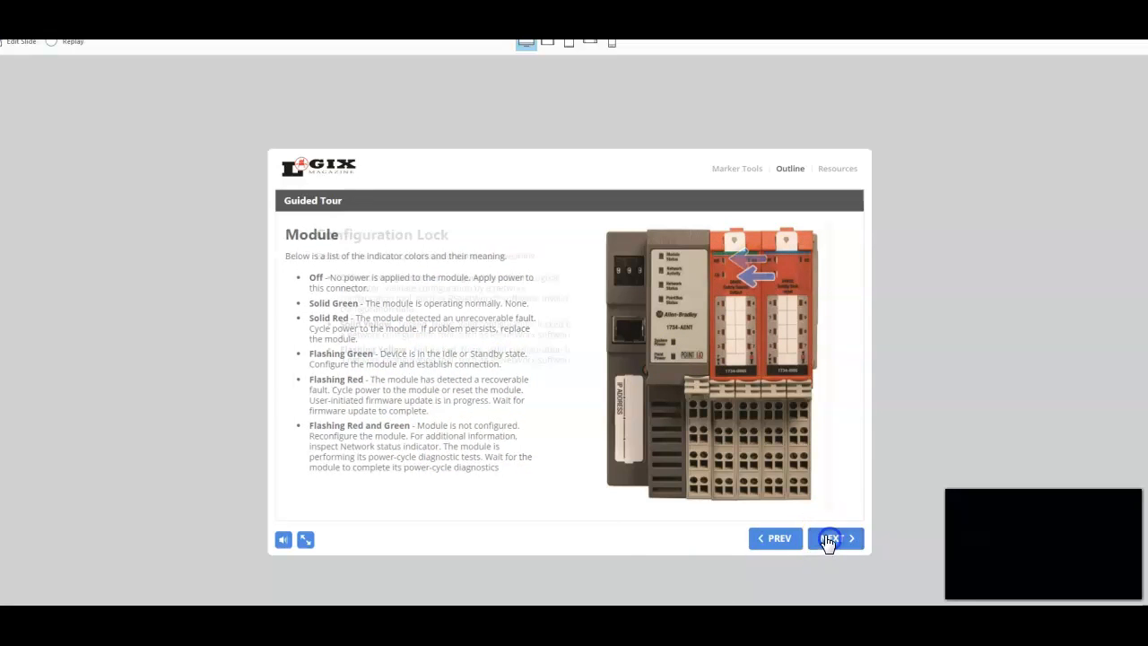
pyautogui.click(833, 538)
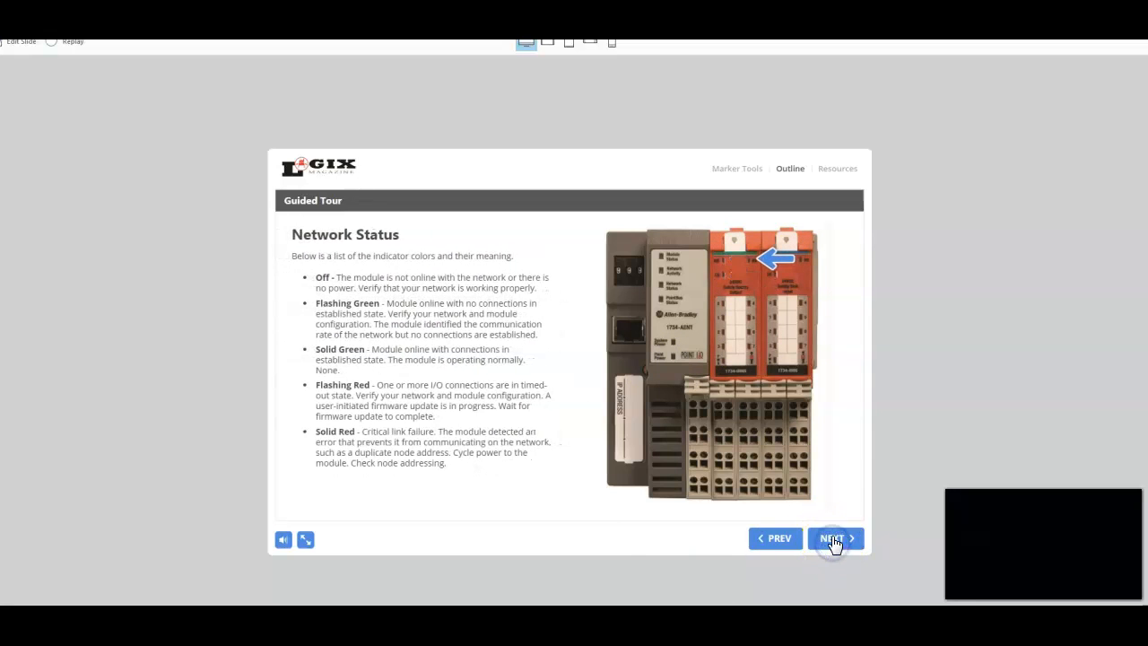
pyautogui.click(835, 538)
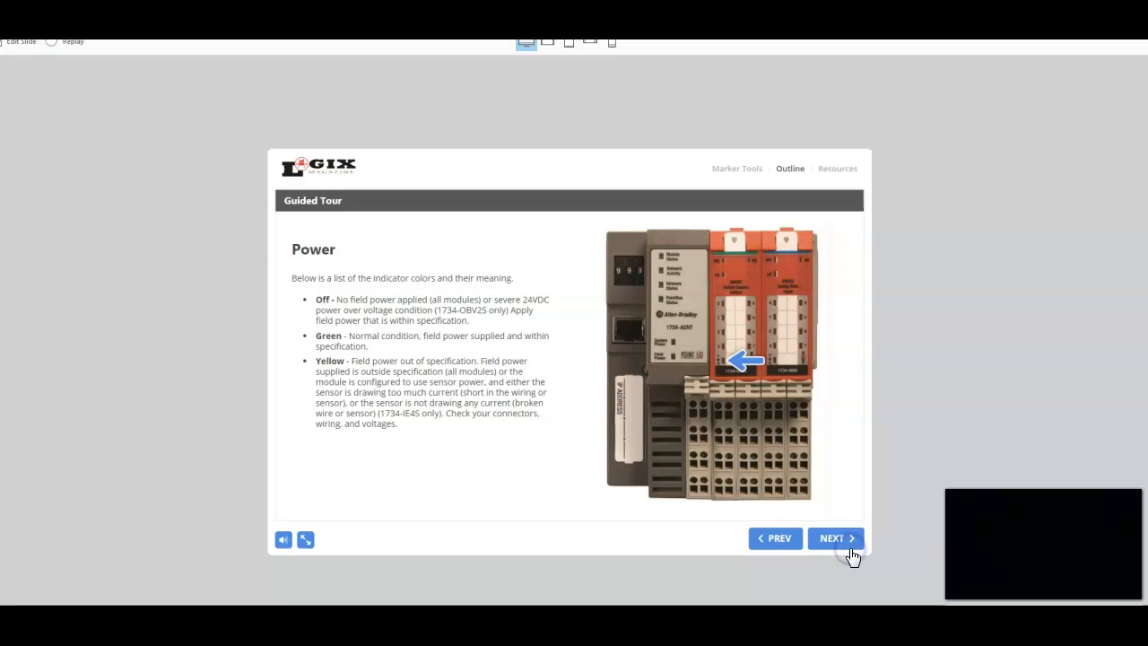
pyautogui.click(833, 539)
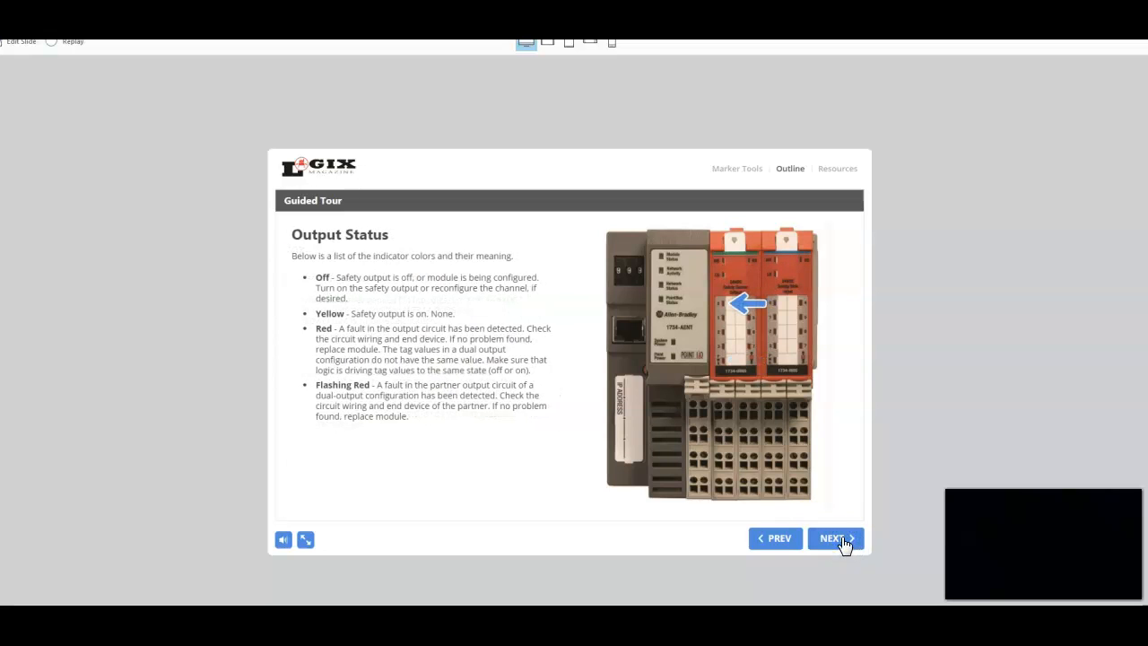
pyautogui.click(835, 539)
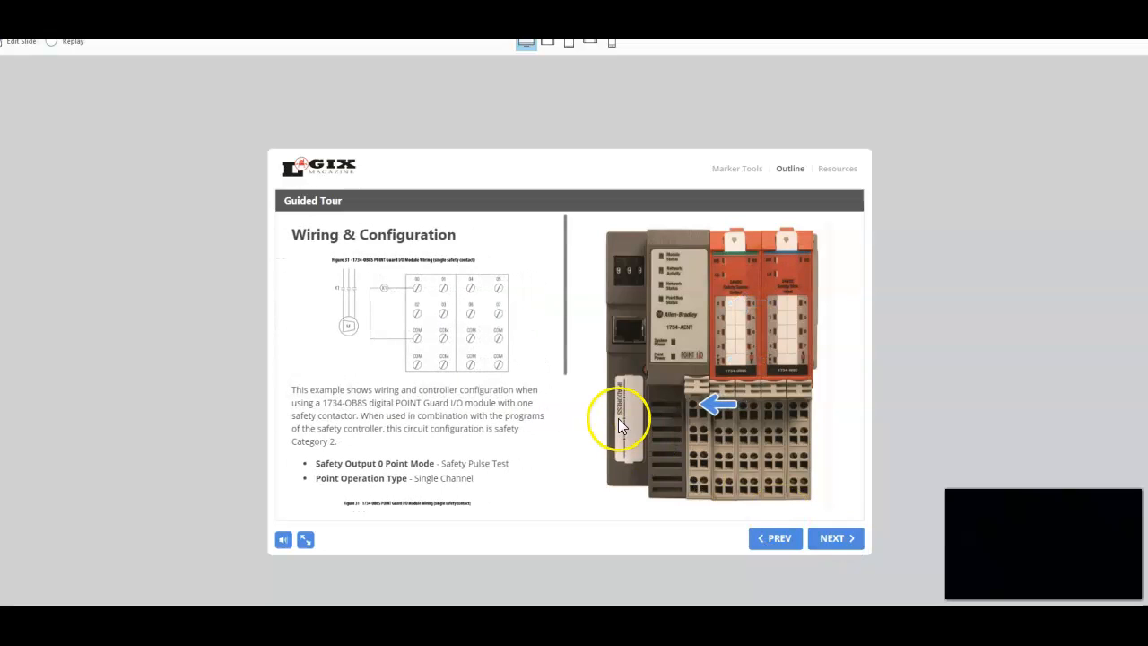
# Scroll Wiring & Configuration, pass the Removable Terminal Block Handle page, and bring up the Summary.
pyautogui.scroll(-3)
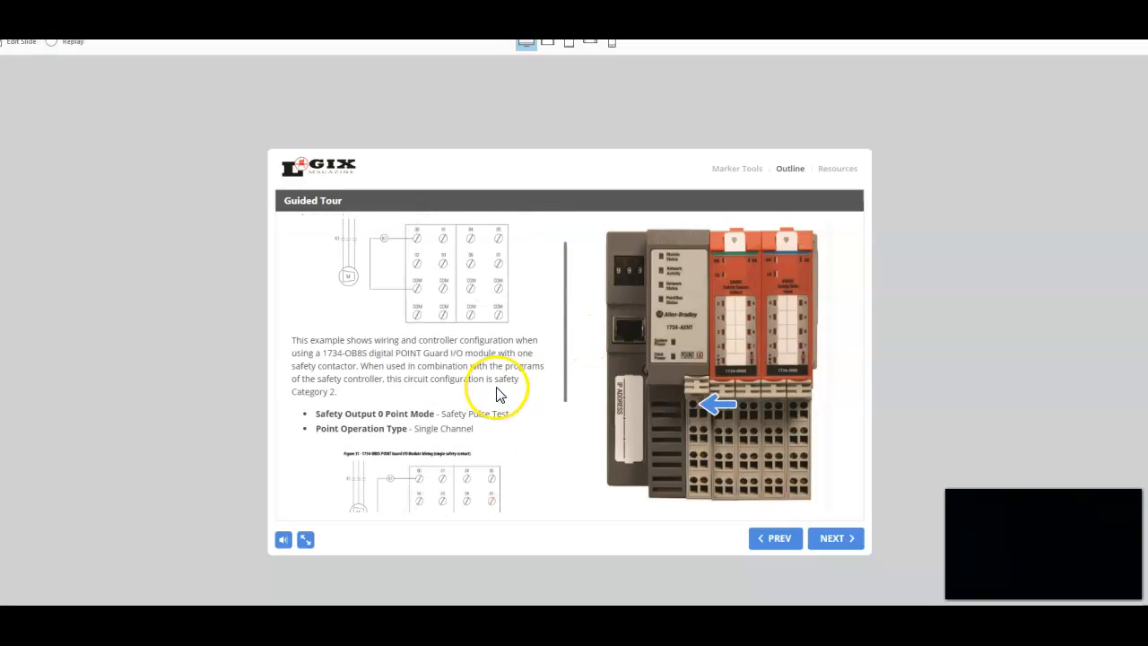
pyautogui.click(833, 539)
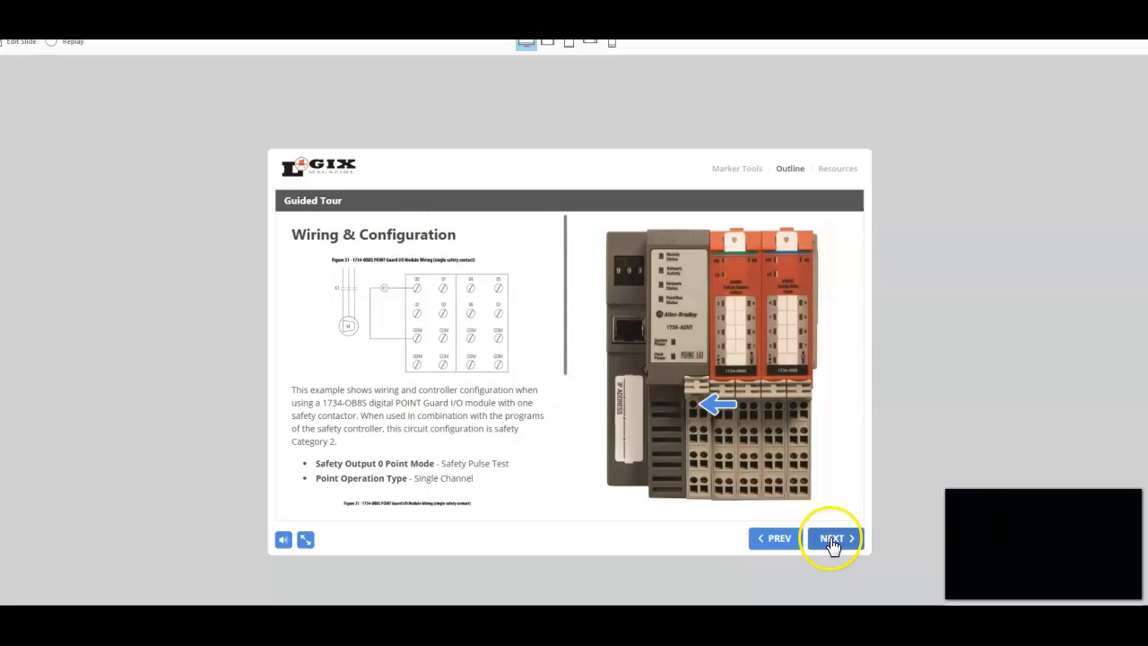
pyautogui.click(832, 538)
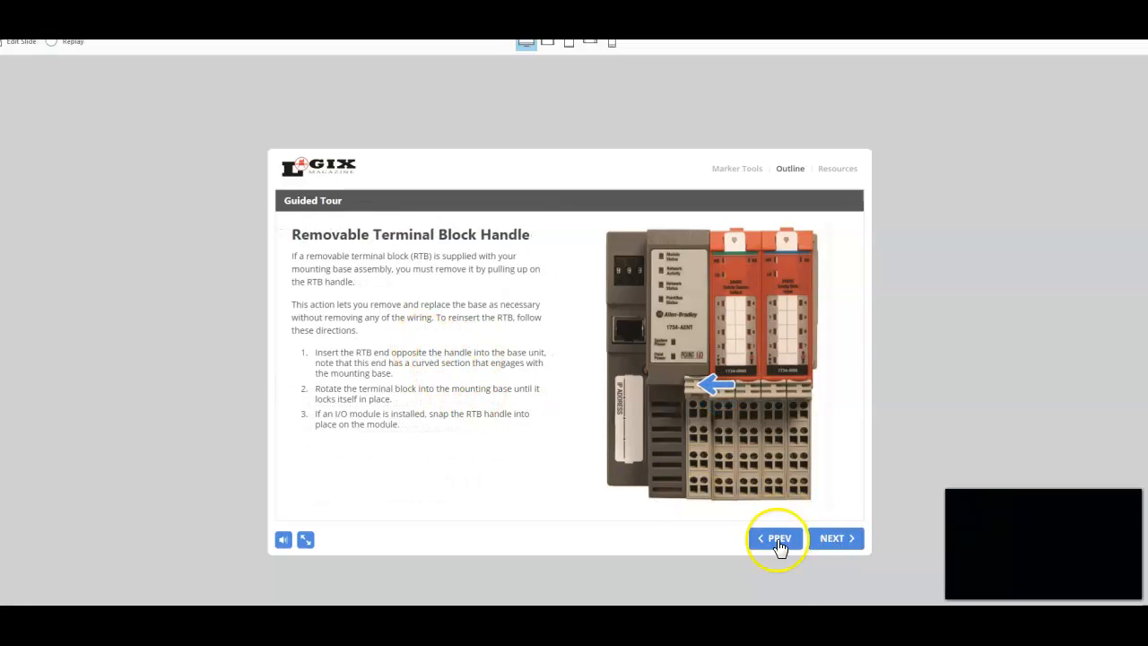
pyautogui.moveTo(836, 547)
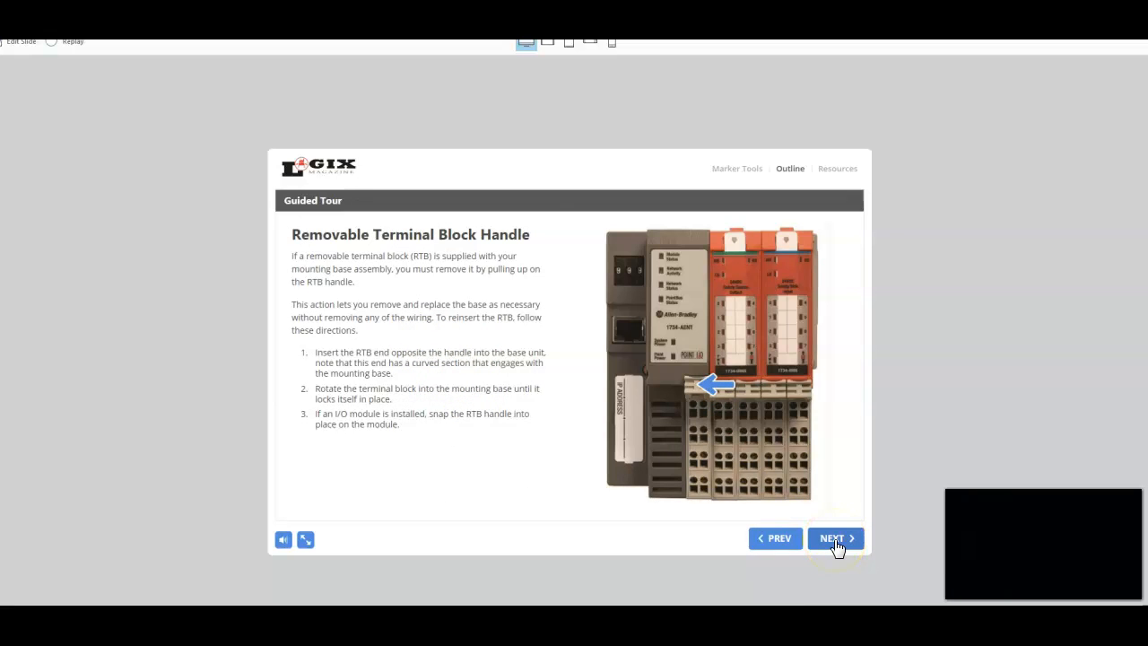
pyautogui.click(833, 538)
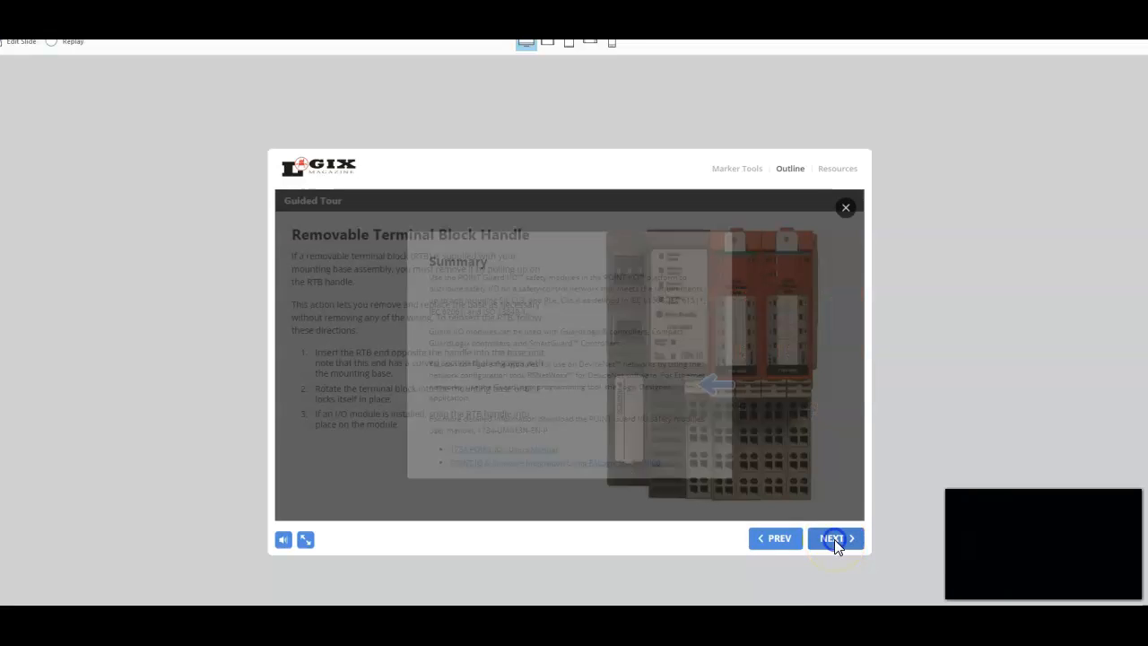
# Open the '1734 POINT IO - Users Manual' link from the Summary popup.
pyautogui.click(833, 538)
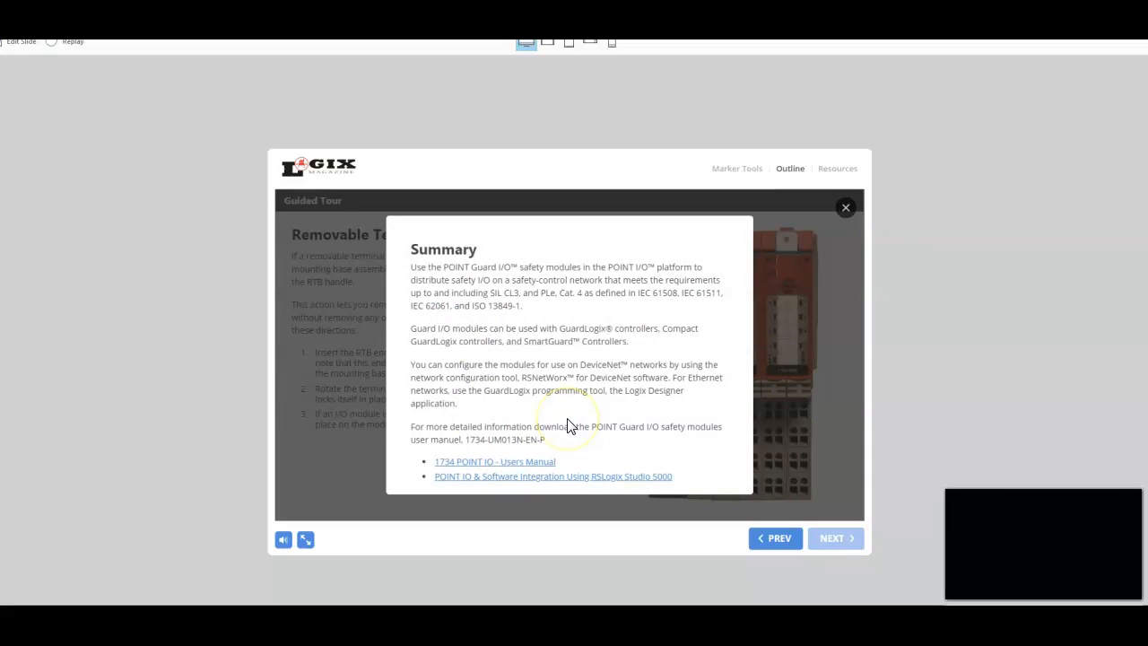
pyautogui.moveTo(570, 423)
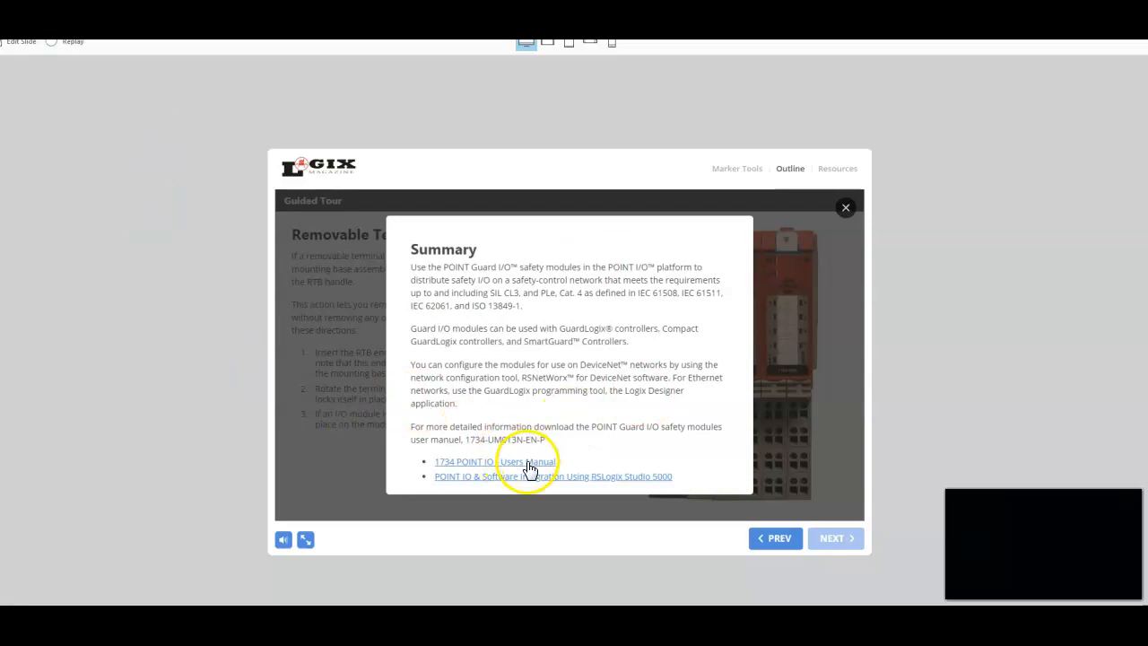
pyautogui.moveTo(528, 461)
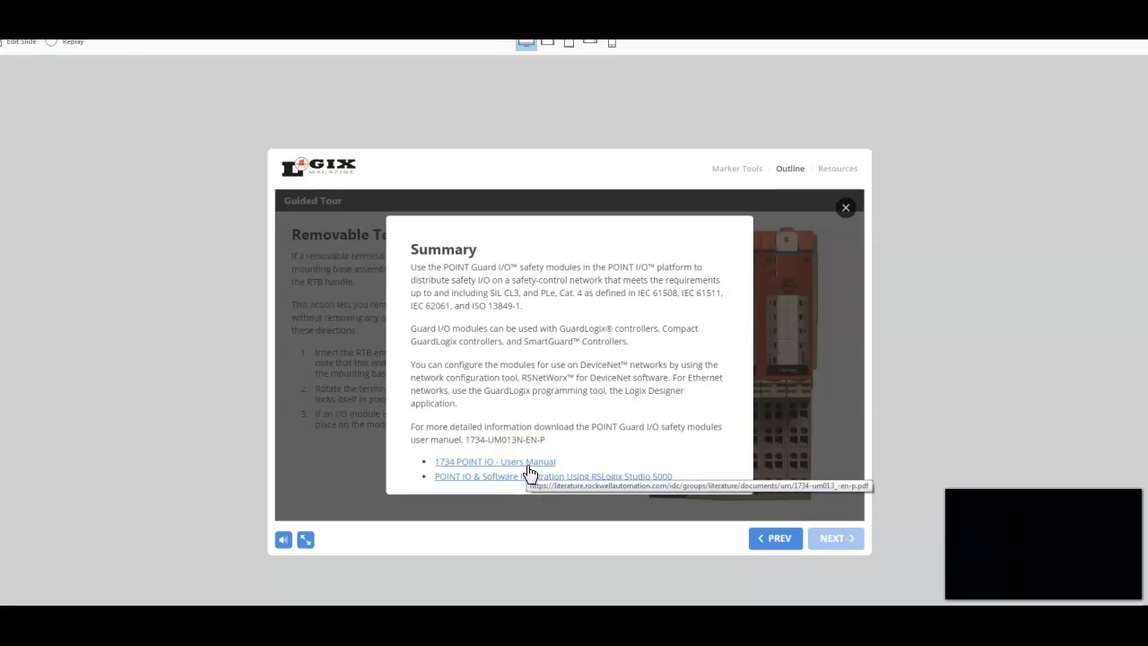
pyautogui.click(493, 461)
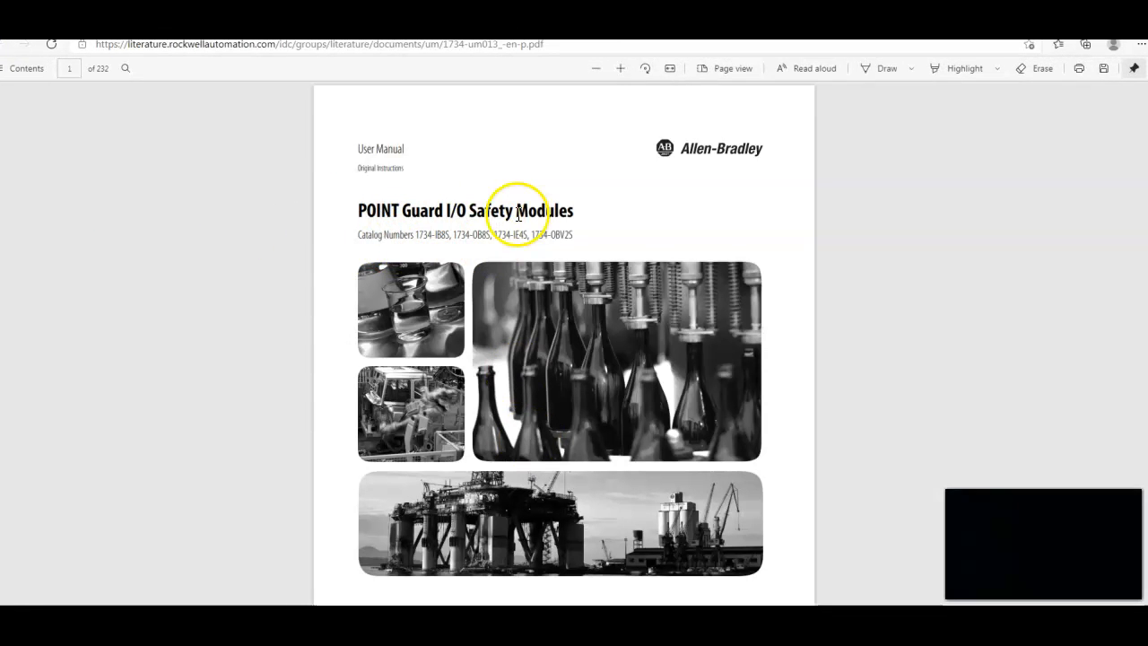
pyautogui.moveTo(575, 251)
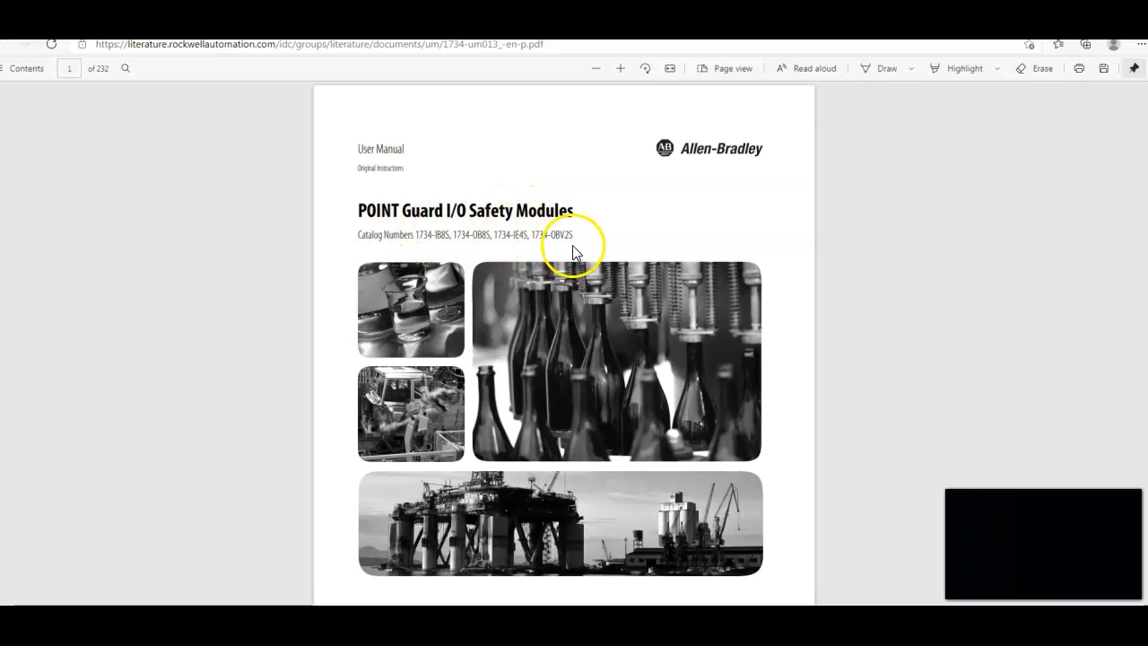
# Scroll the POINT Guard I/O manual from its cover to the table of contents.
pyautogui.scroll(-3)
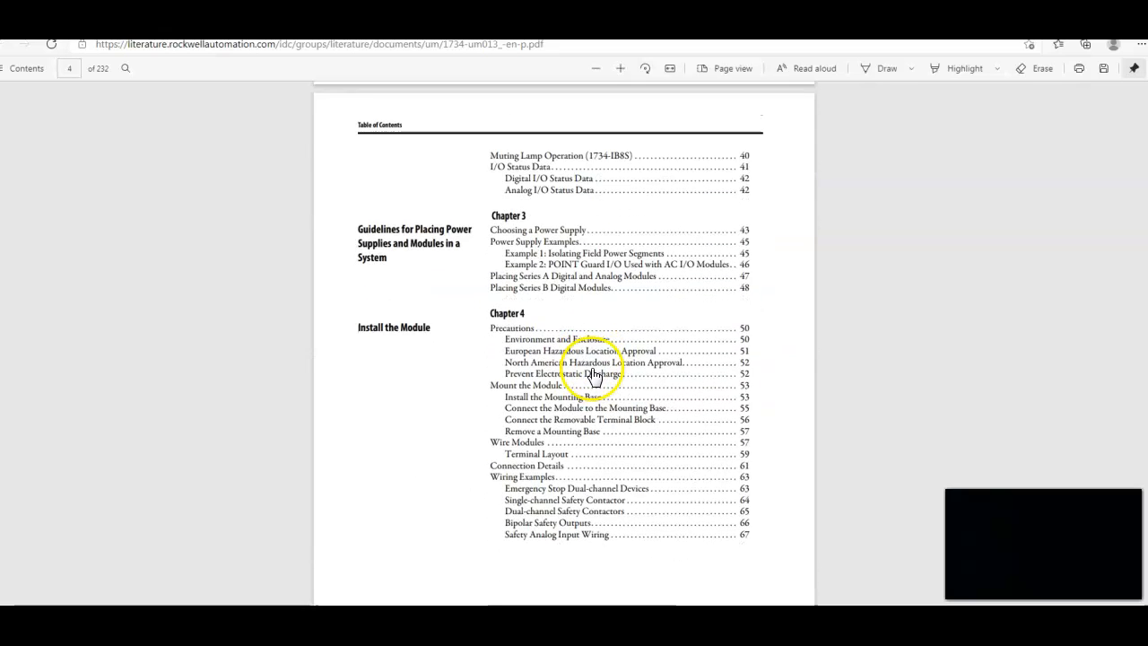
pyautogui.scroll(-3)
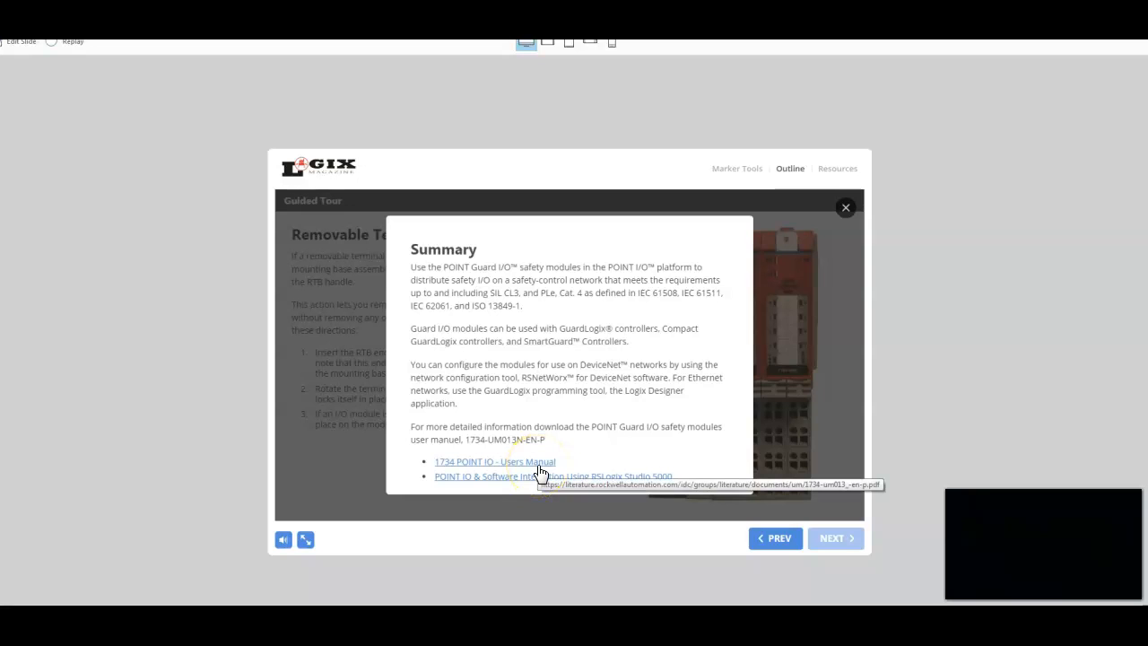
pyautogui.moveTo(516, 571)
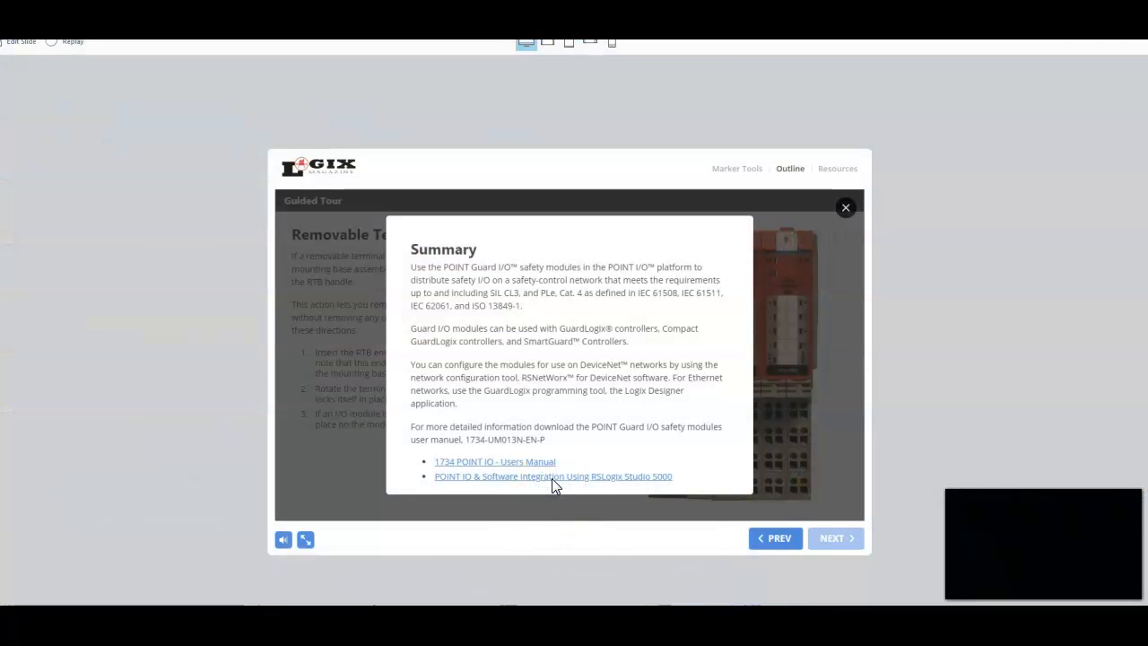
# Open the 'POINT IO & Software Integration Using RSLogix Studio 5000' course link.
pyautogui.click(552, 478)
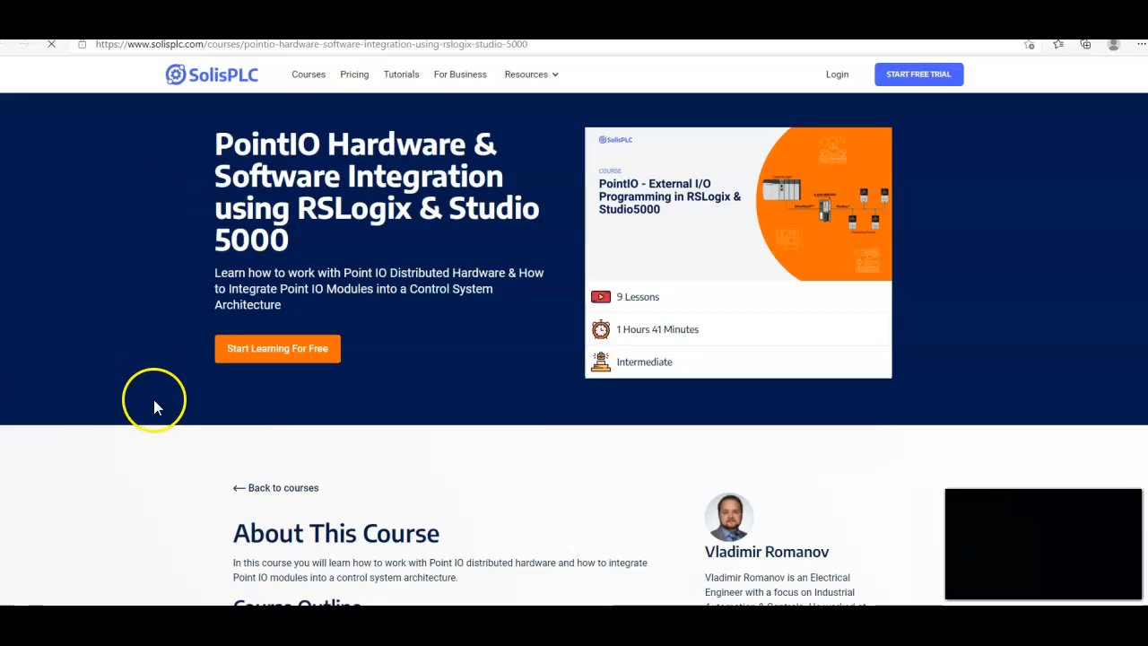
pyautogui.moveTo(75, 359)
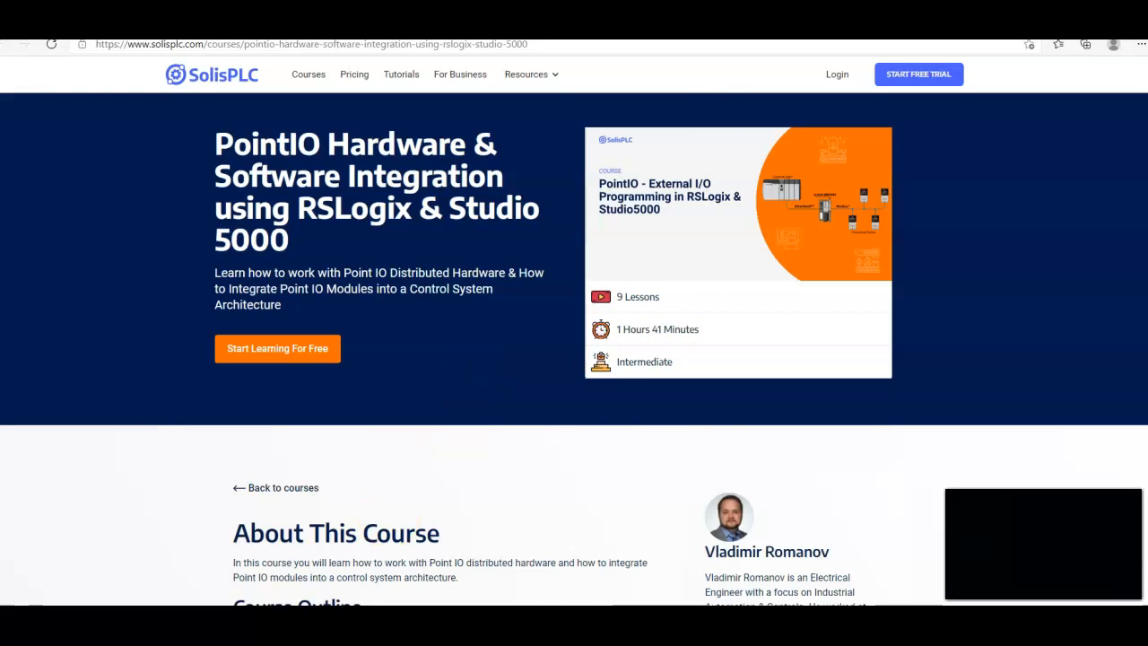
pyautogui.scroll(-3)
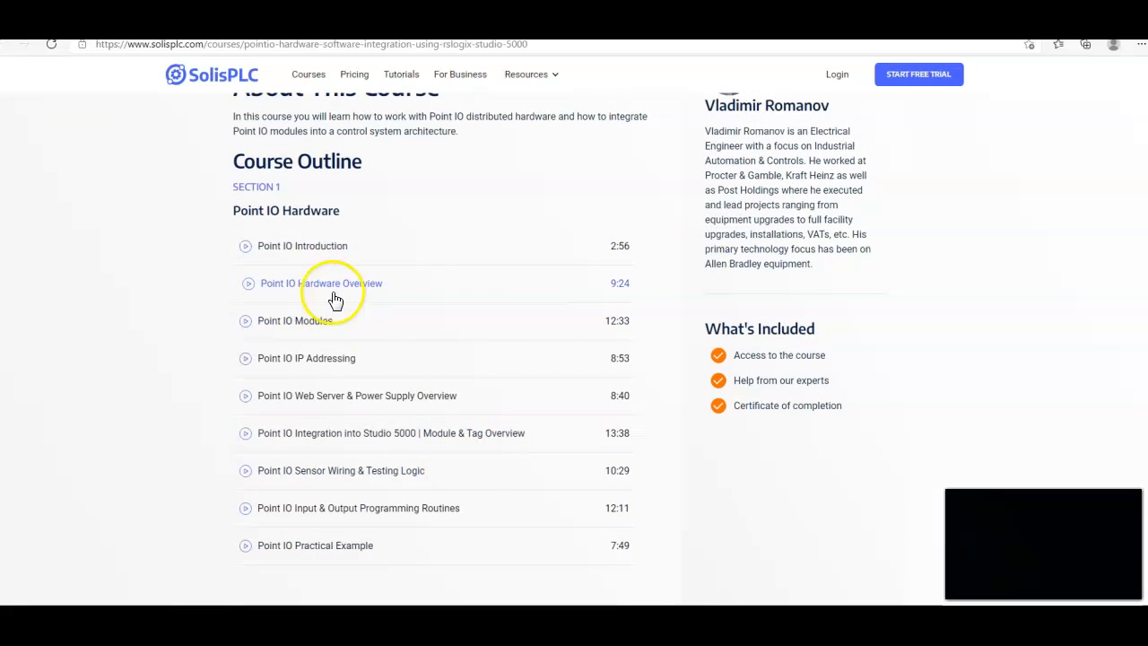
pyautogui.moveTo(457, 396)
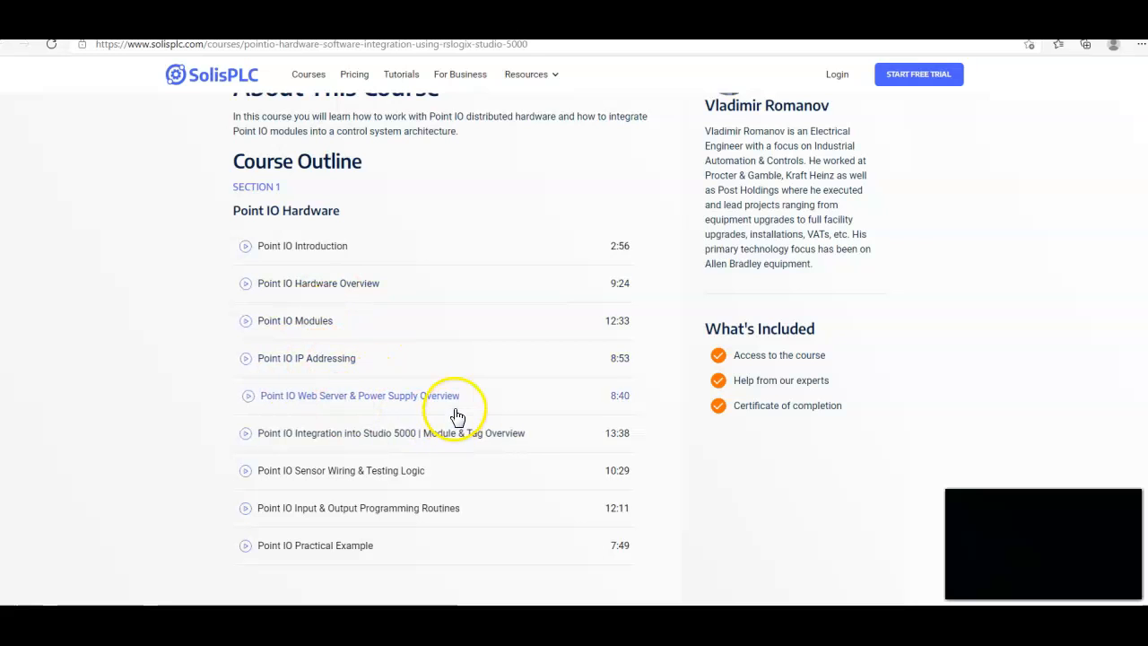
pyautogui.moveTo(477, 500)
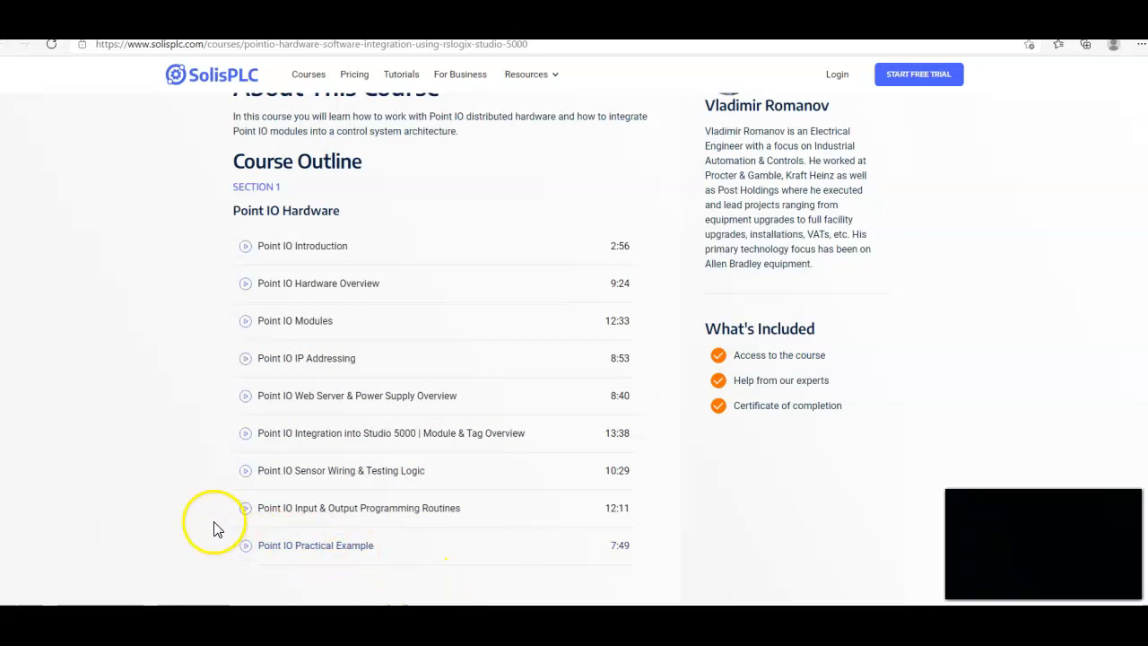
pyautogui.scroll(3)
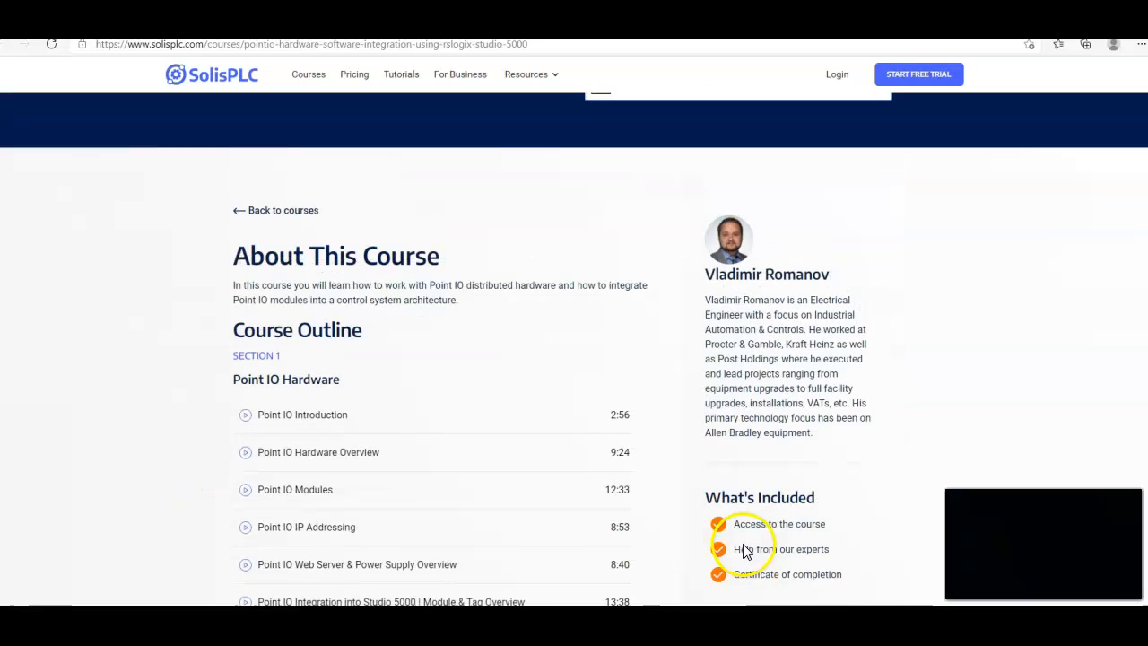
pyautogui.scroll(-3)
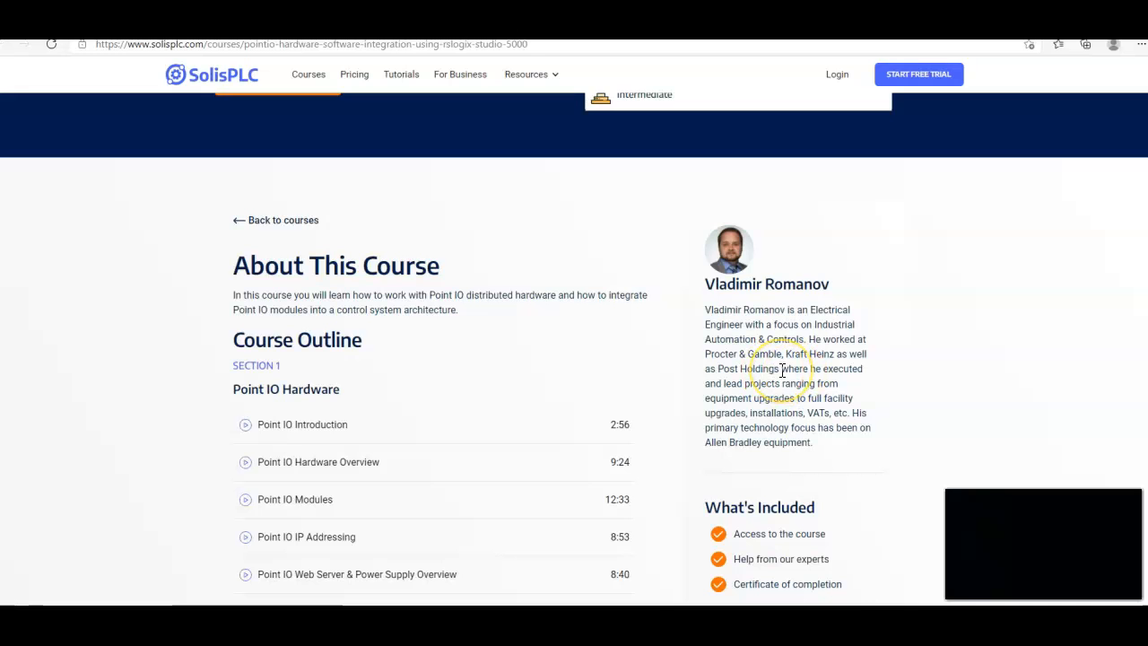
pyautogui.moveTo(817, 380)
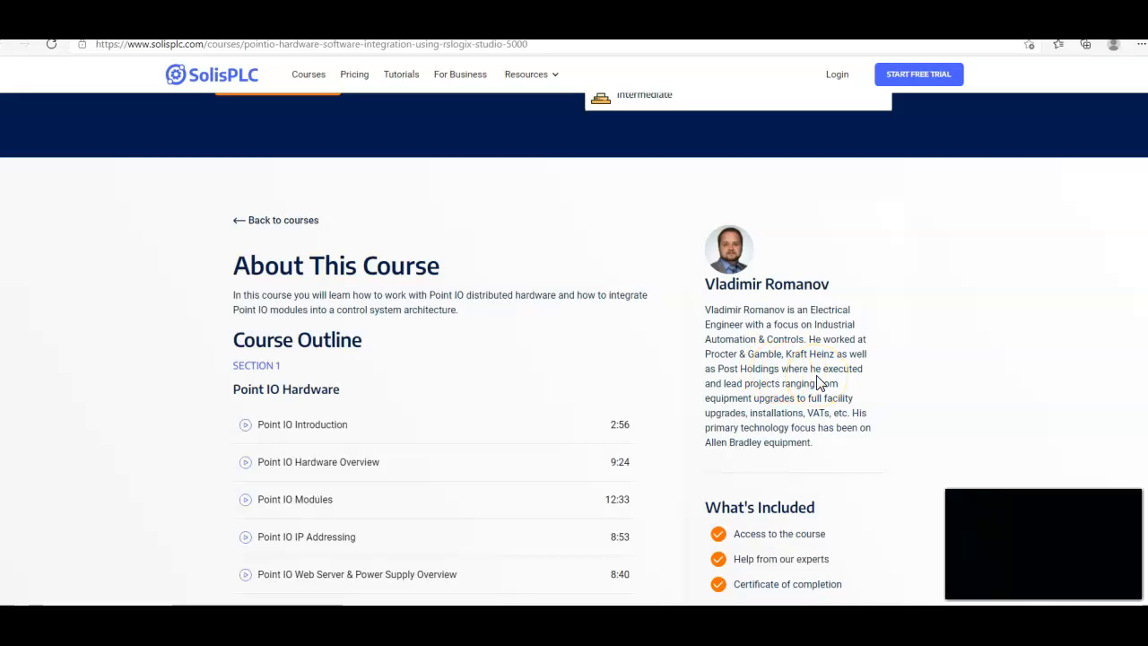
pyautogui.scroll(-3)
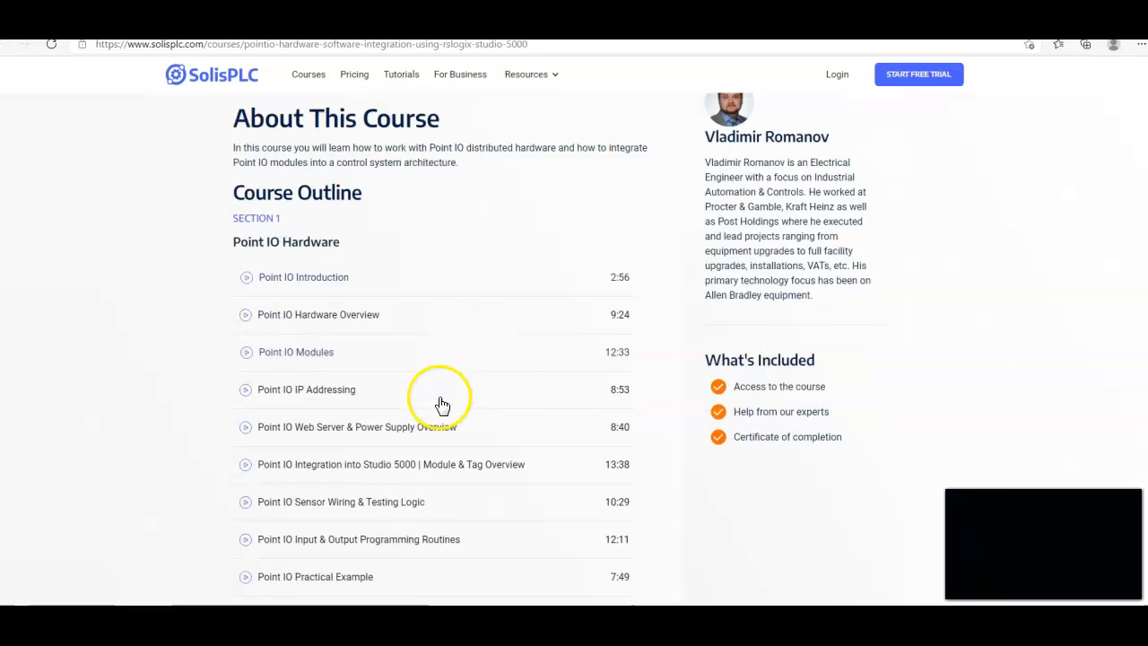
pyautogui.scroll(-3)
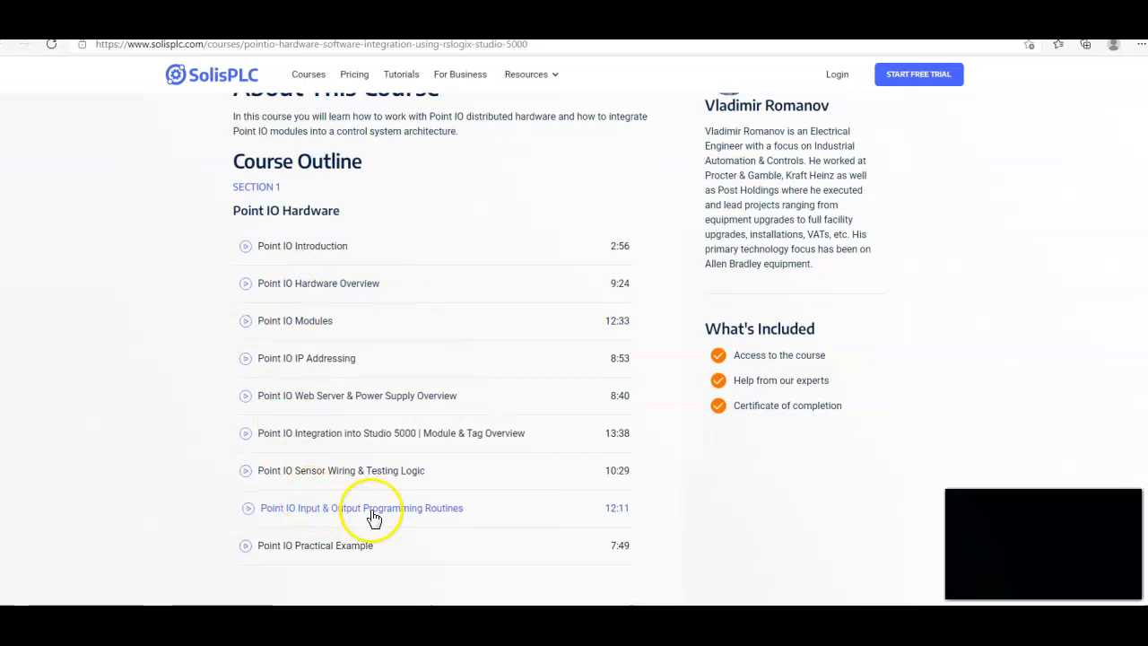
pyautogui.moveTo(373, 454)
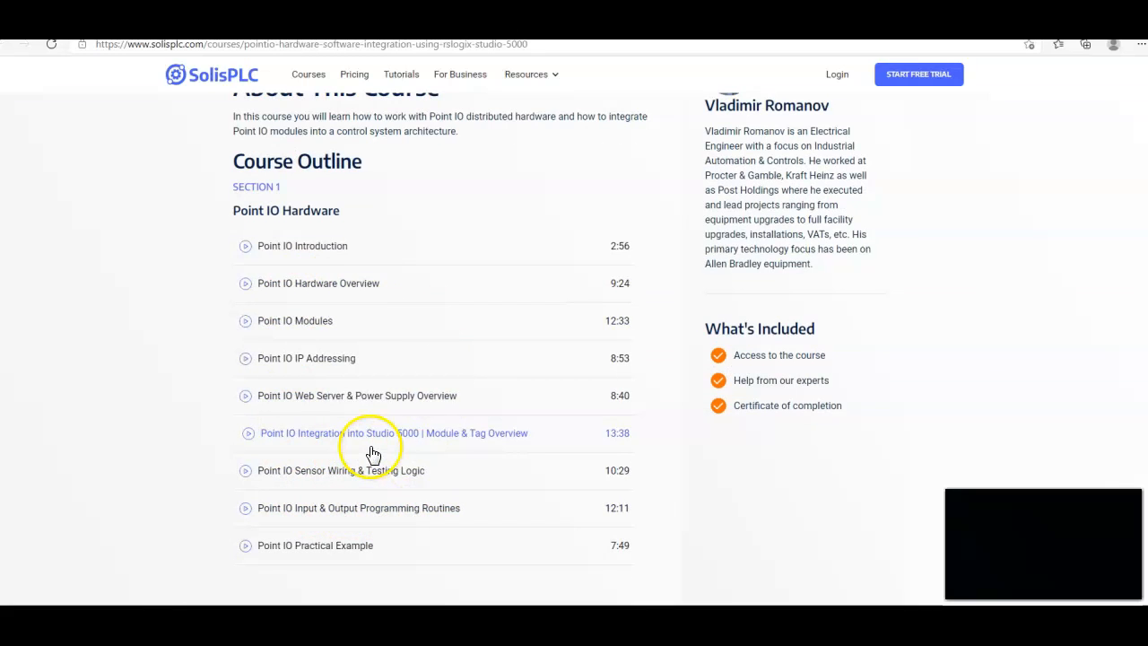
pyautogui.scroll(3)
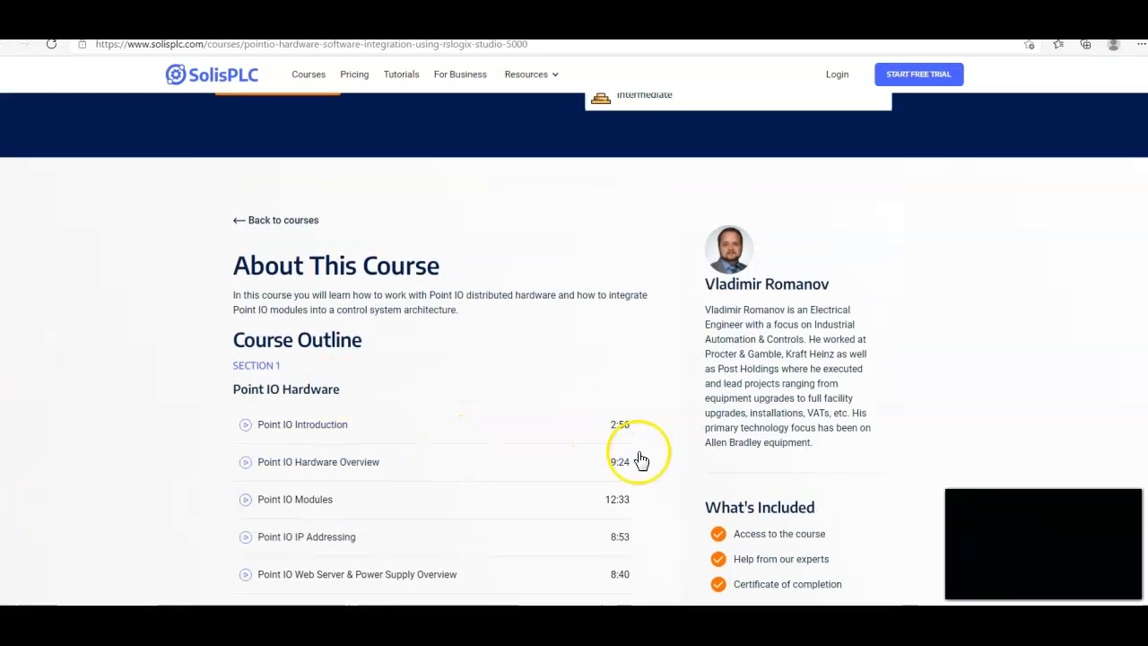
pyautogui.moveTo(768, 384)
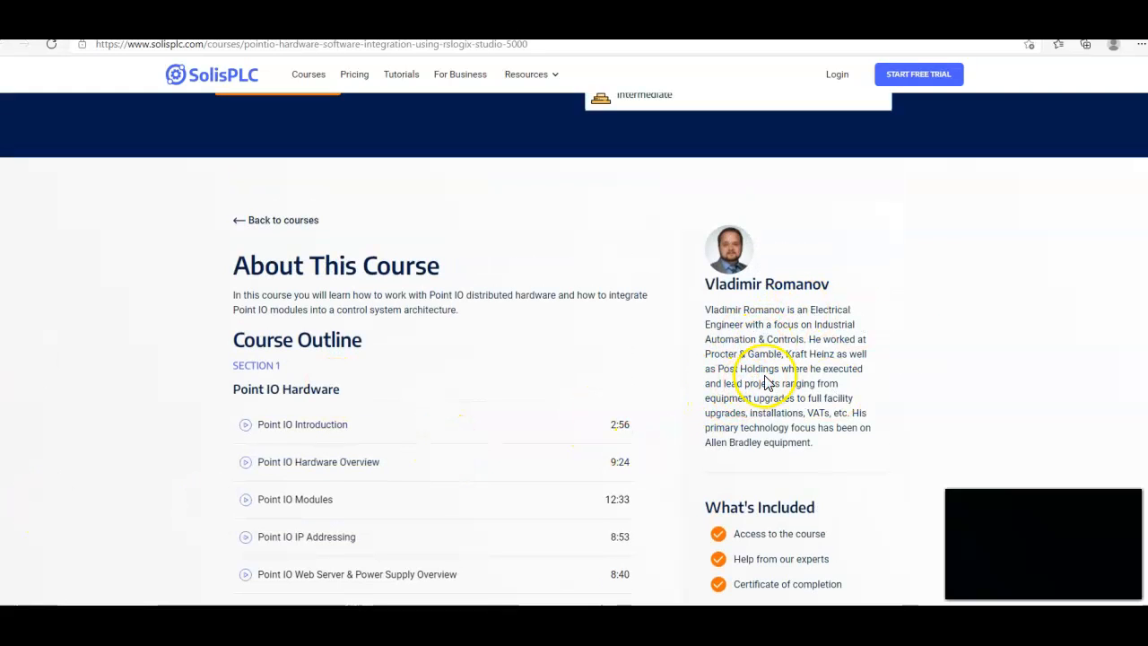
pyautogui.scroll(-3)
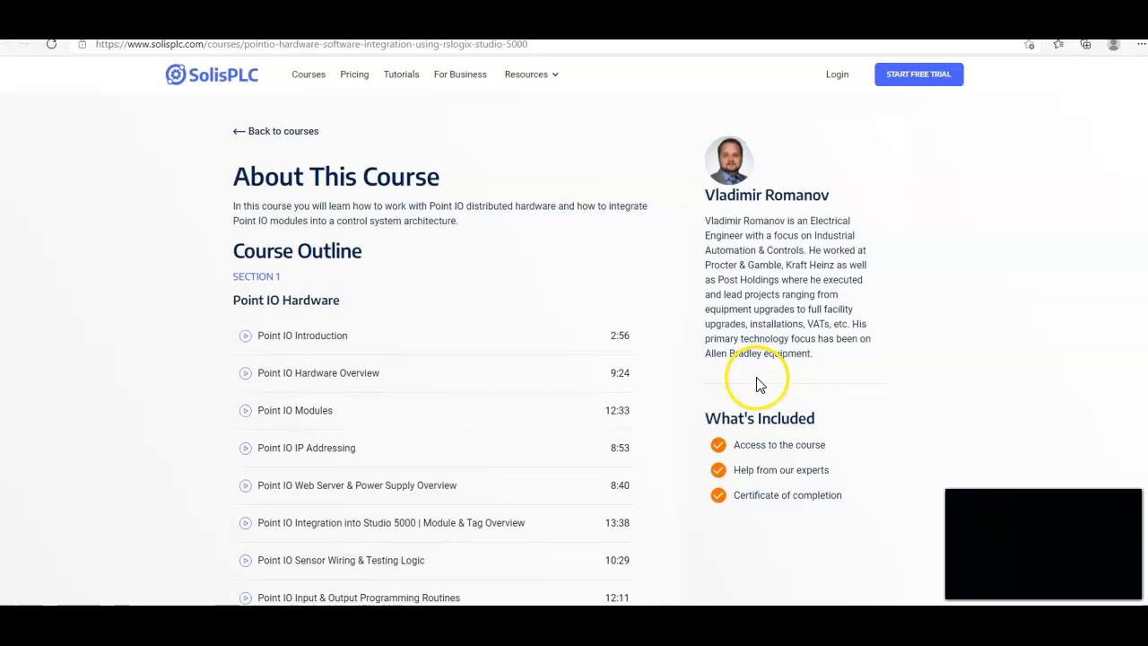
pyautogui.scroll(-3)
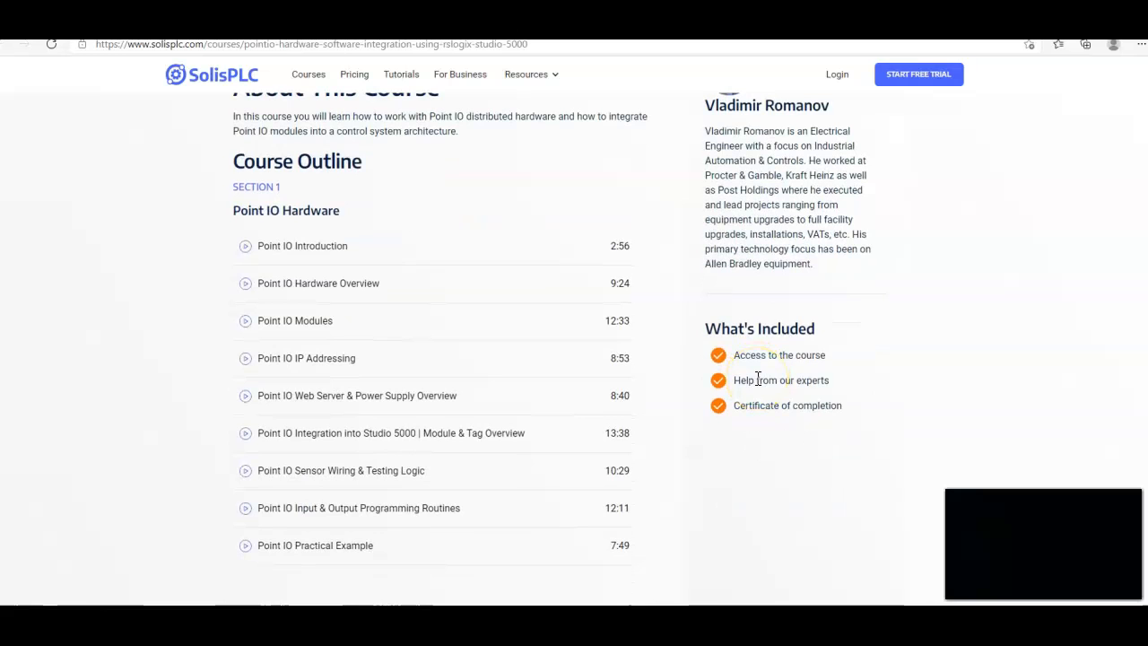
pyautogui.moveTo(478, 542)
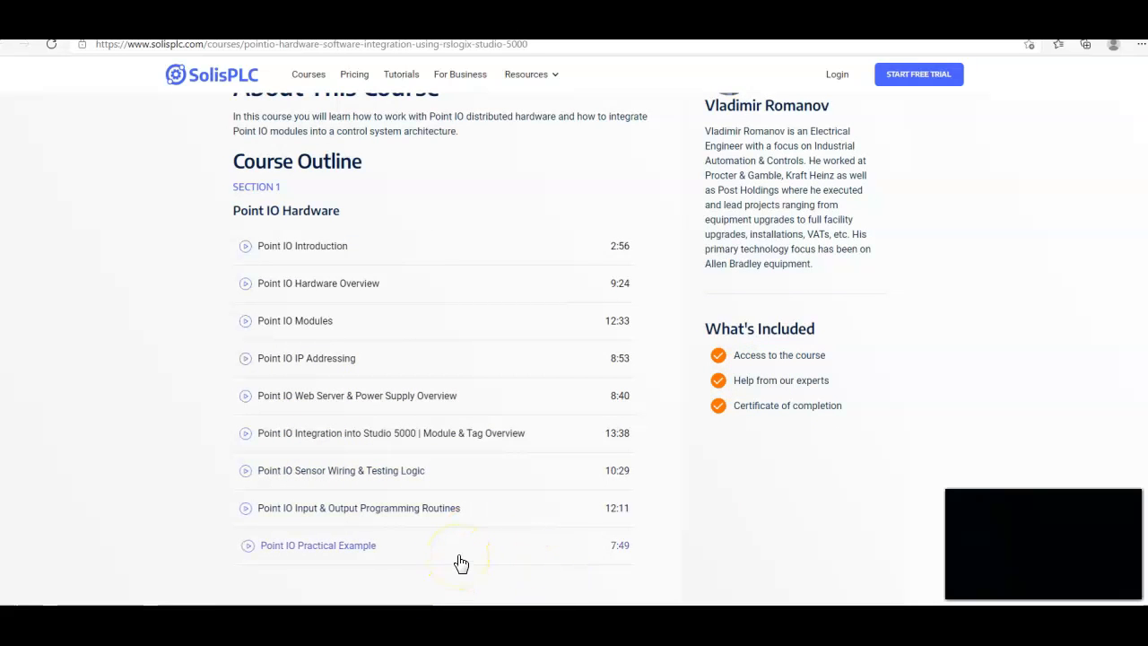
pyautogui.scroll(3)
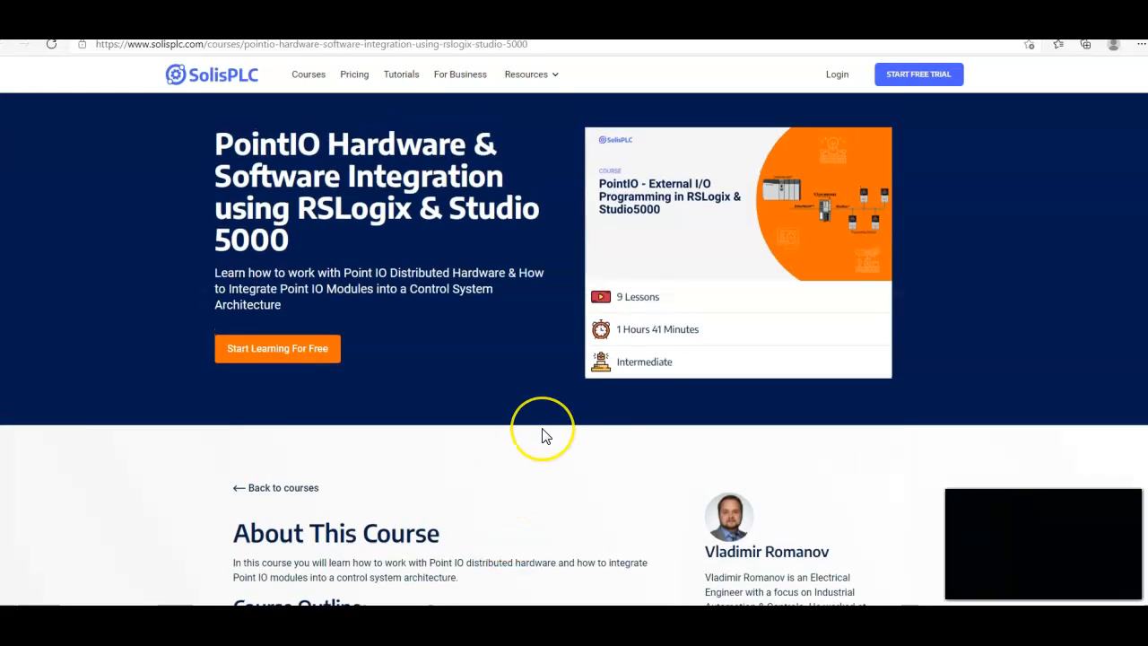
pyautogui.moveTo(512, 436)
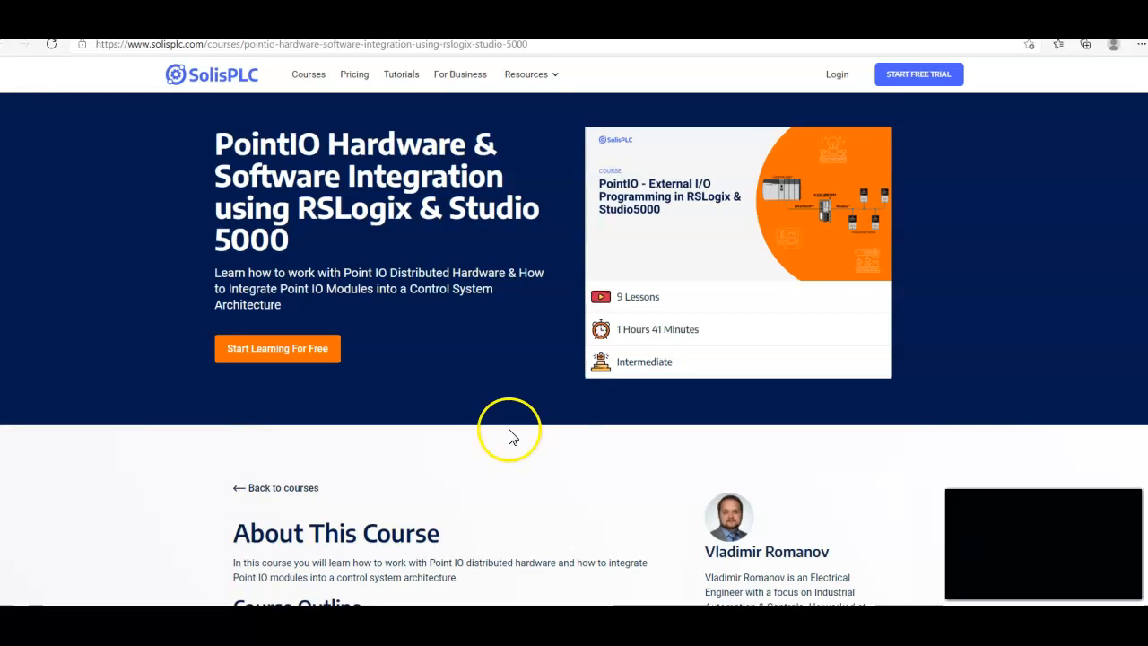
pyautogui.moveTo(341, 367)
pyautogui.write('m')
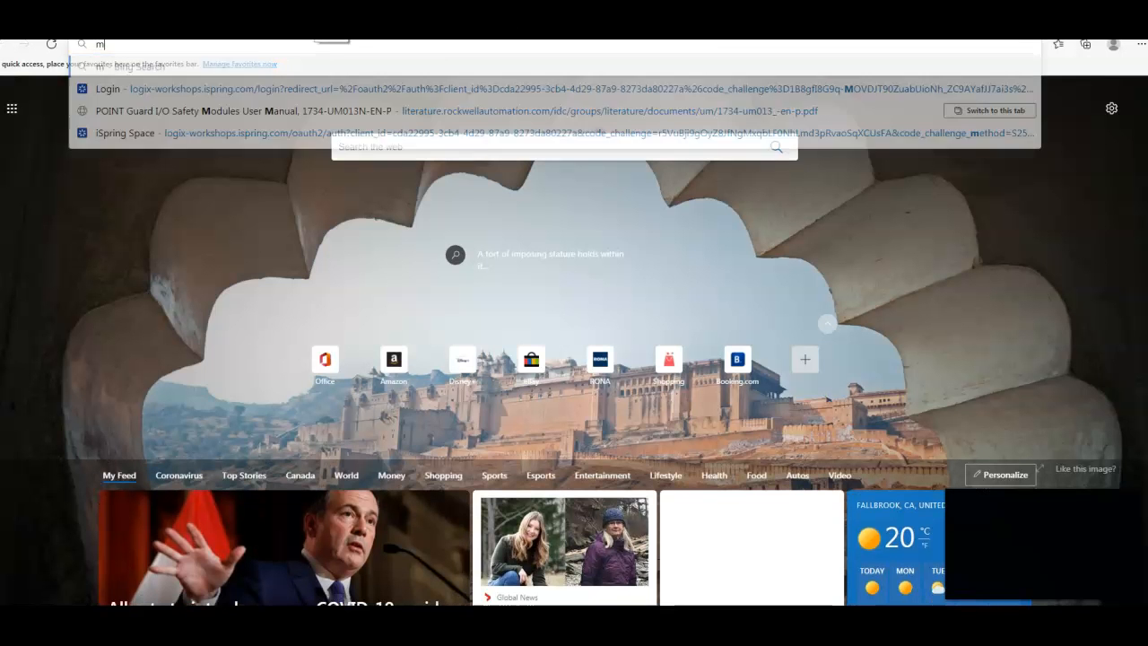
# Load the myplctraining.com website from the address bar in a new tab.
pyautogui.write('yplctraining.')
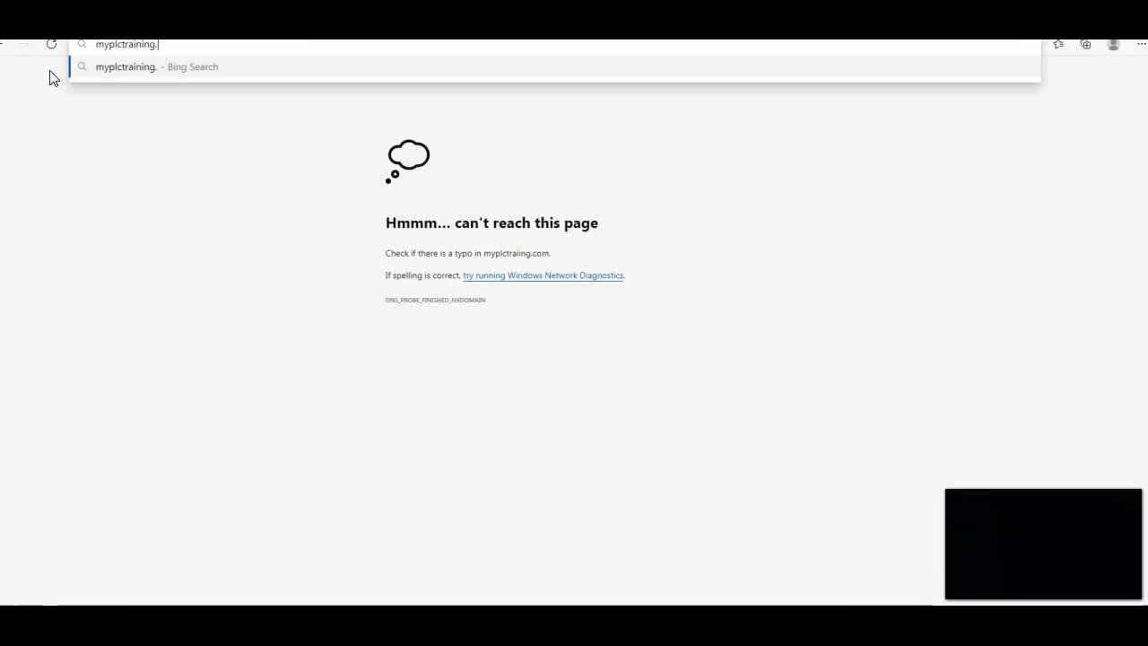
pyautogui.press('Return')
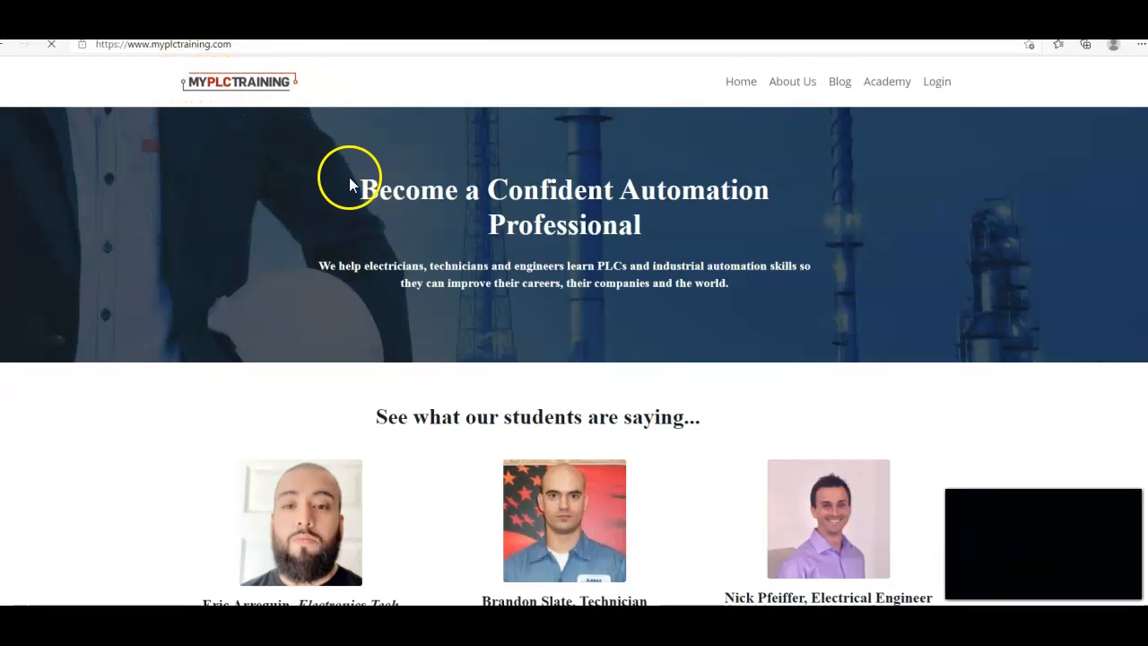
pyautogui.scroll(-3)
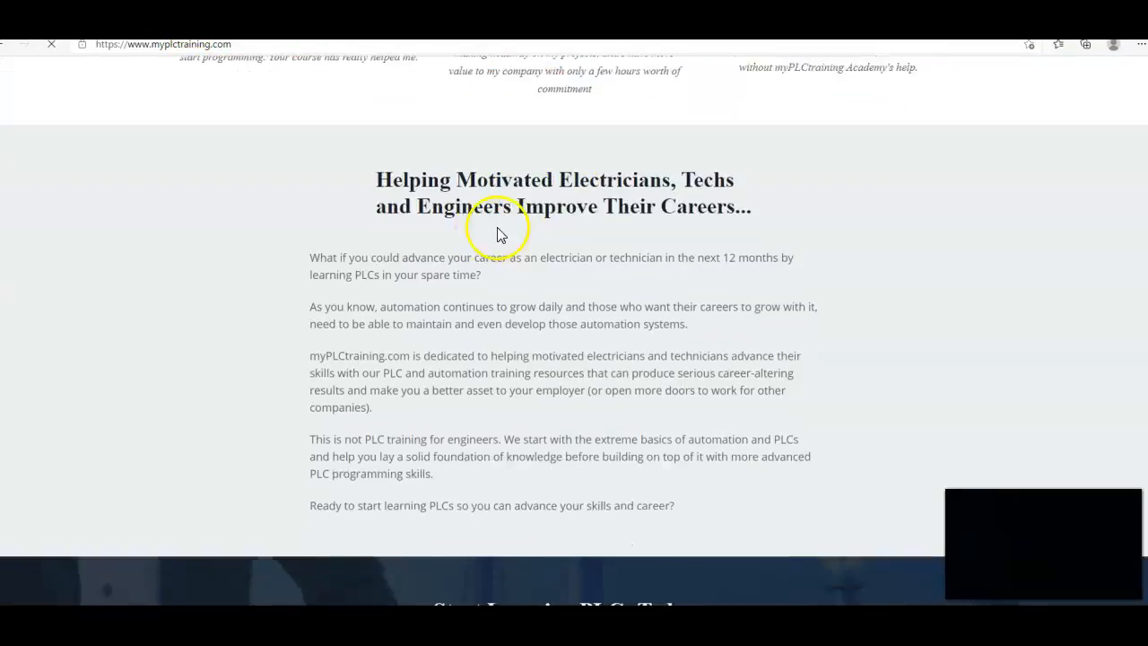
pyautogui.scroll(-3)
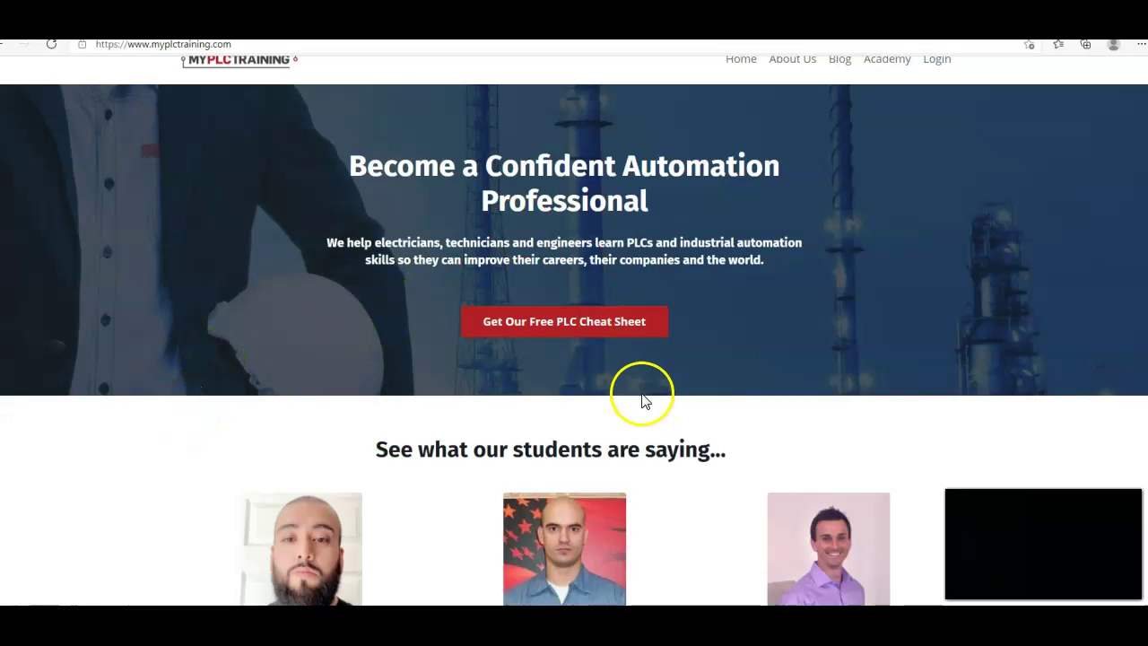
pyautogui.moveTo(83, 514)
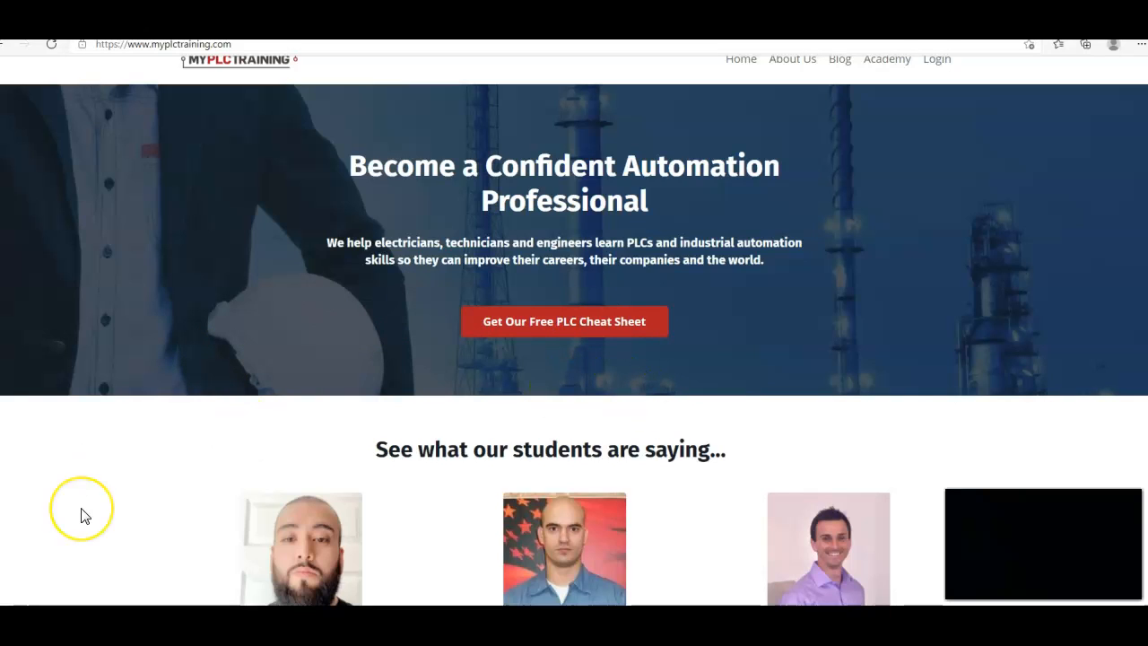
pyautogui.moveTo(222, 527)
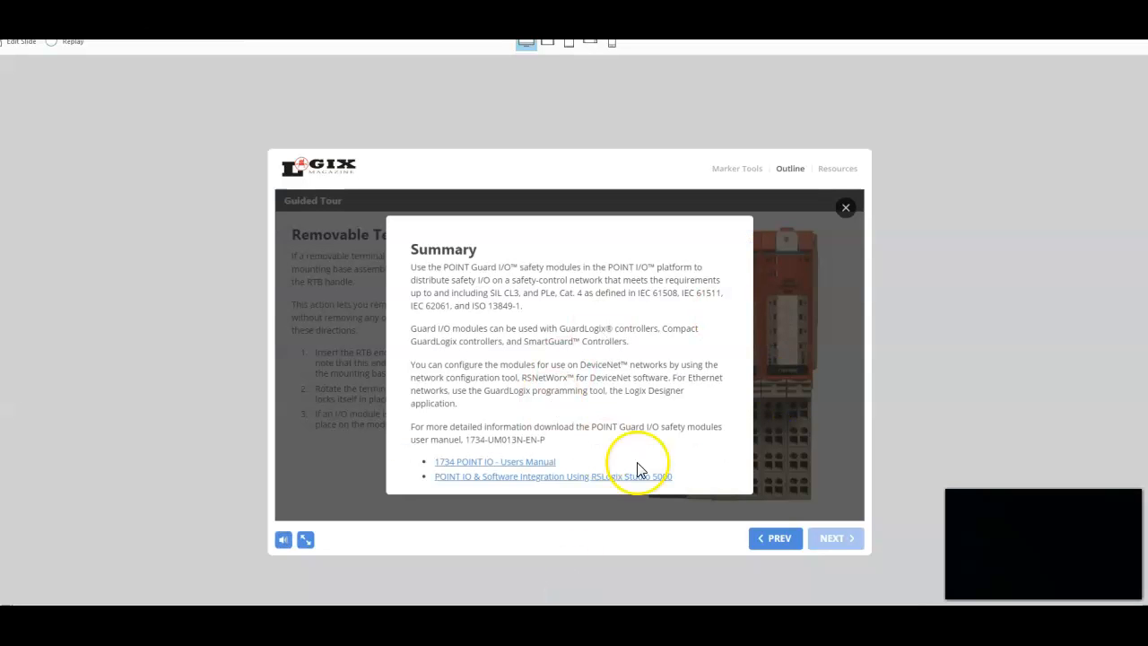
# Dismiss the Summary popup to return to the Removable Terminal Block Handle tour page.
pyautogui.click(845, 209)
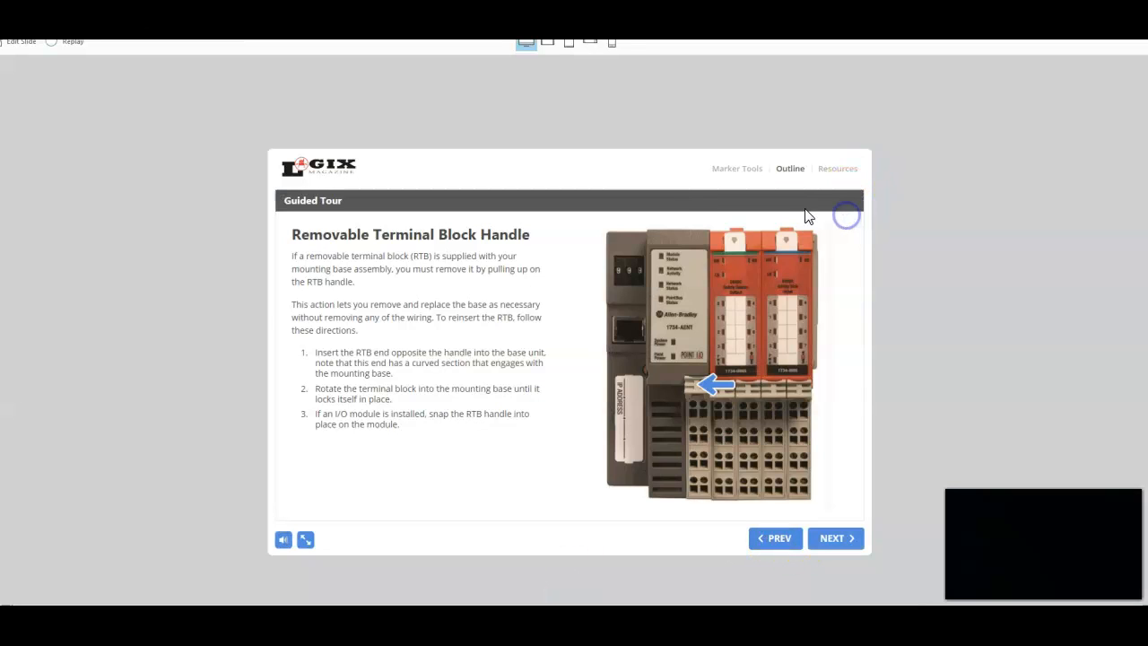
pyautogui.moveTo(492, 351)
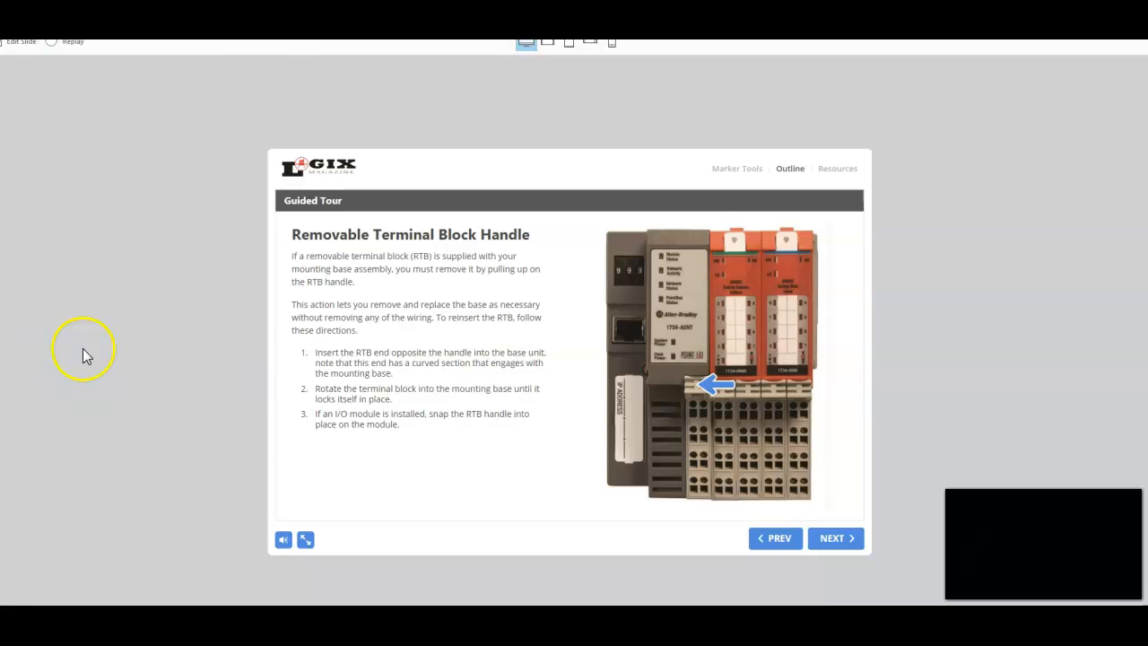
pyautogui.moveTo(348, 384)
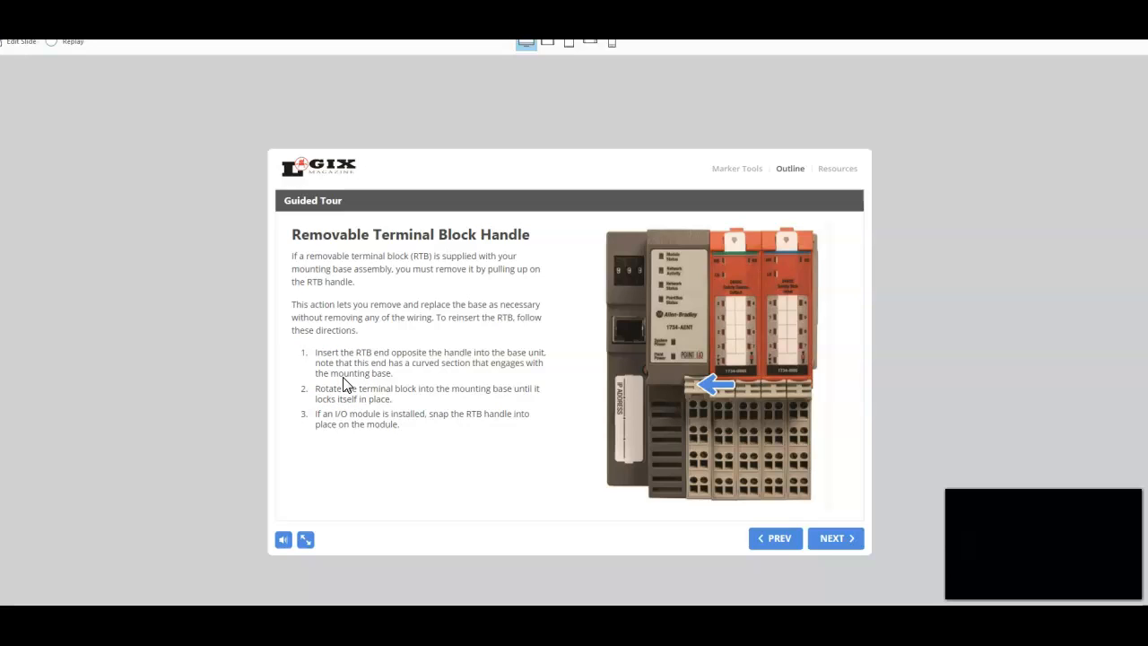
pyautogui.moveTo(384, 384)
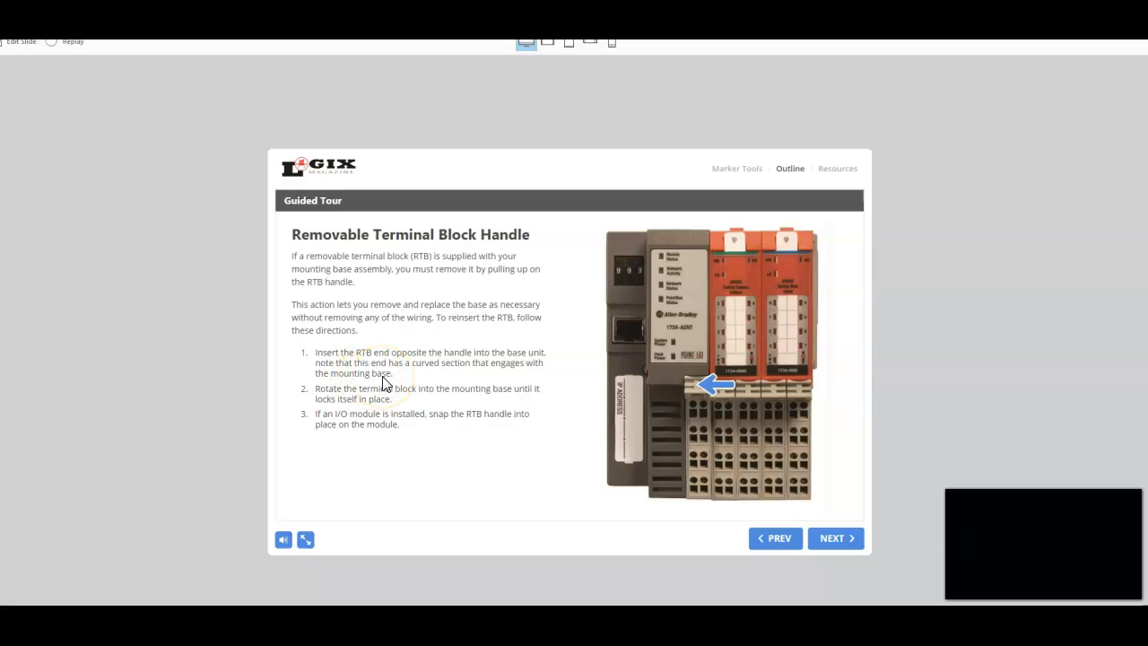